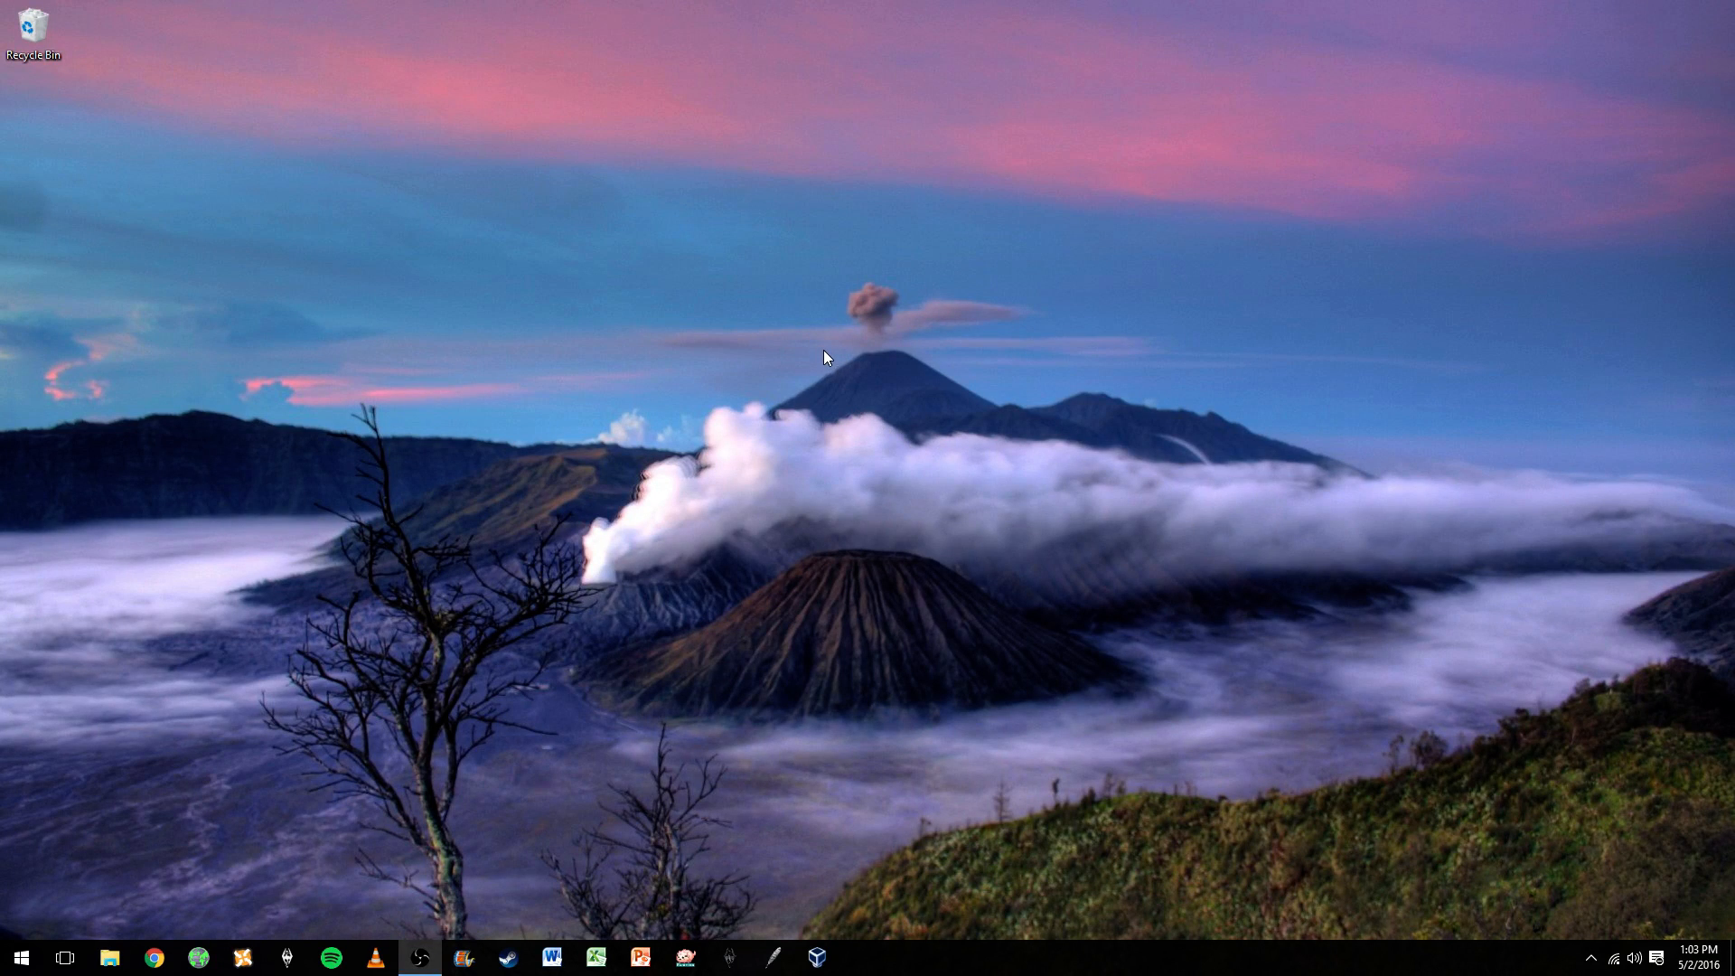
pyautogui.moveTo(774, 476)
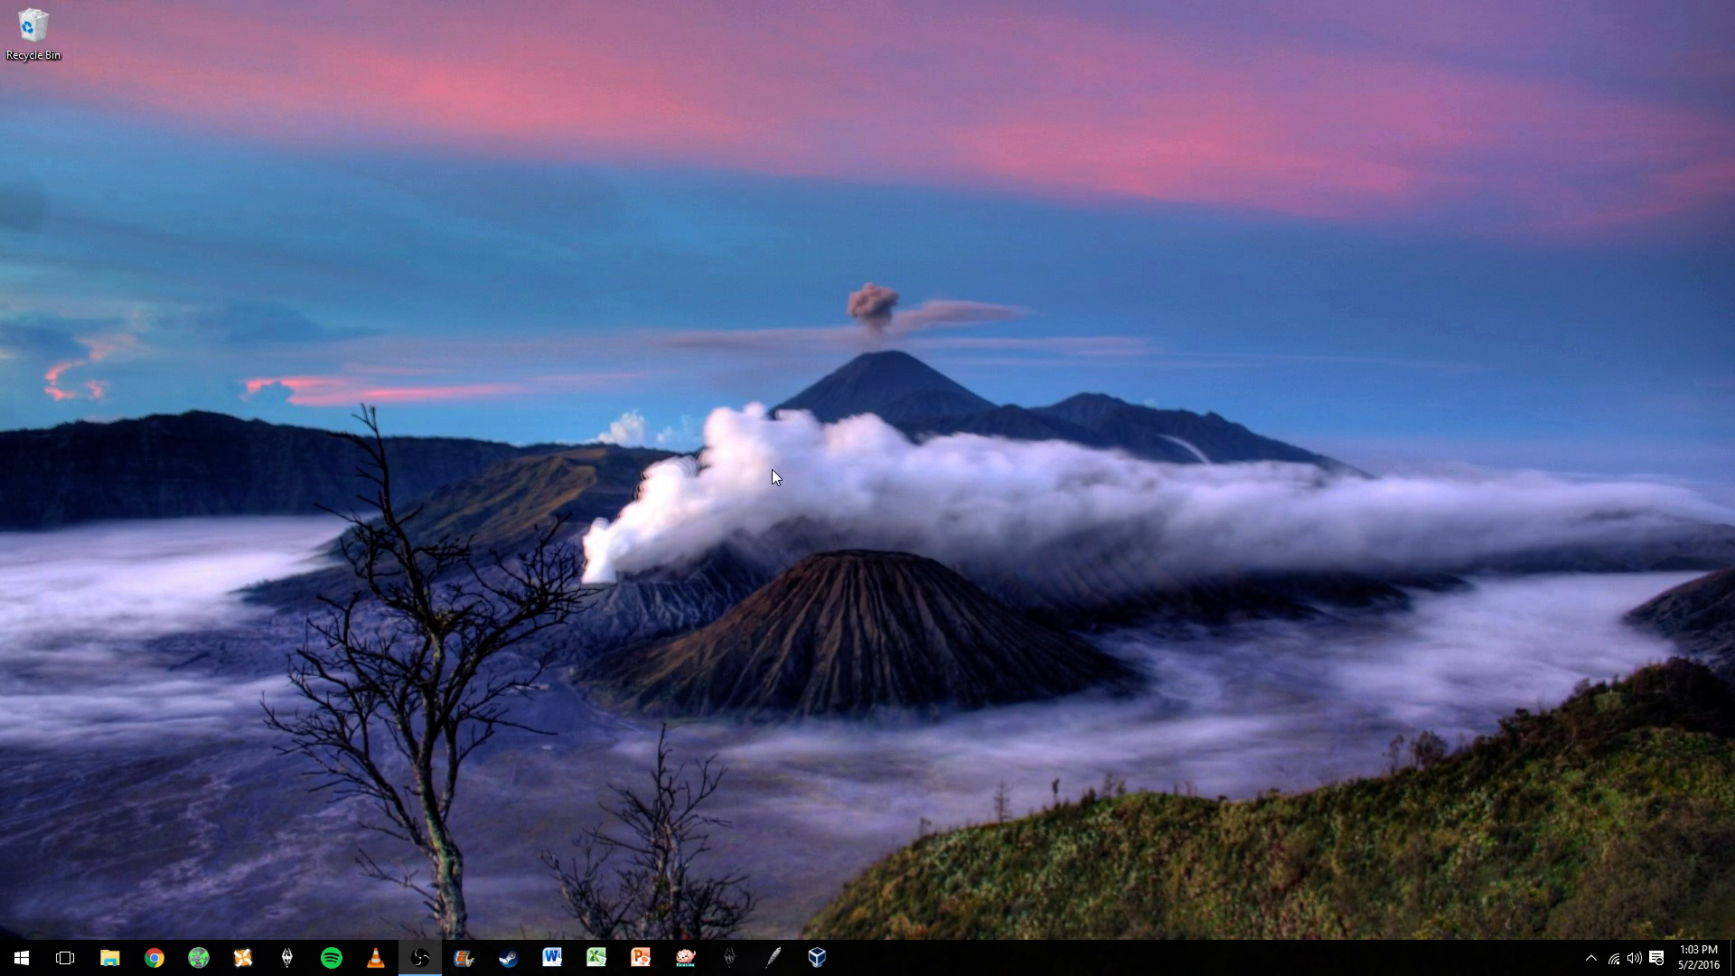
pyautogui.moveTo(1169, 522)
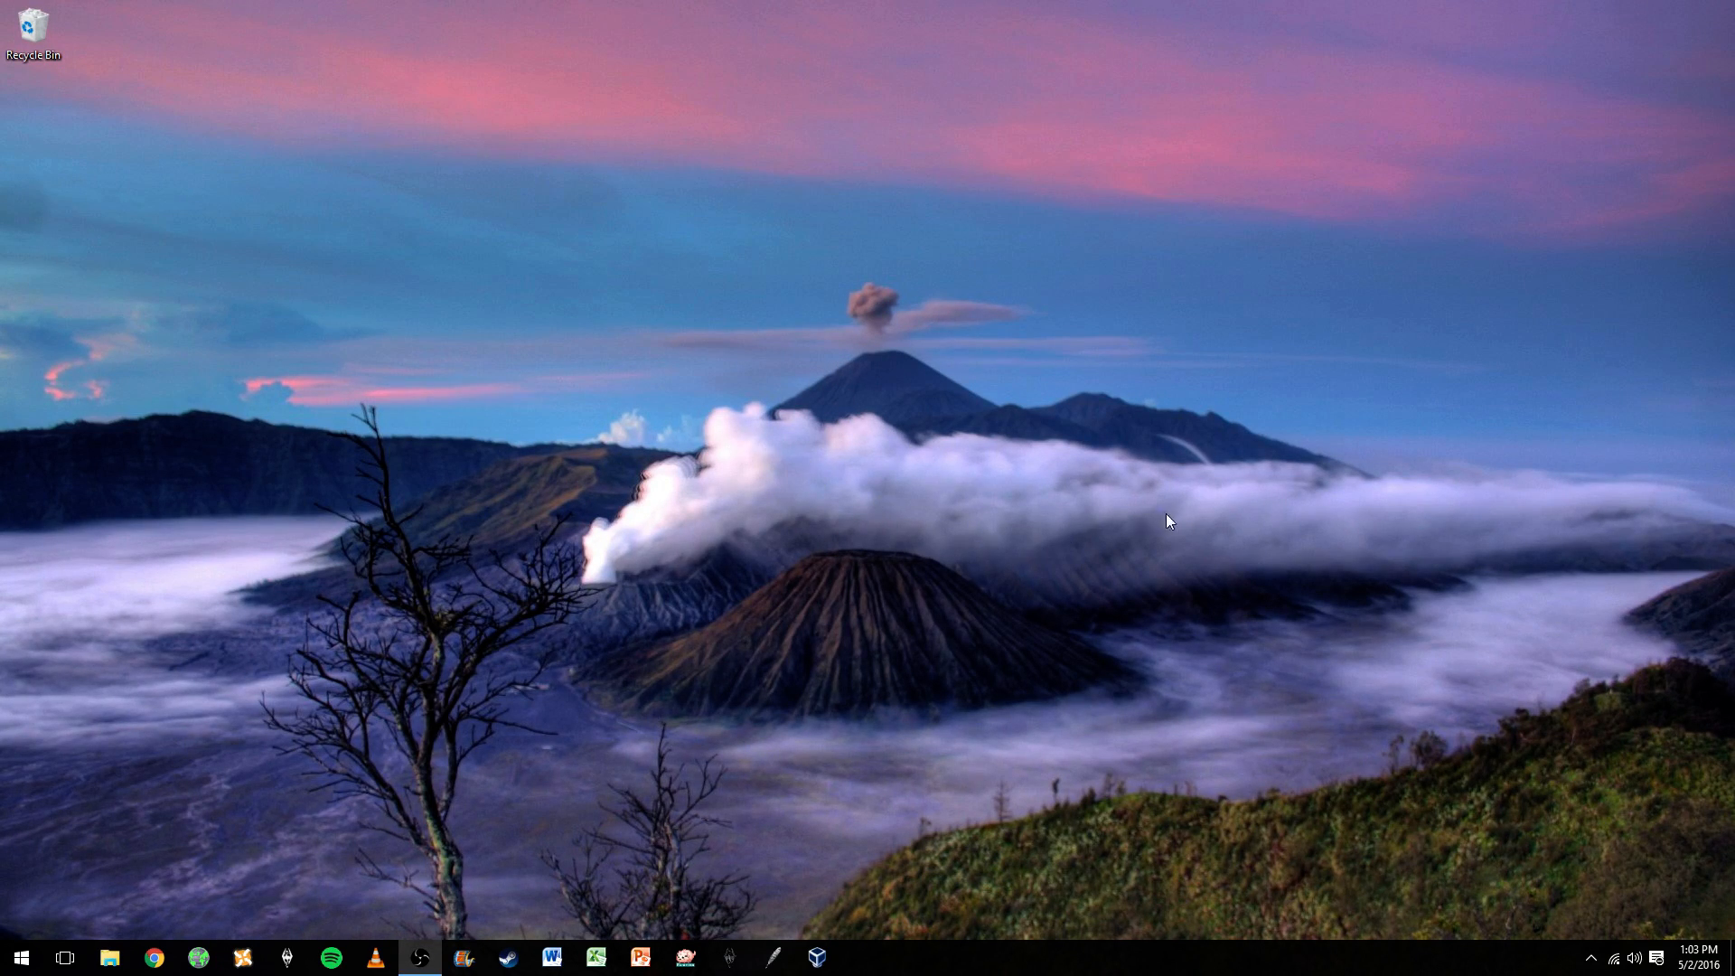
pyautogui.moveTo(709, 405)
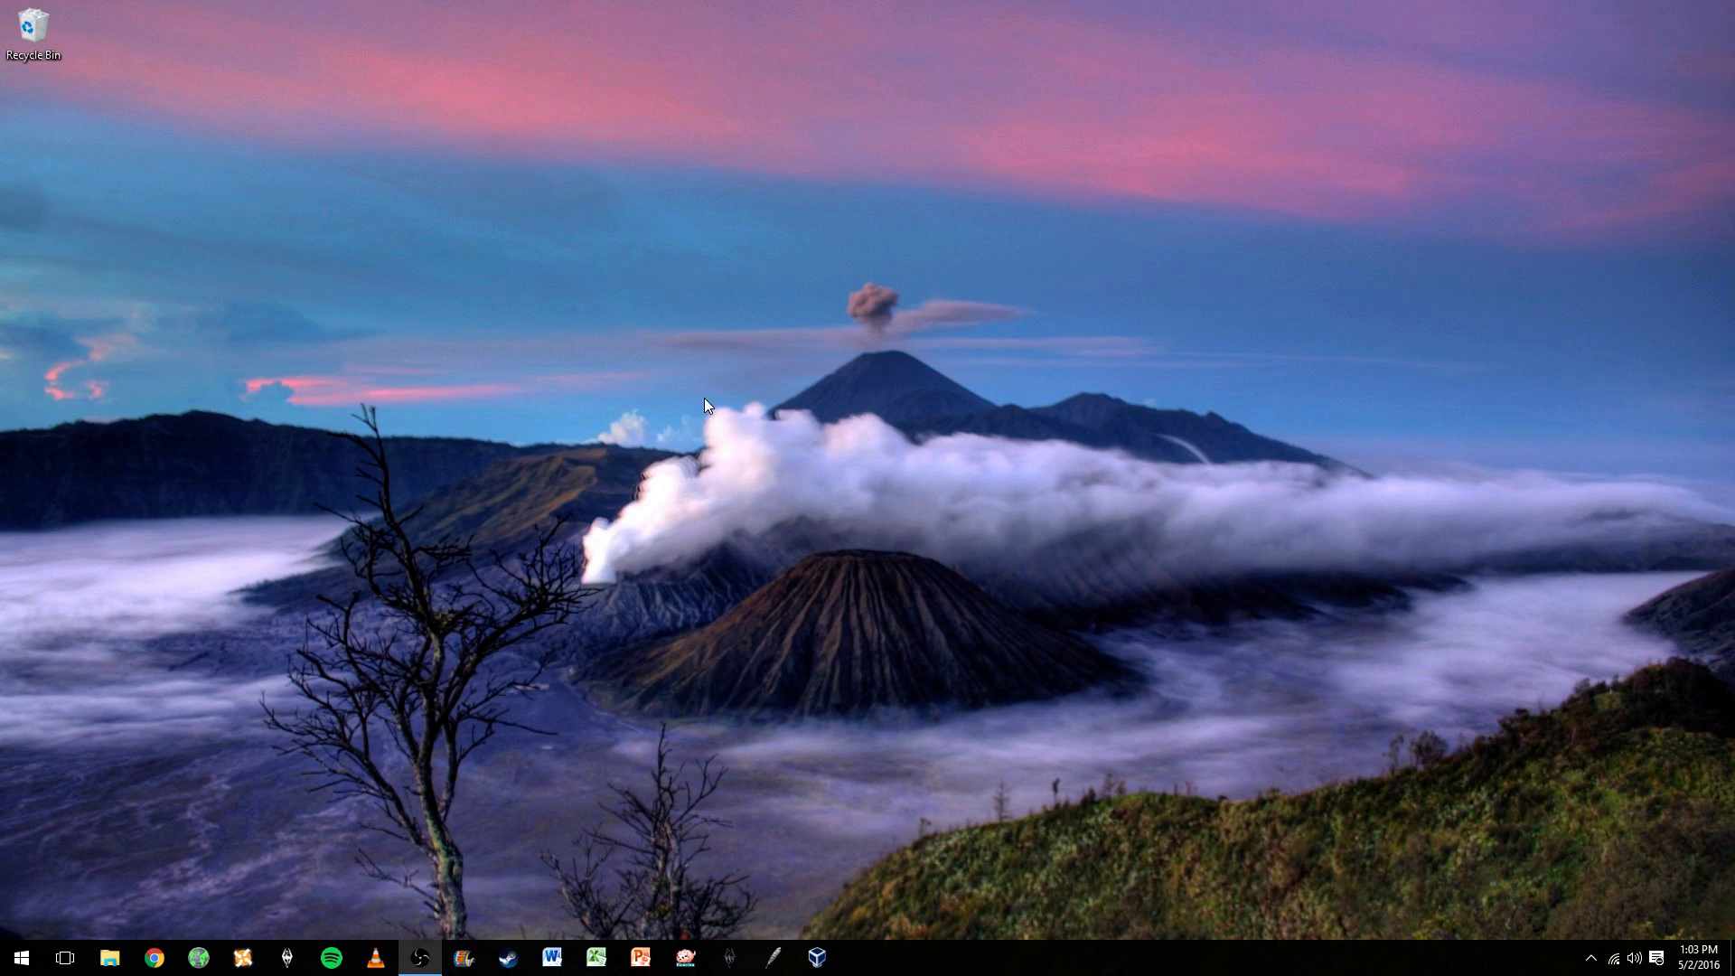
pyautogui.moveTo(894, 383)
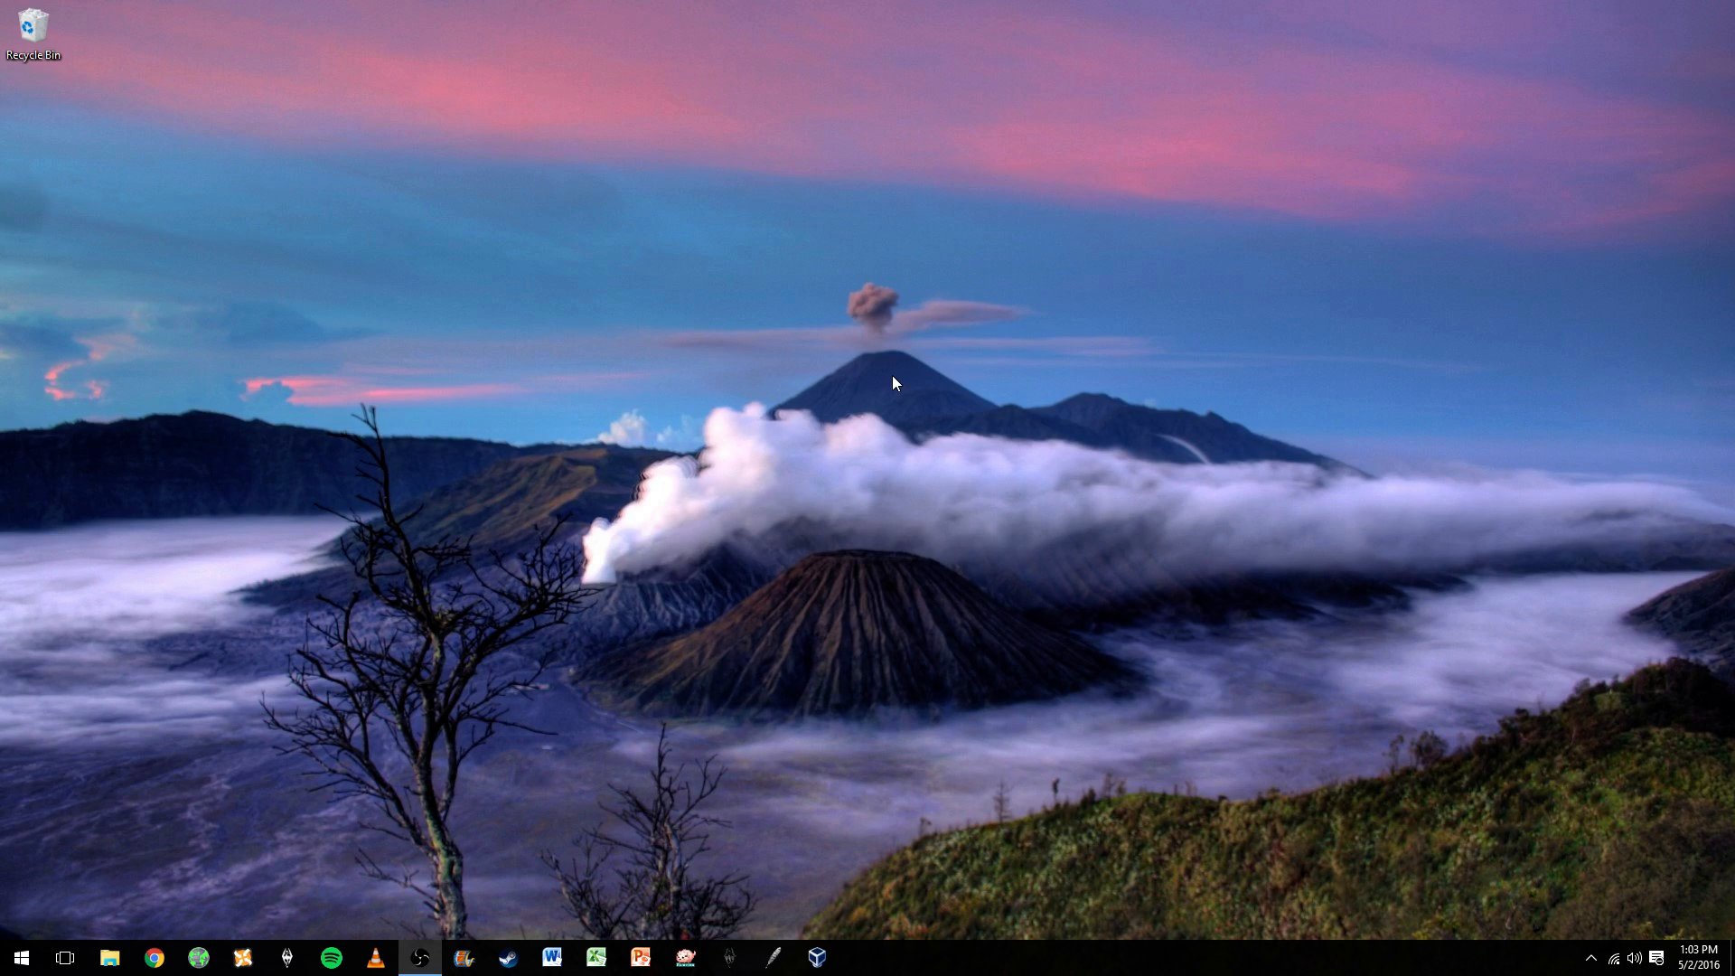
pyautogui.moveTo(912, 393)
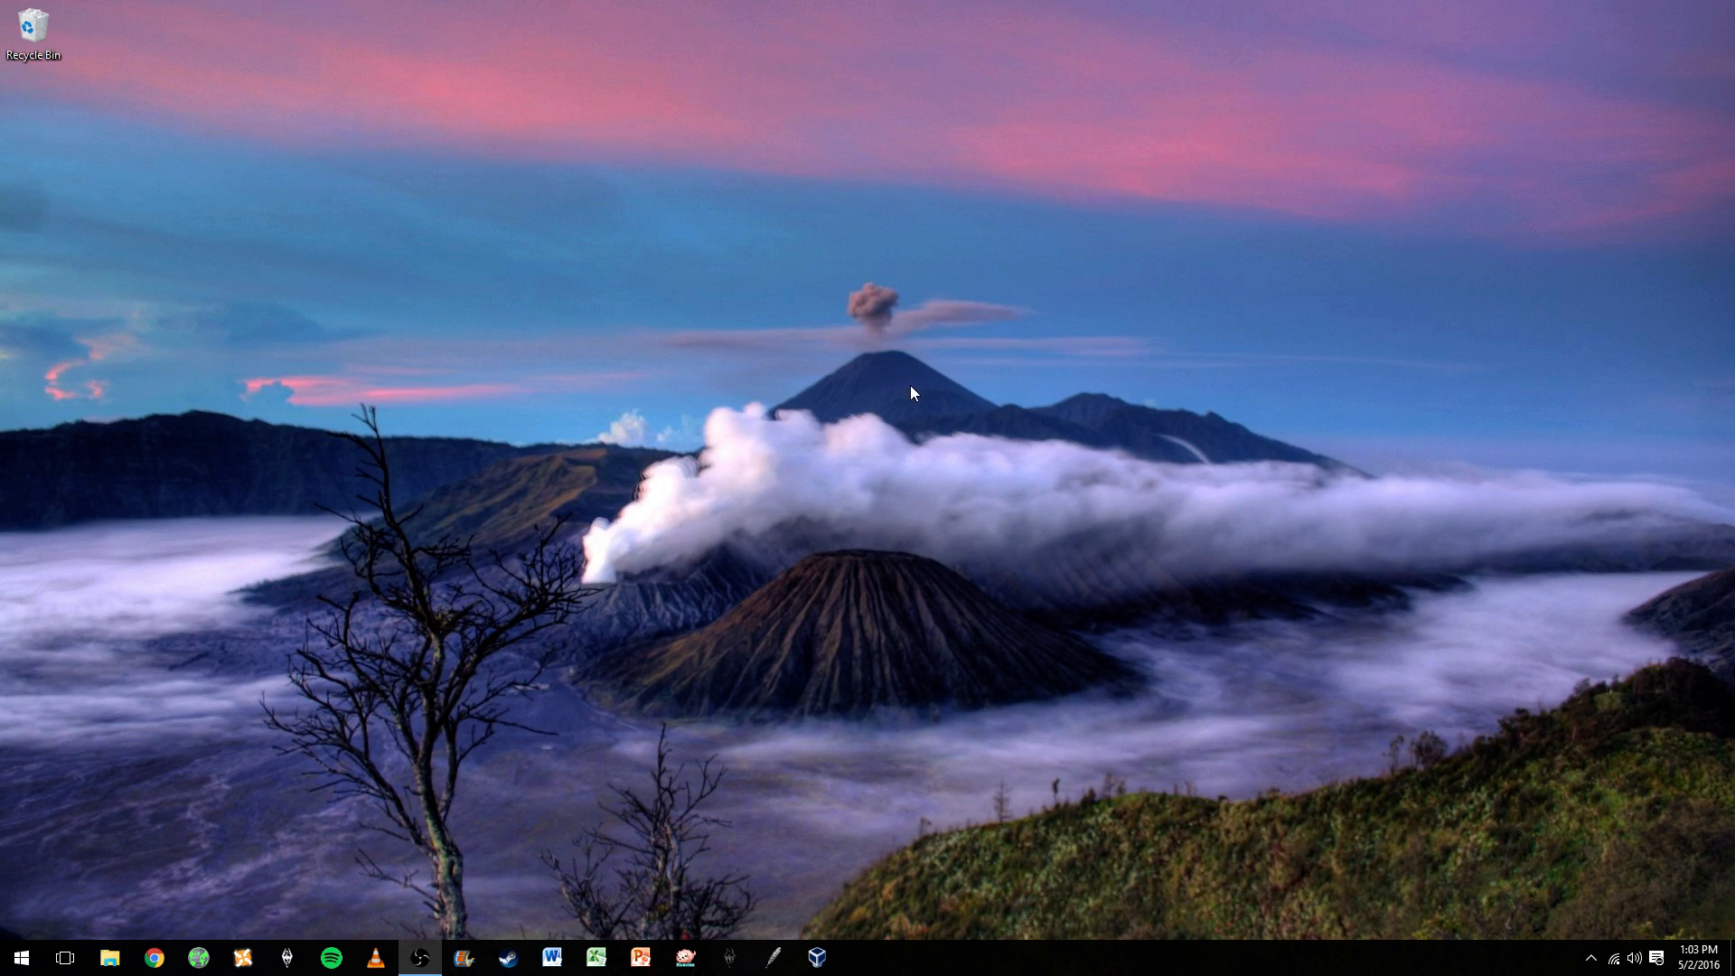
pyautogui.moveTo(679, 691)
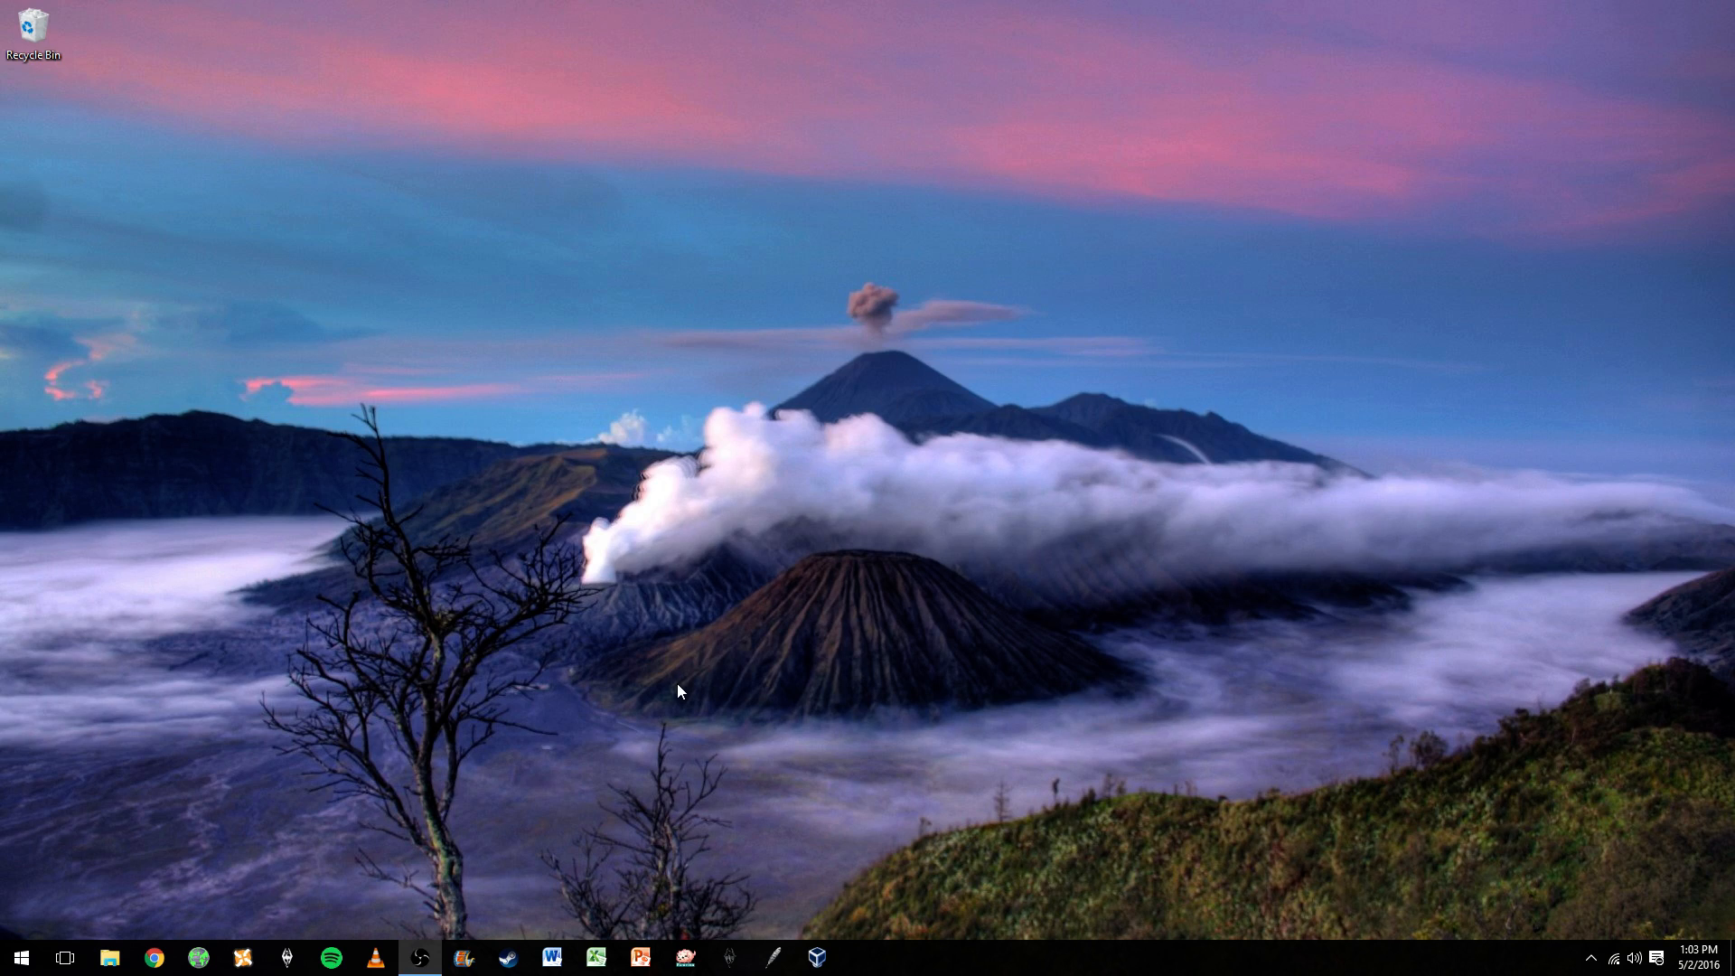
pyautogui.moveTo(950, 226)
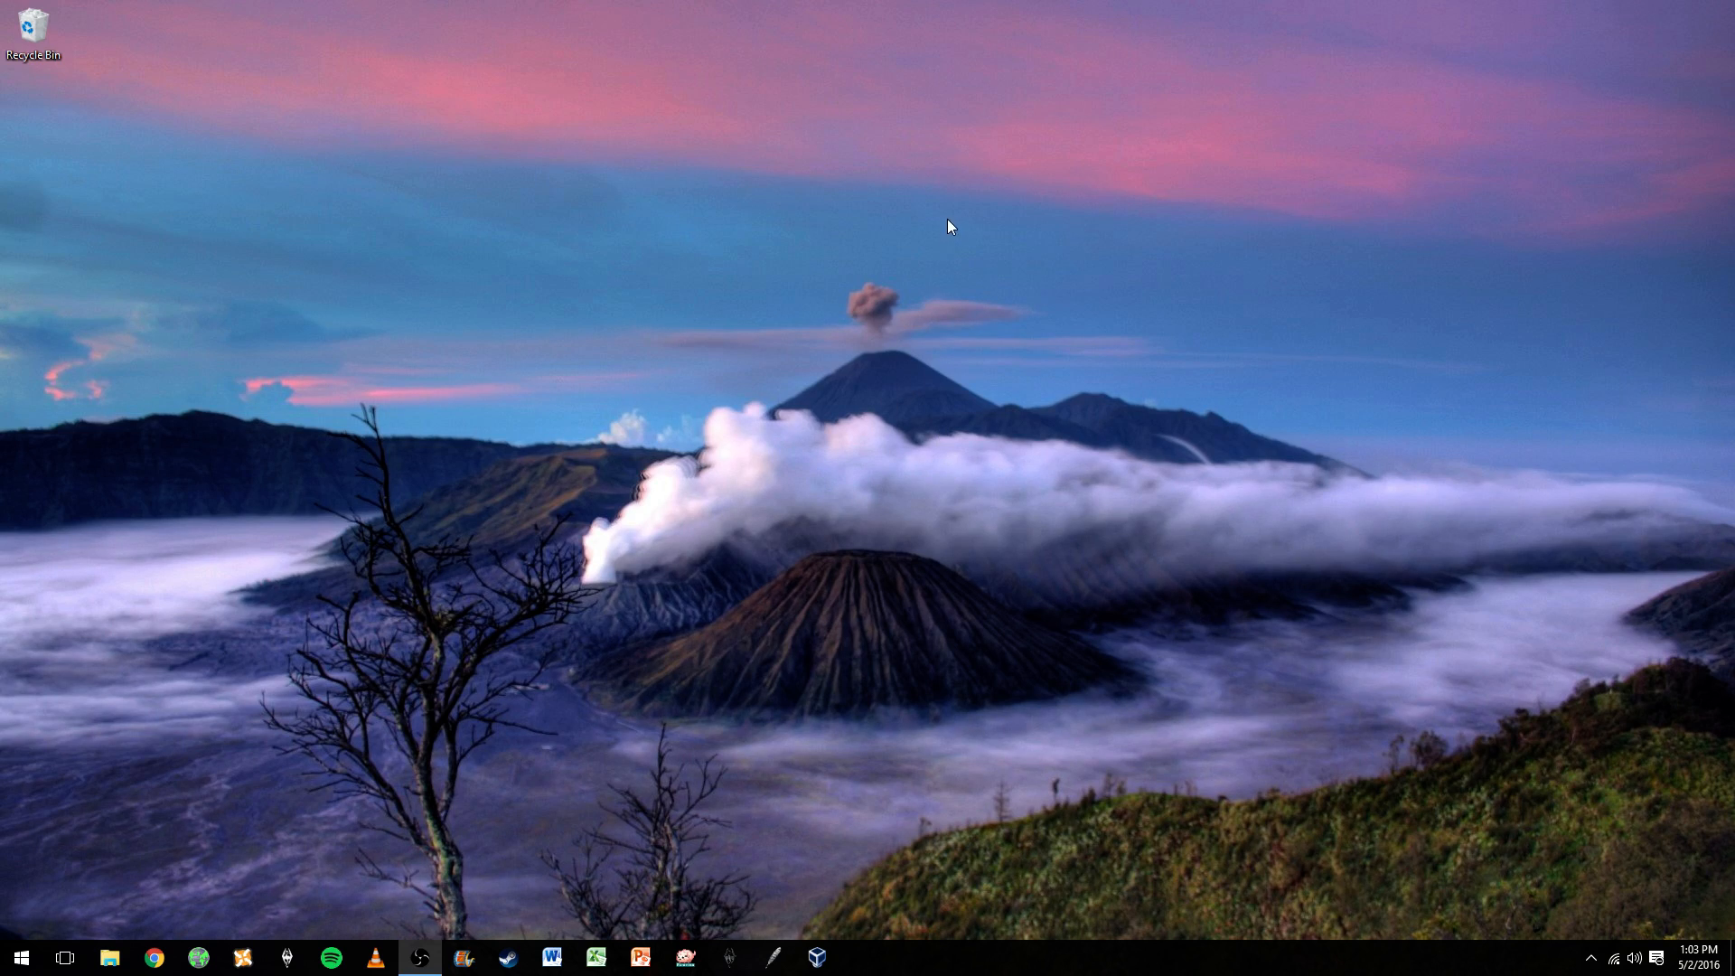
pyautogui.moveTo(936, 349)
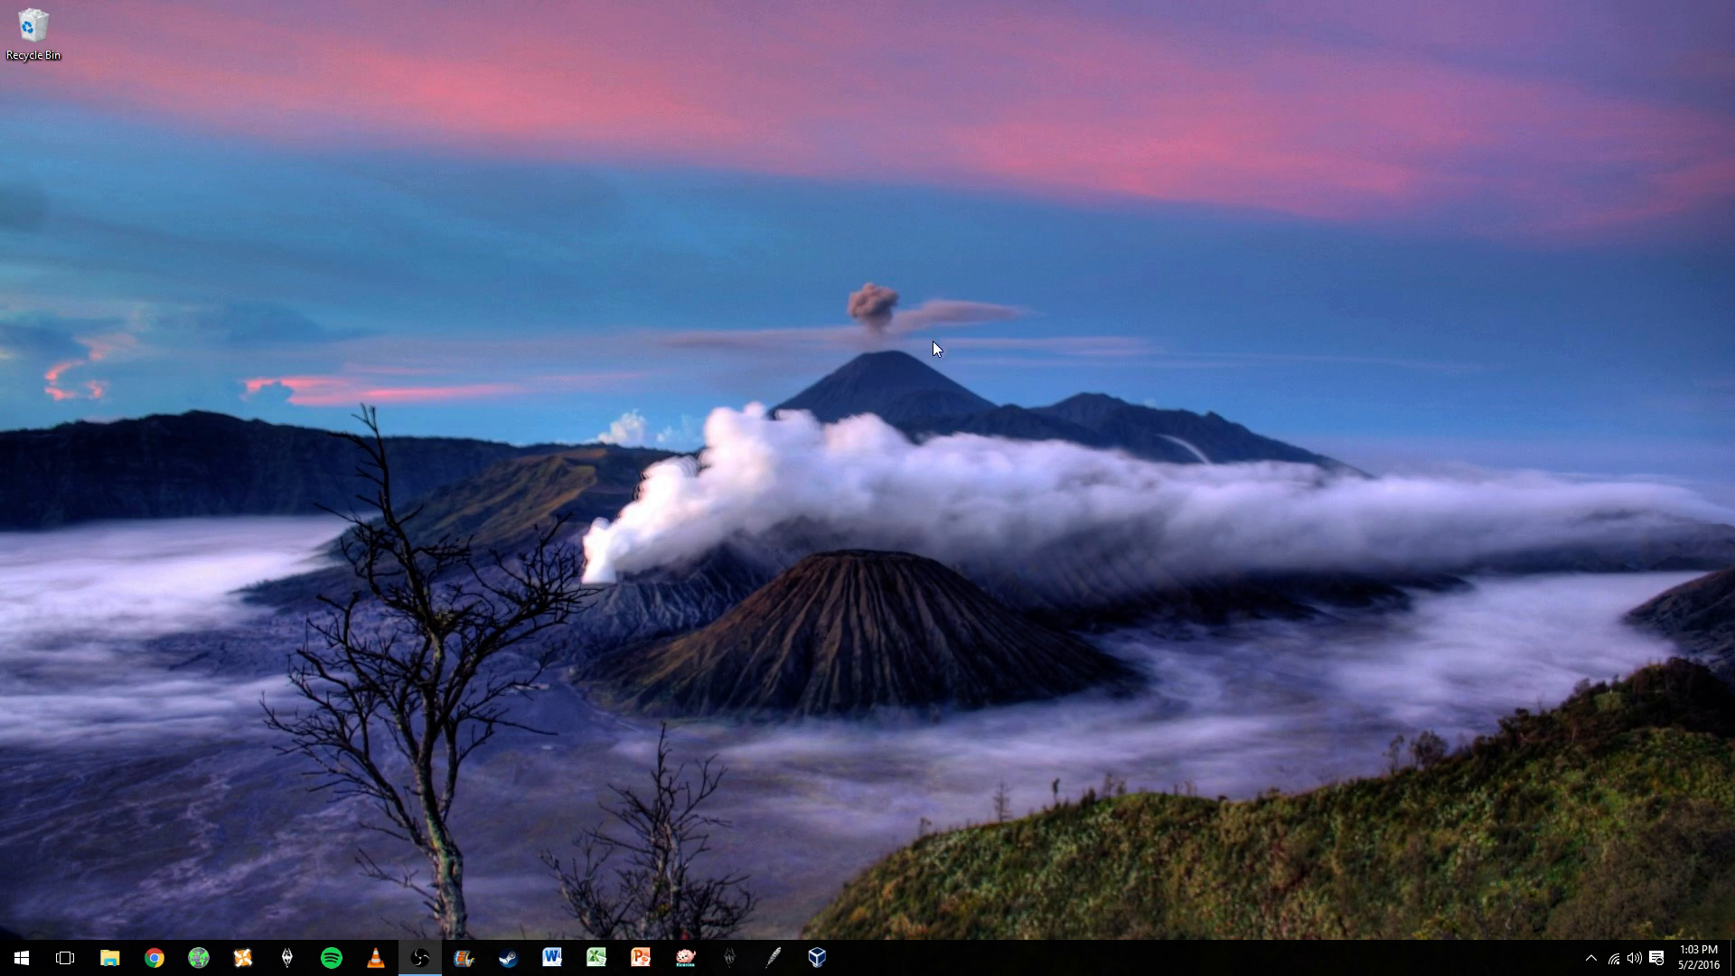
pyautogui.moveTo(627, 785)
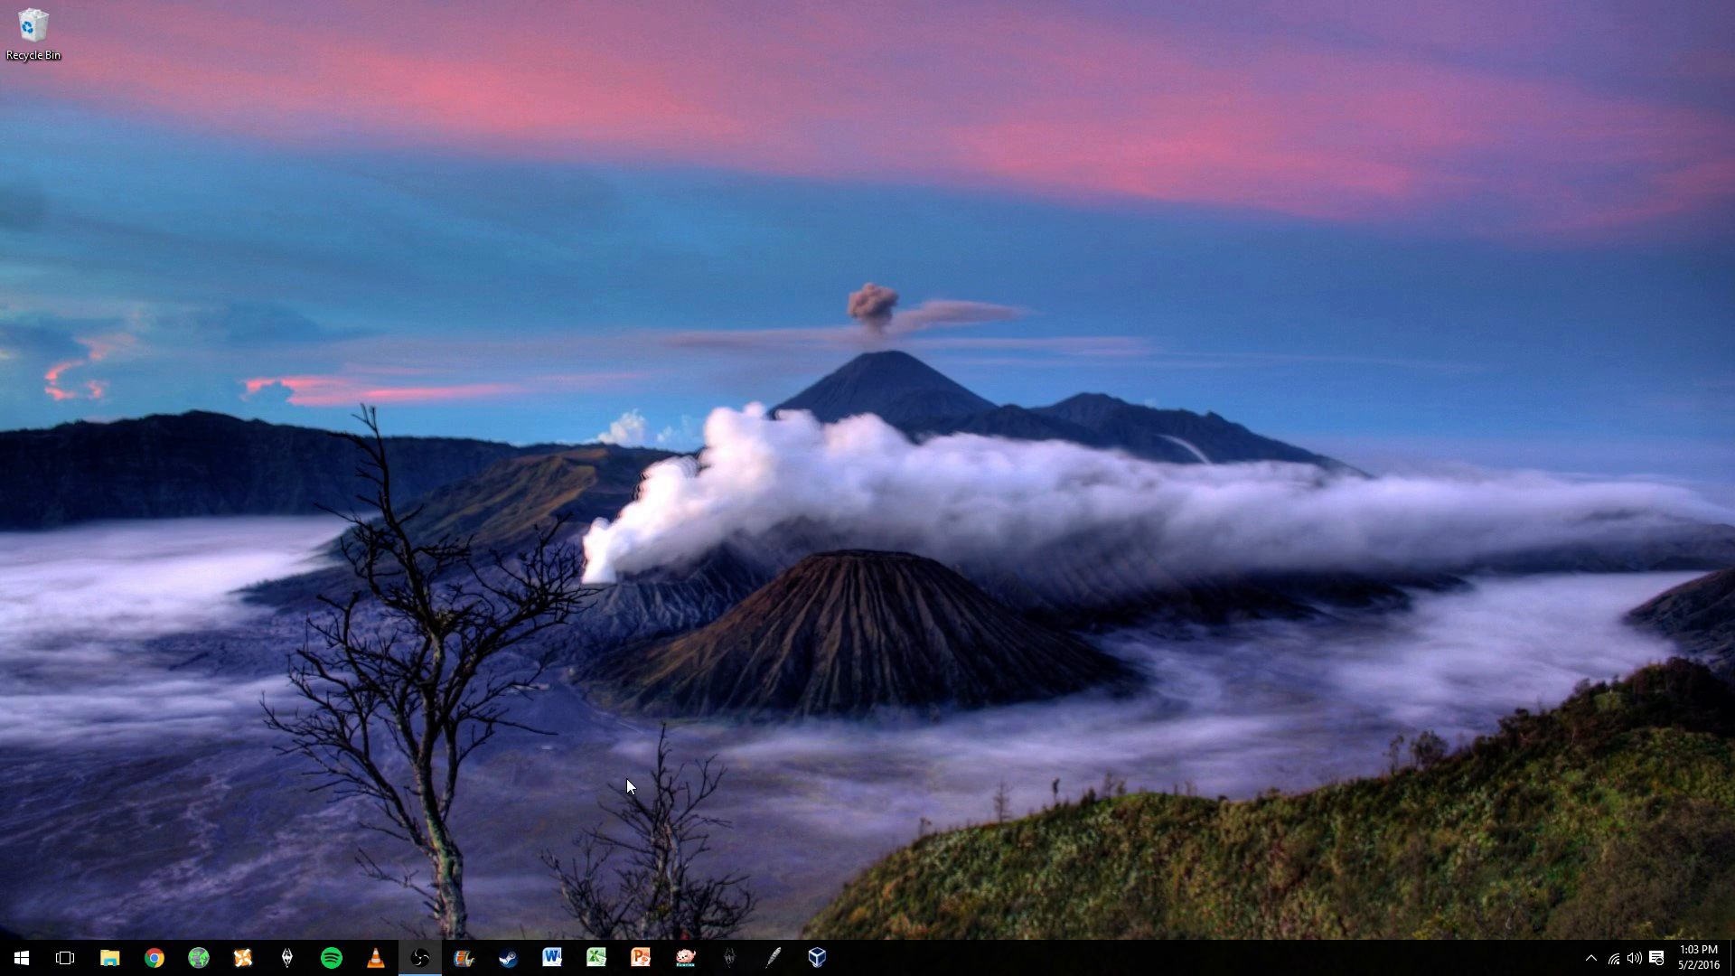
pyautogui.moveTo(1040, 343)
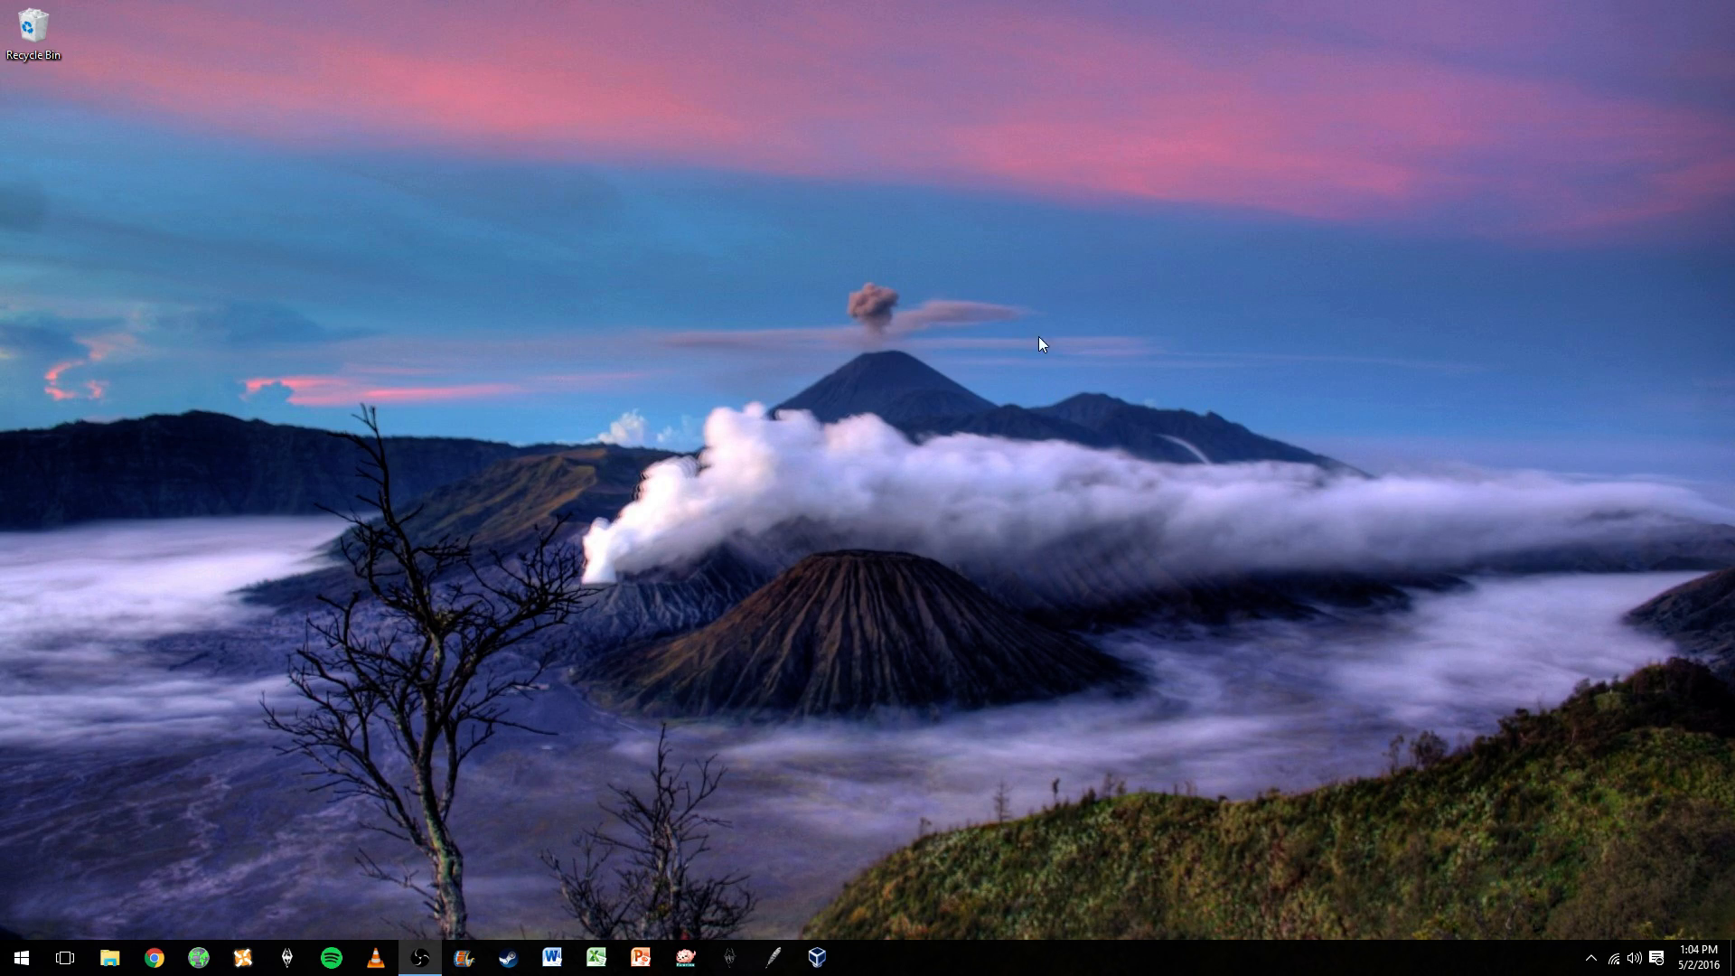
pyautogui.moveTo(855, 409)
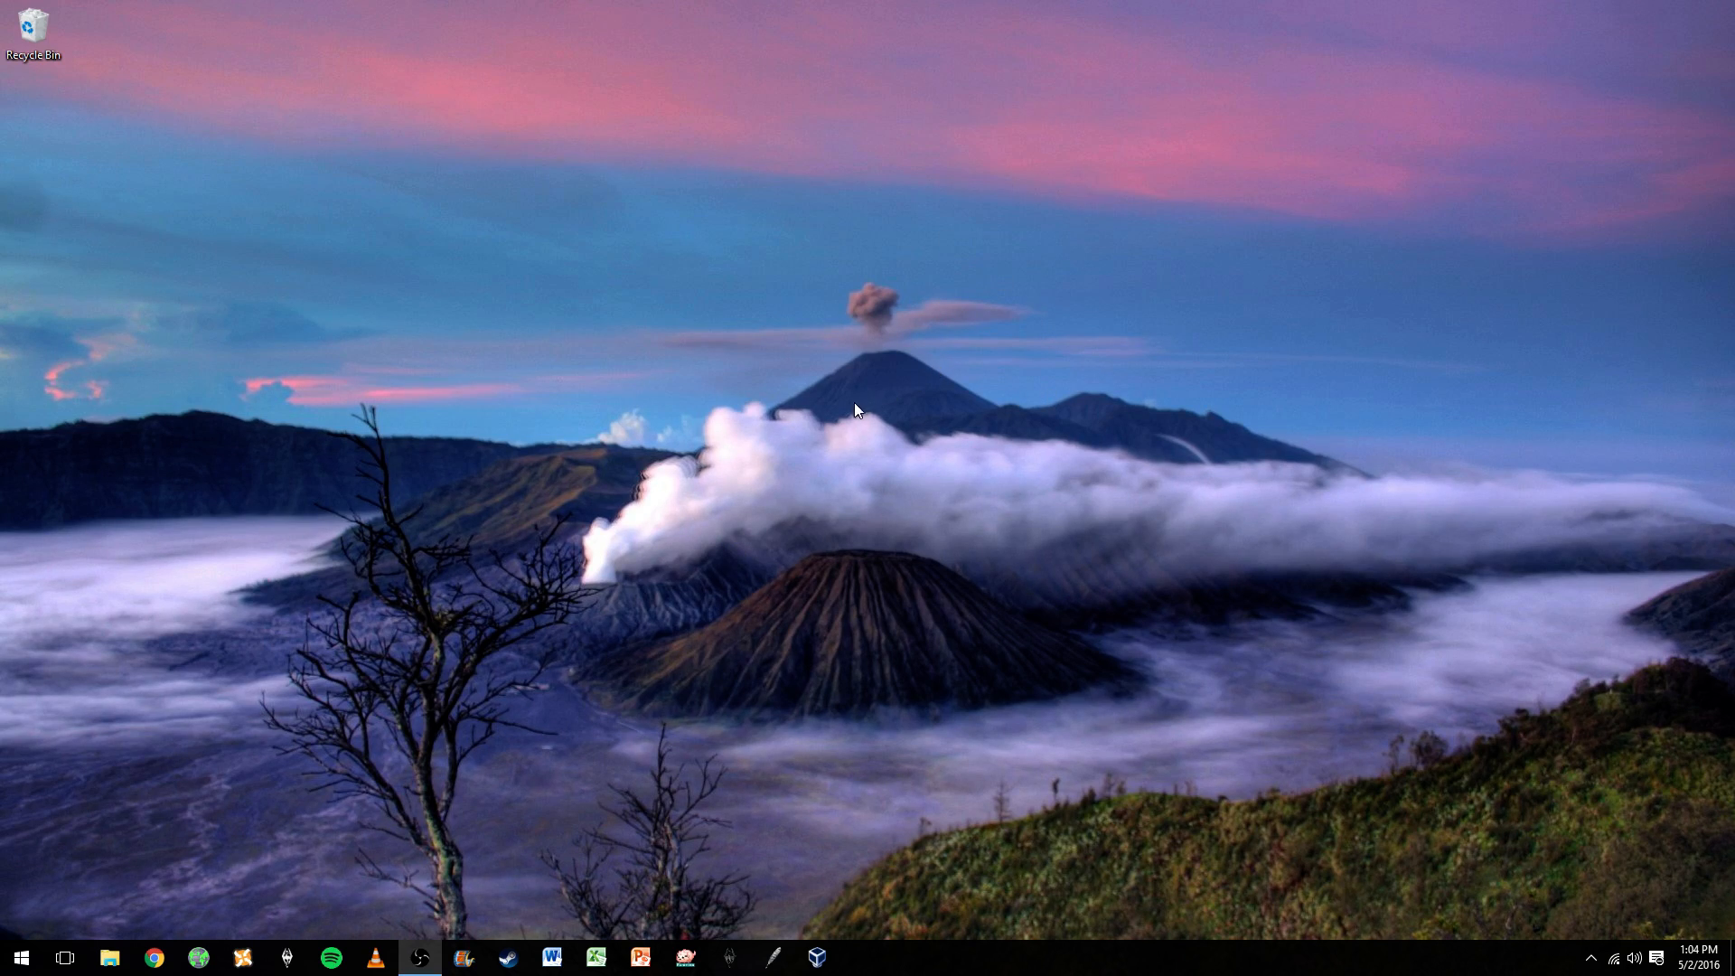
pyautogui.moveTo(1050, 509)
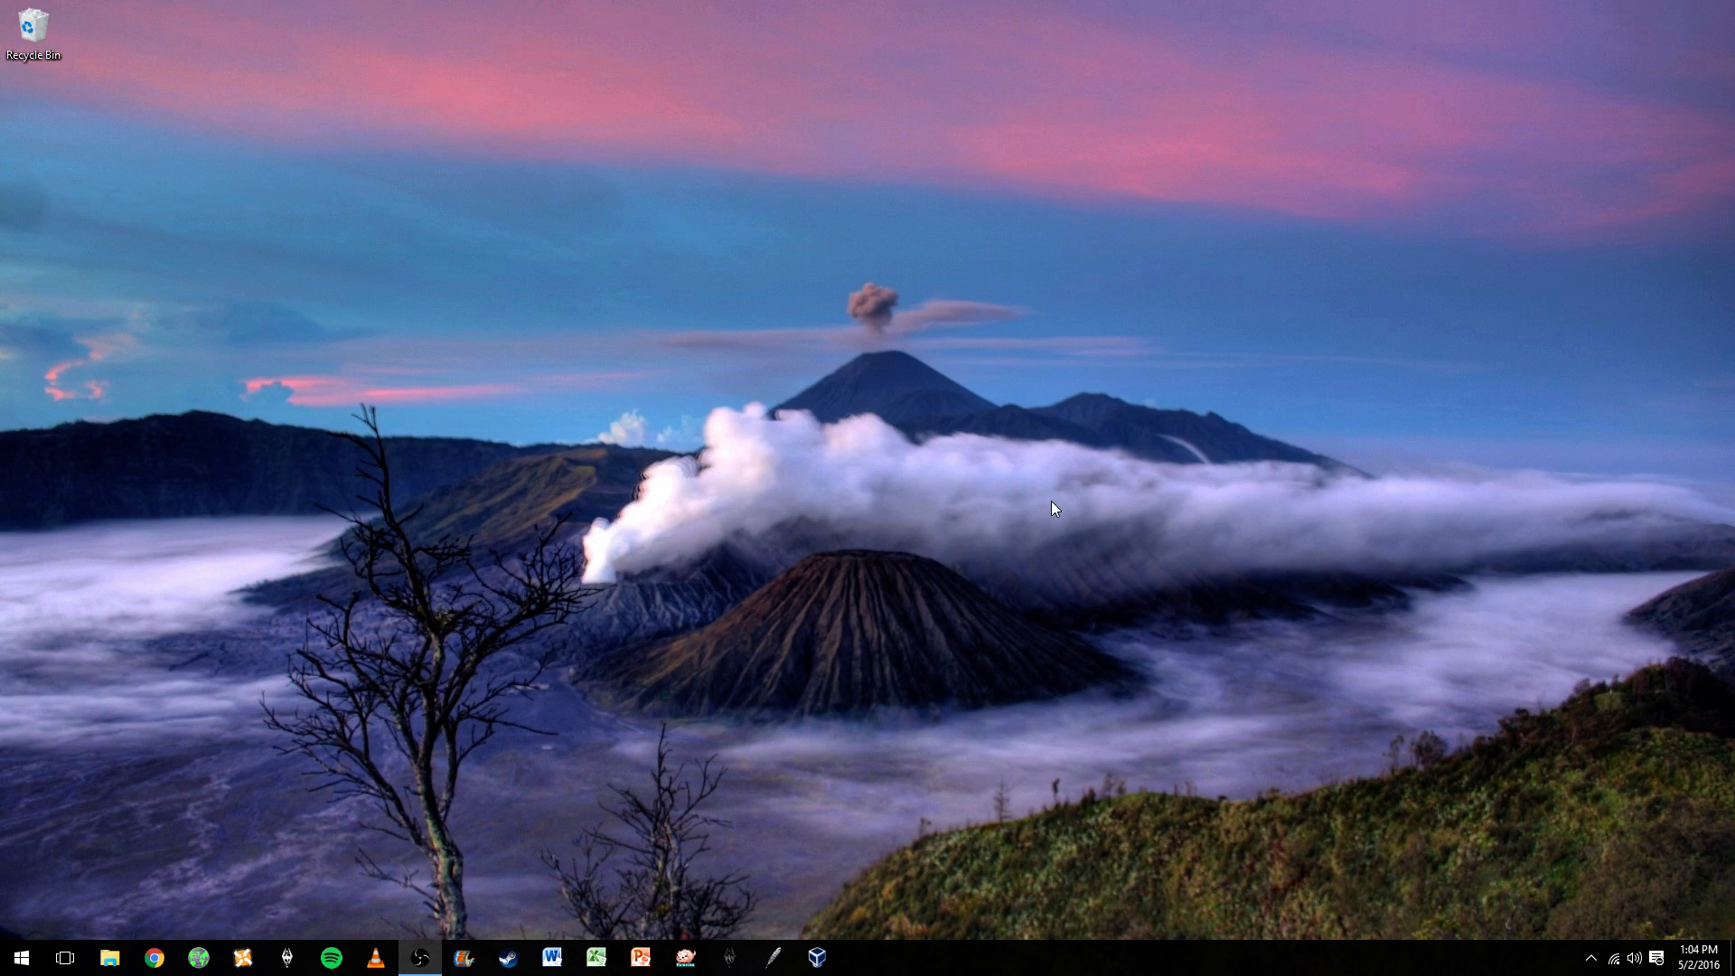
pyautogui.moveTo(822, 482)
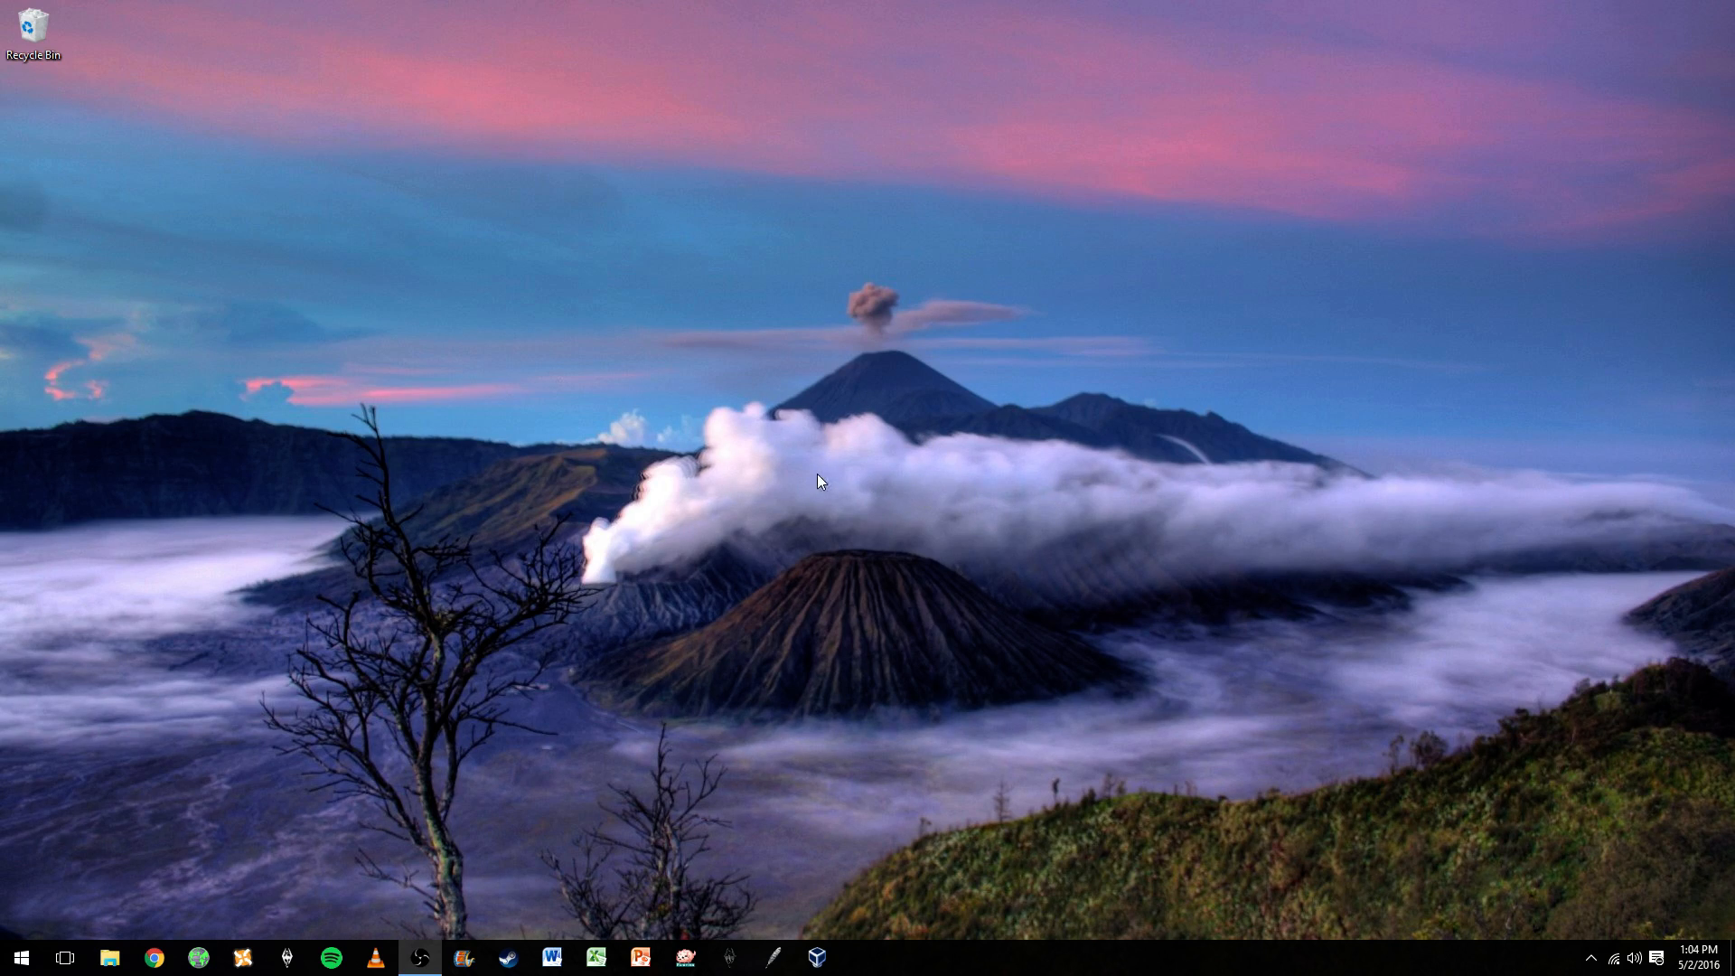
pyautogui.moveTo(1431, 537)
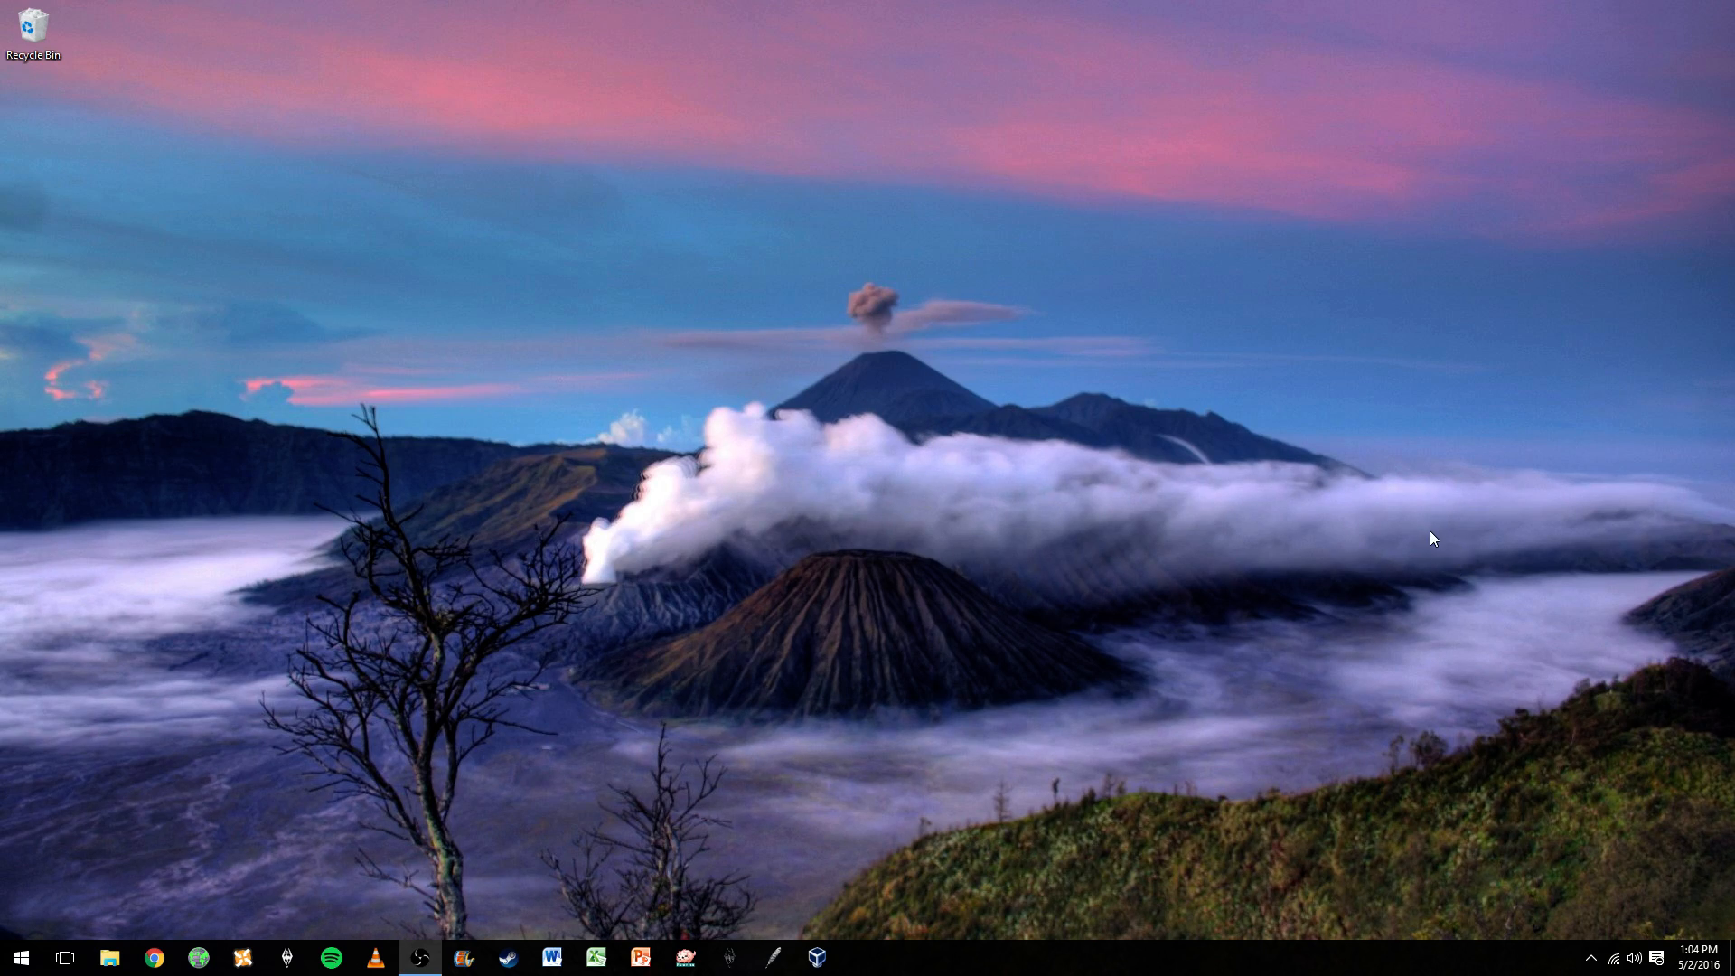
pyautogui.moveTo(928, 322)
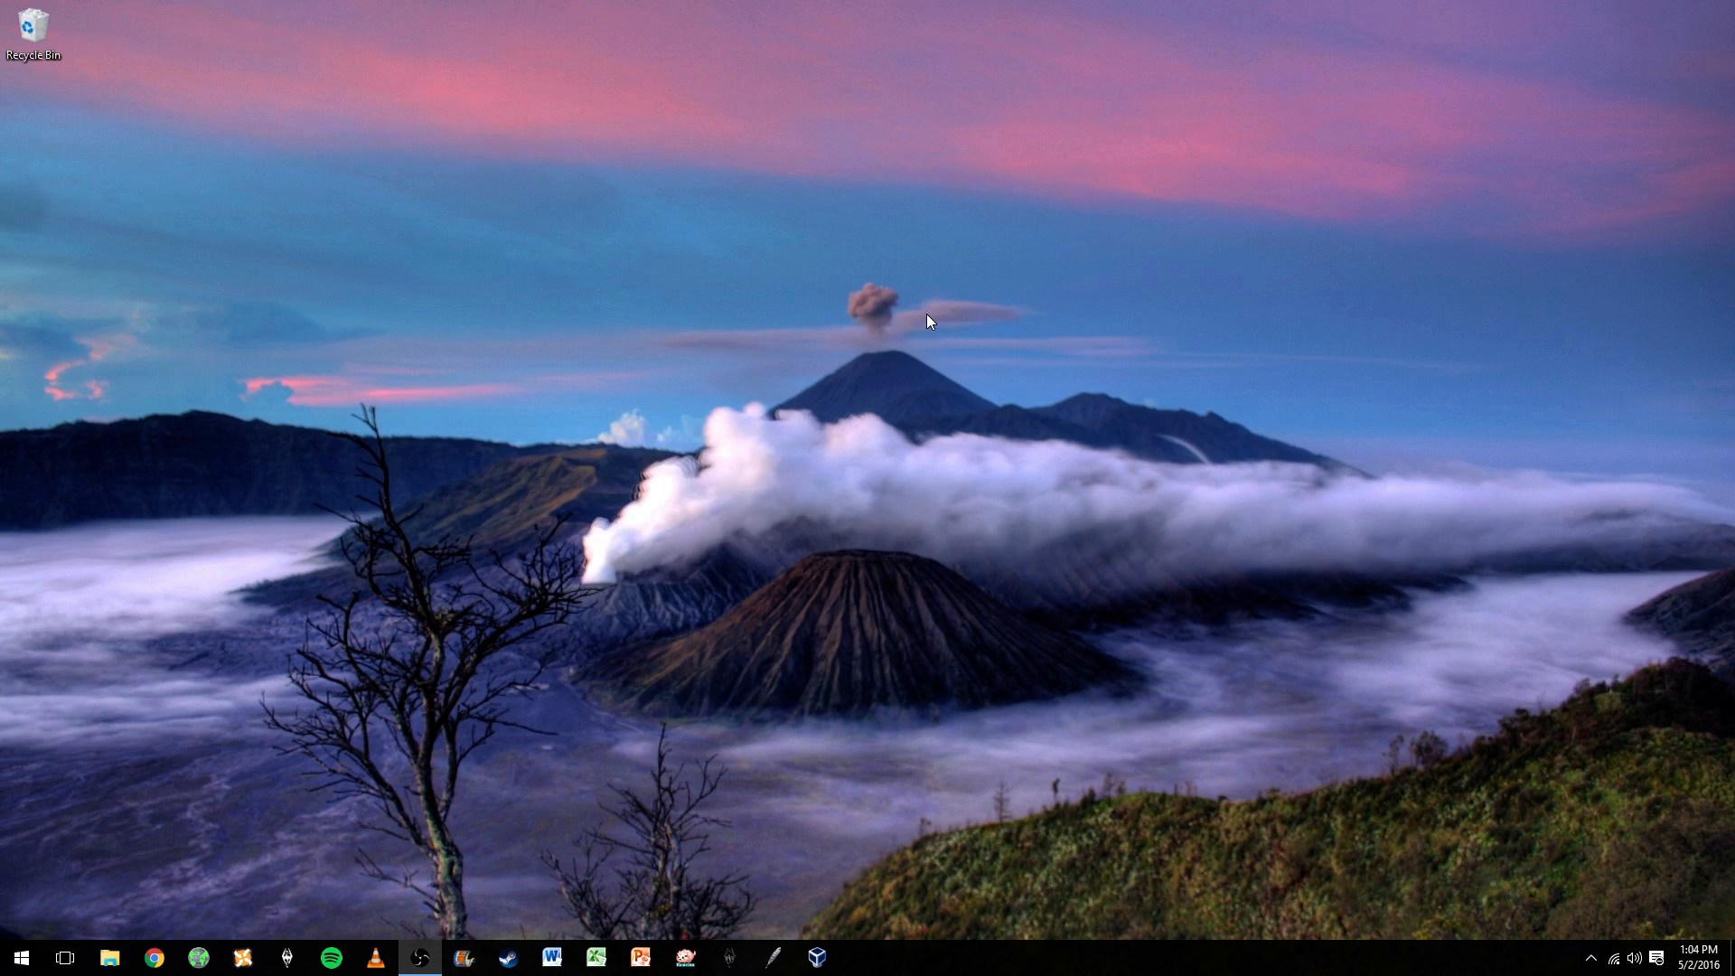
pyautogui.moveTo(876, 375)
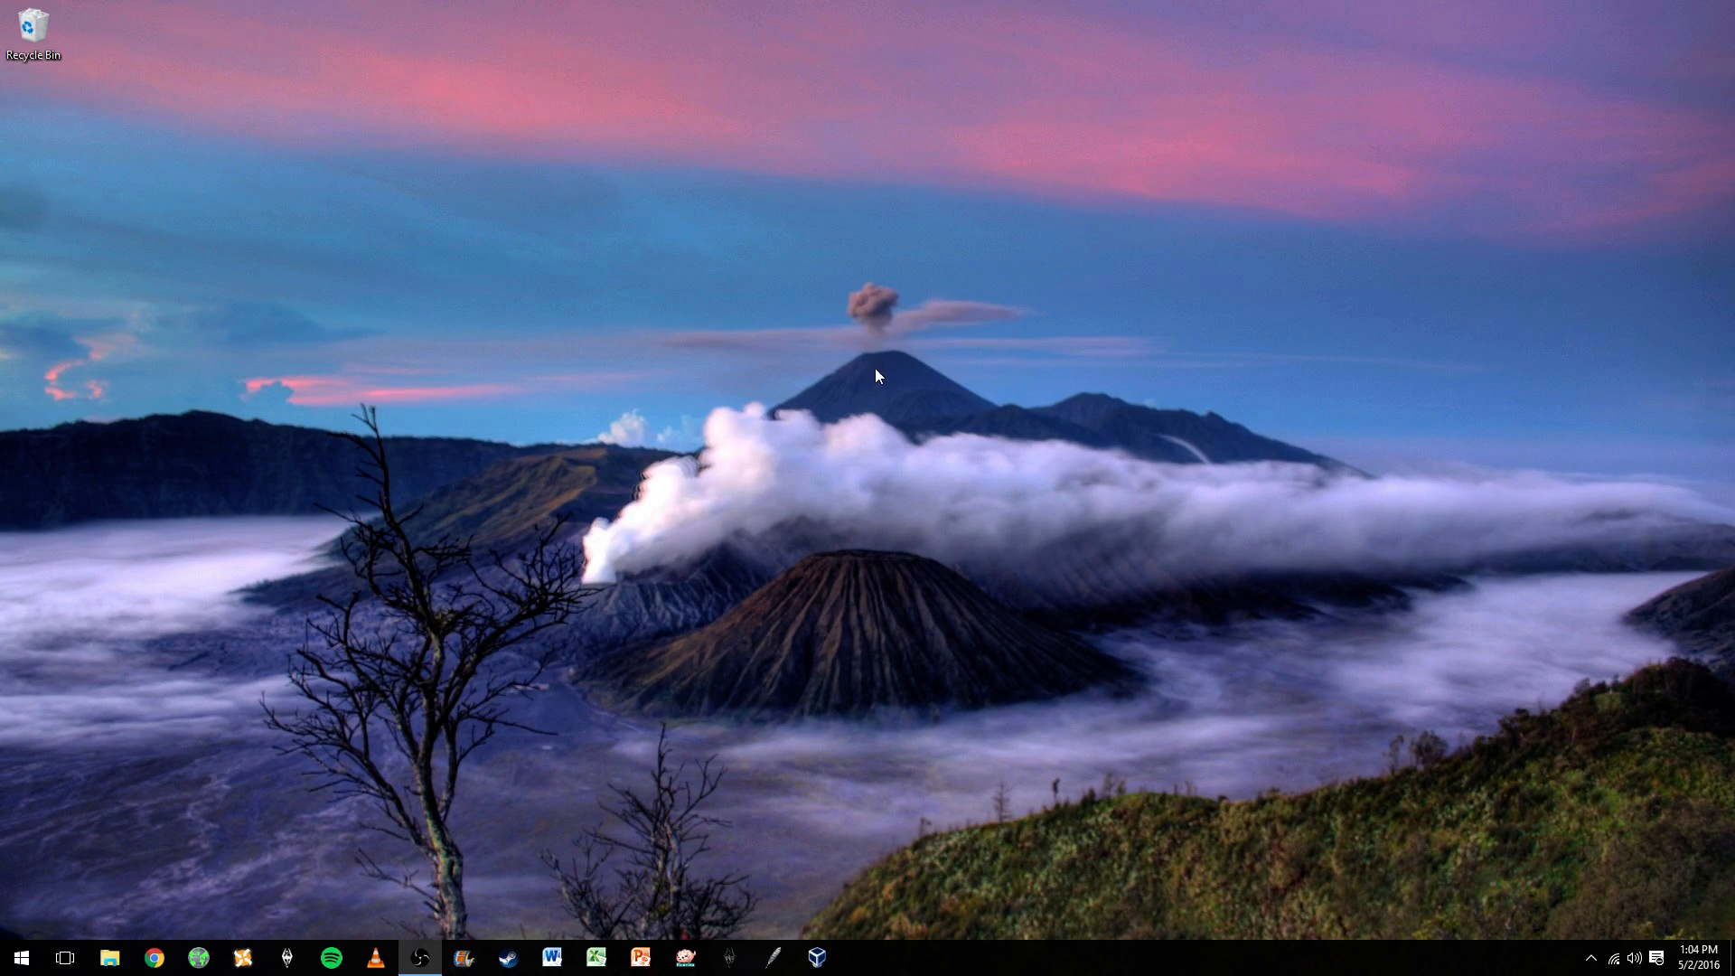
pyautogui.moveTo(904, 390)
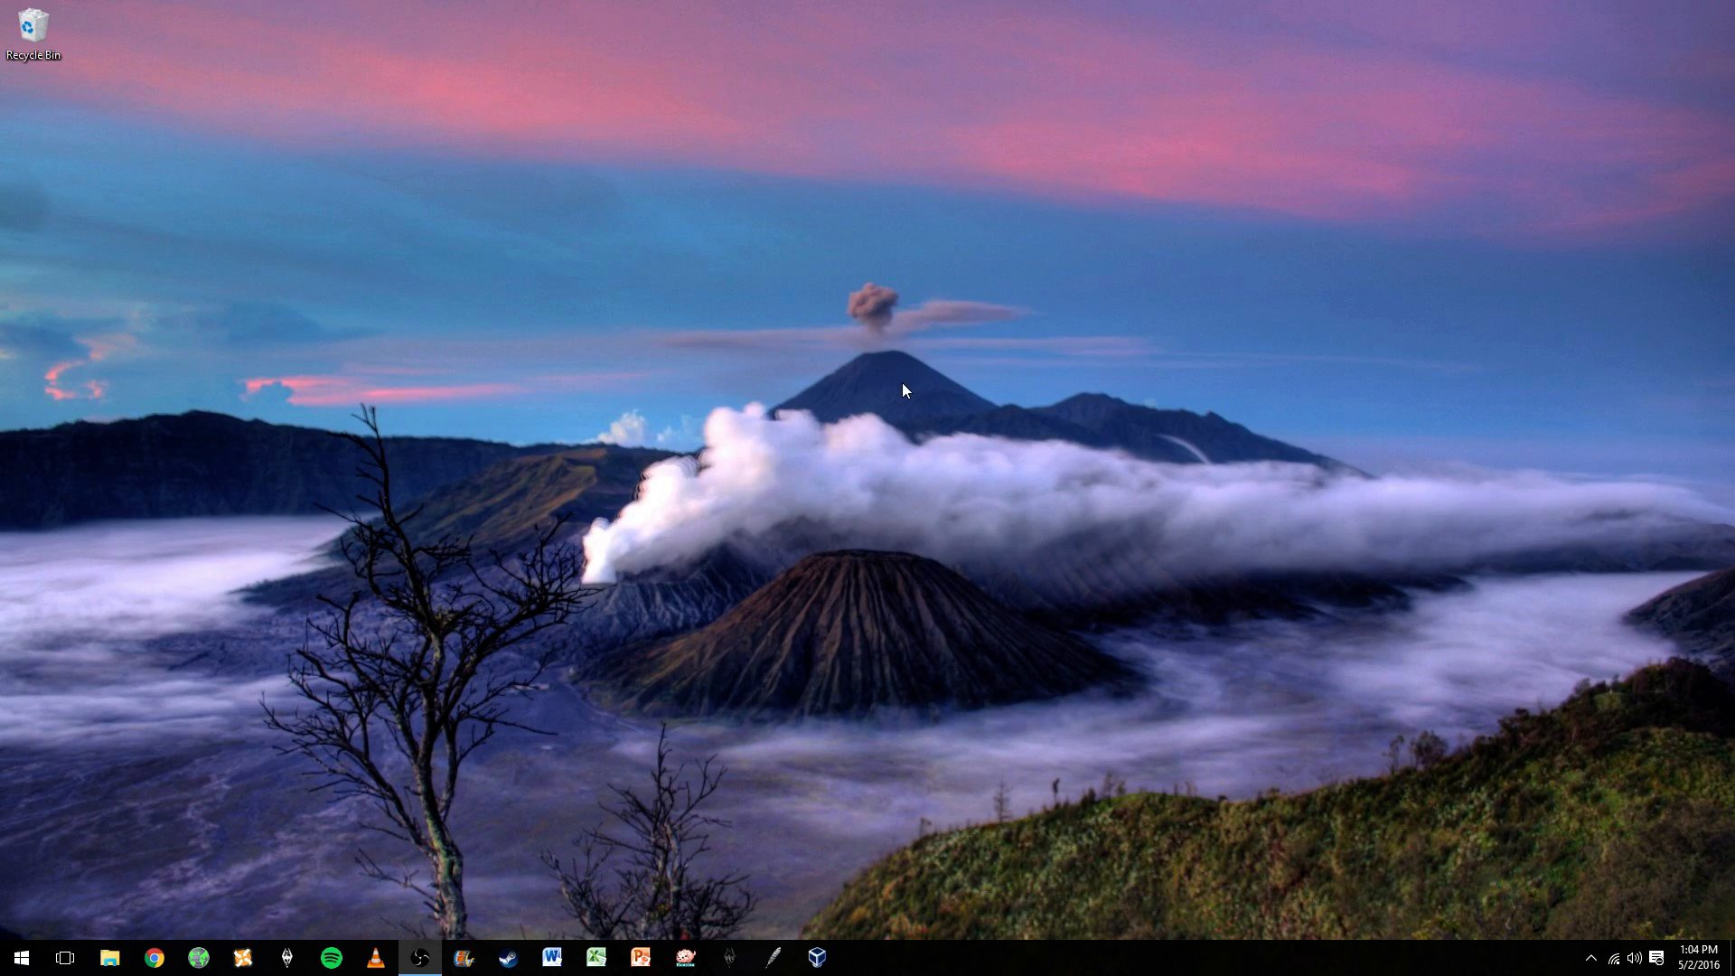
pyautogui.moveTo(930, 395)
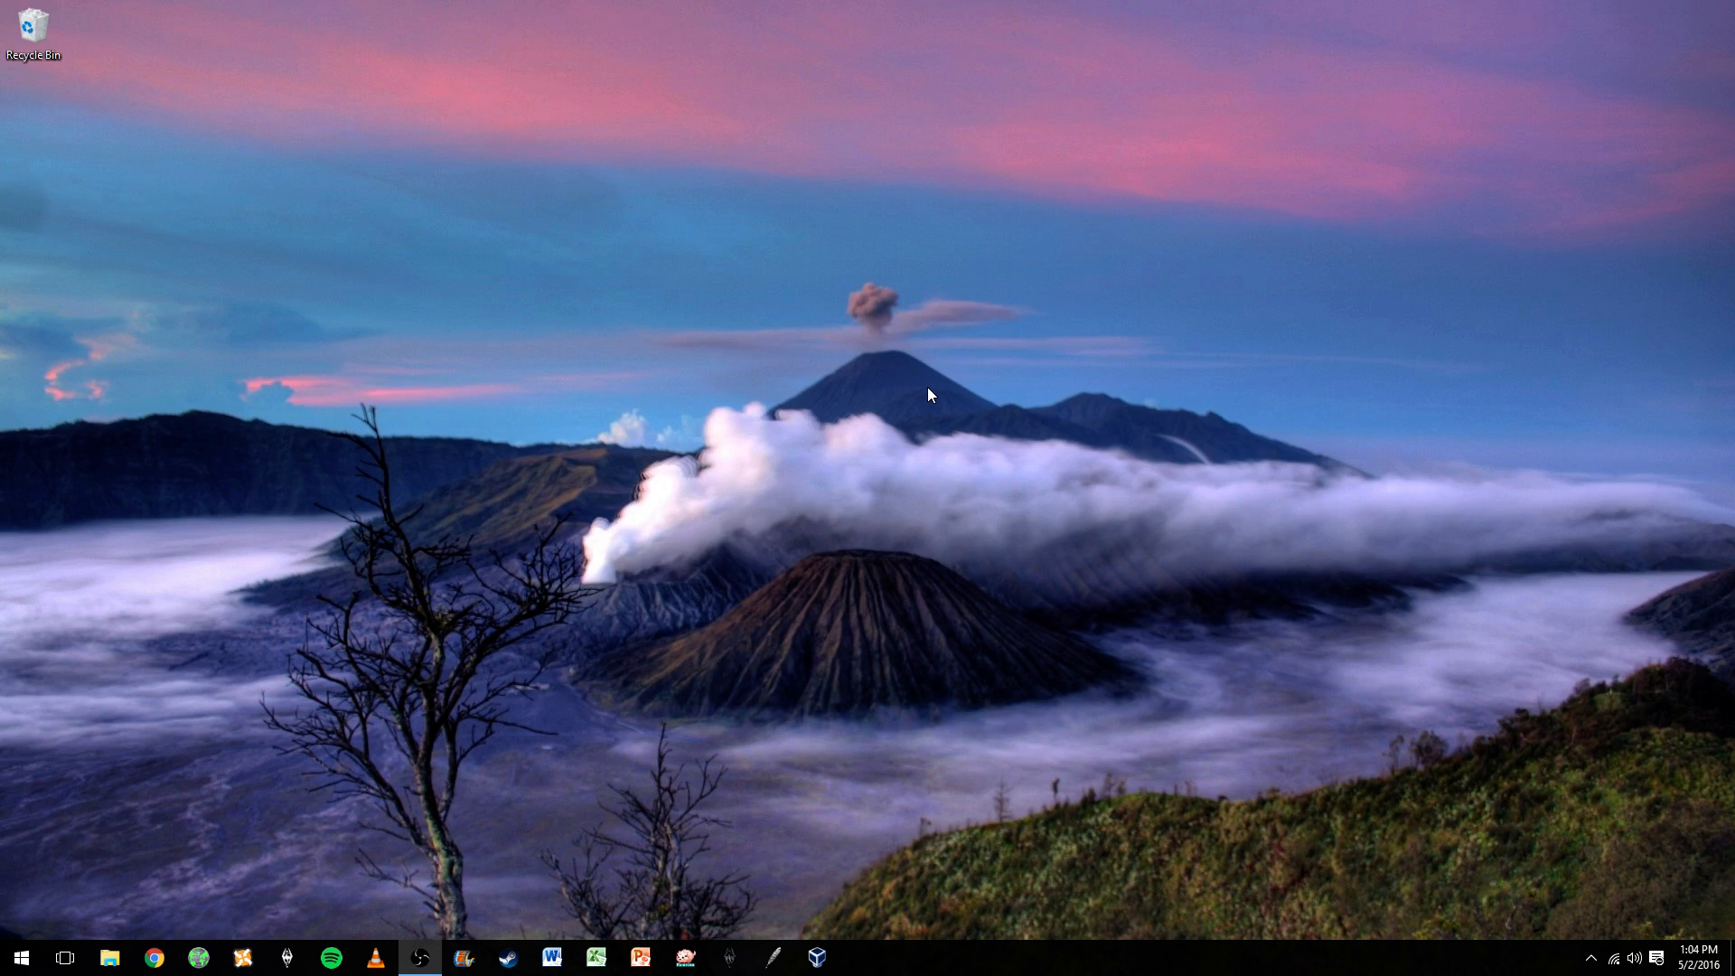
pyautogui.moveTo(905, 346)
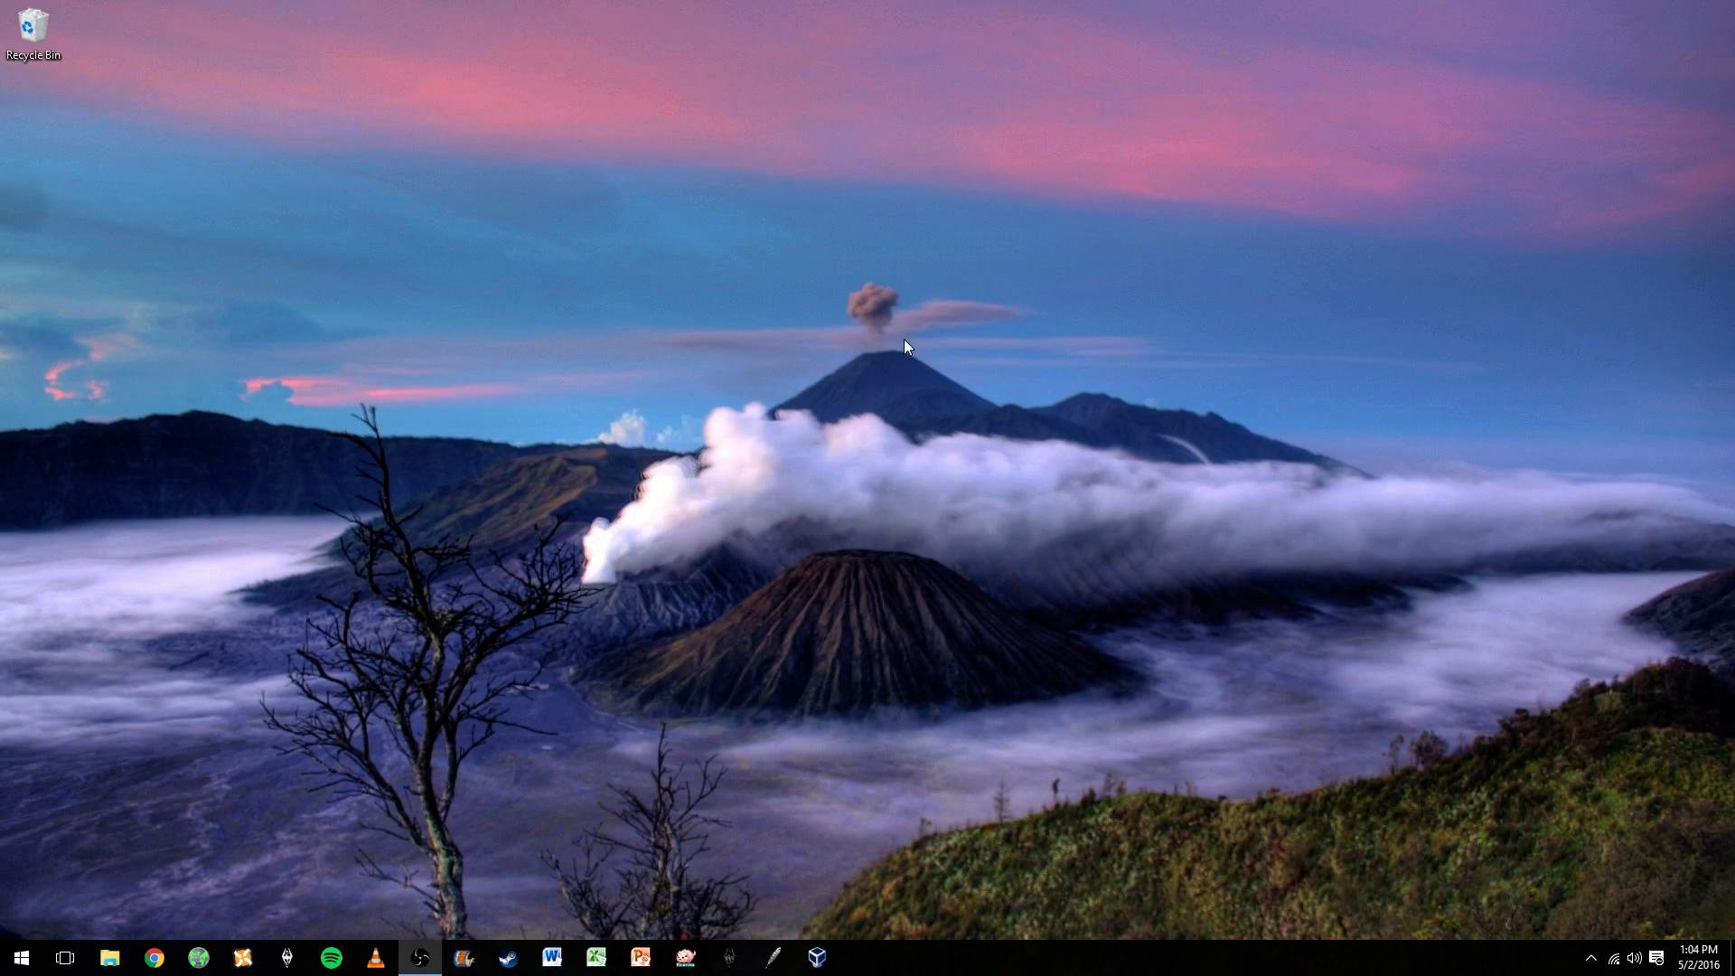
pyautogui.moveTo(942, 389)
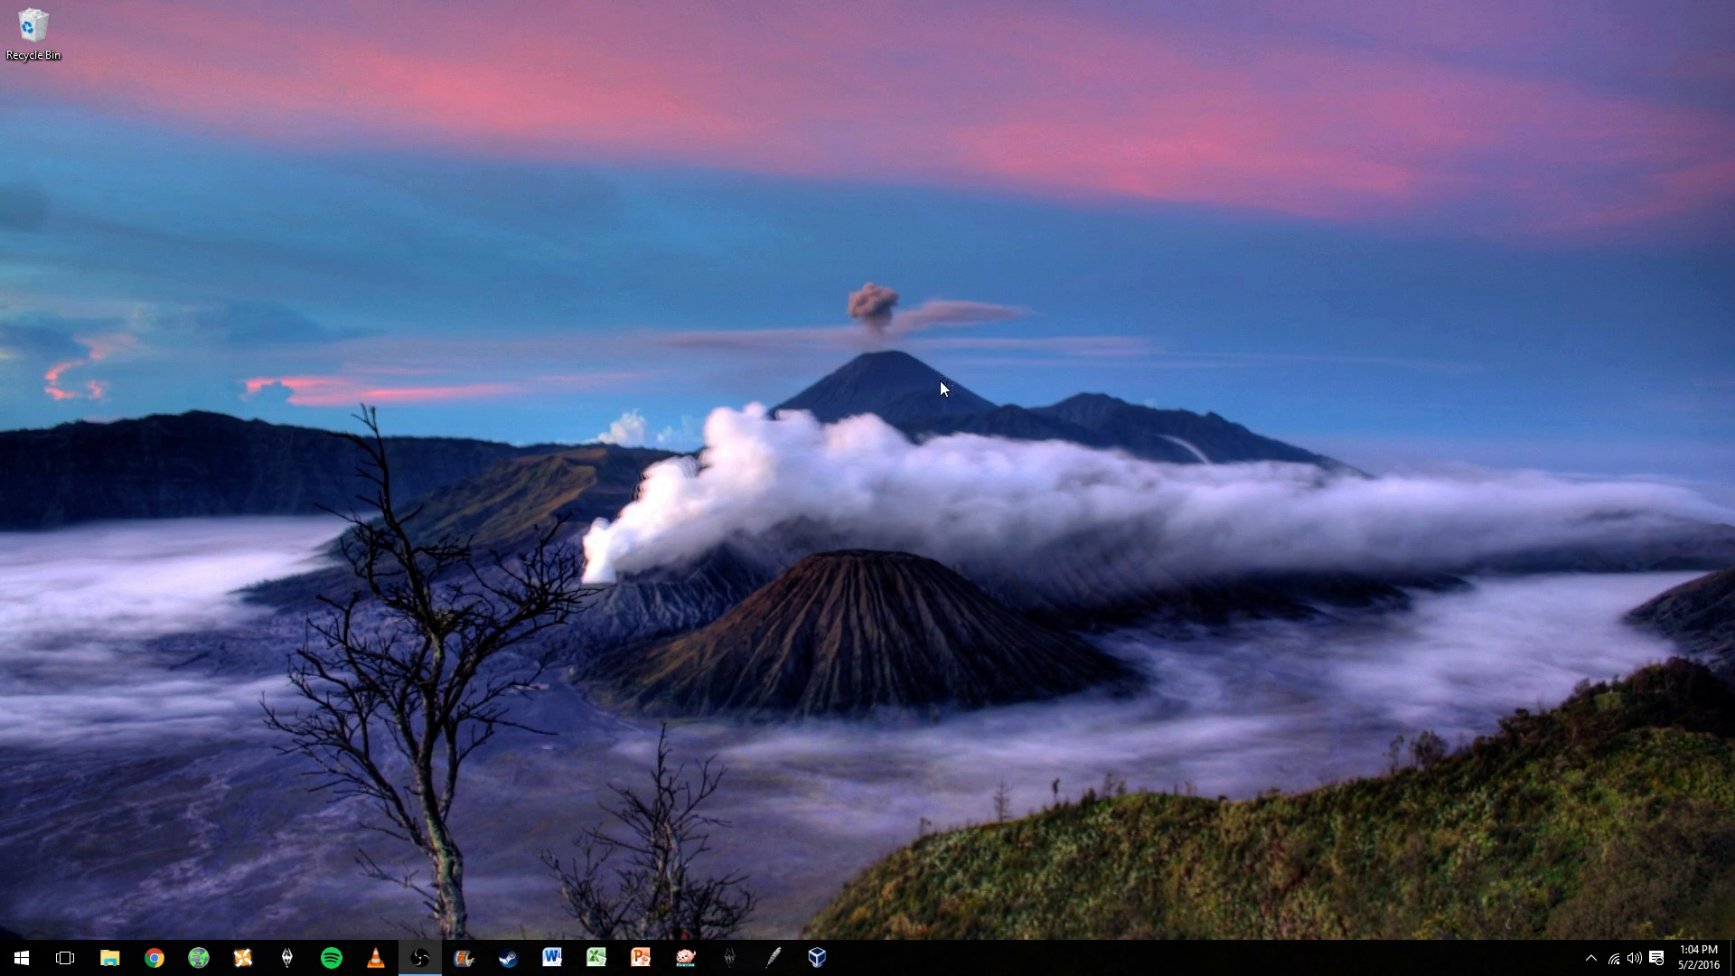
pyautogui.moveTo(856, 184)
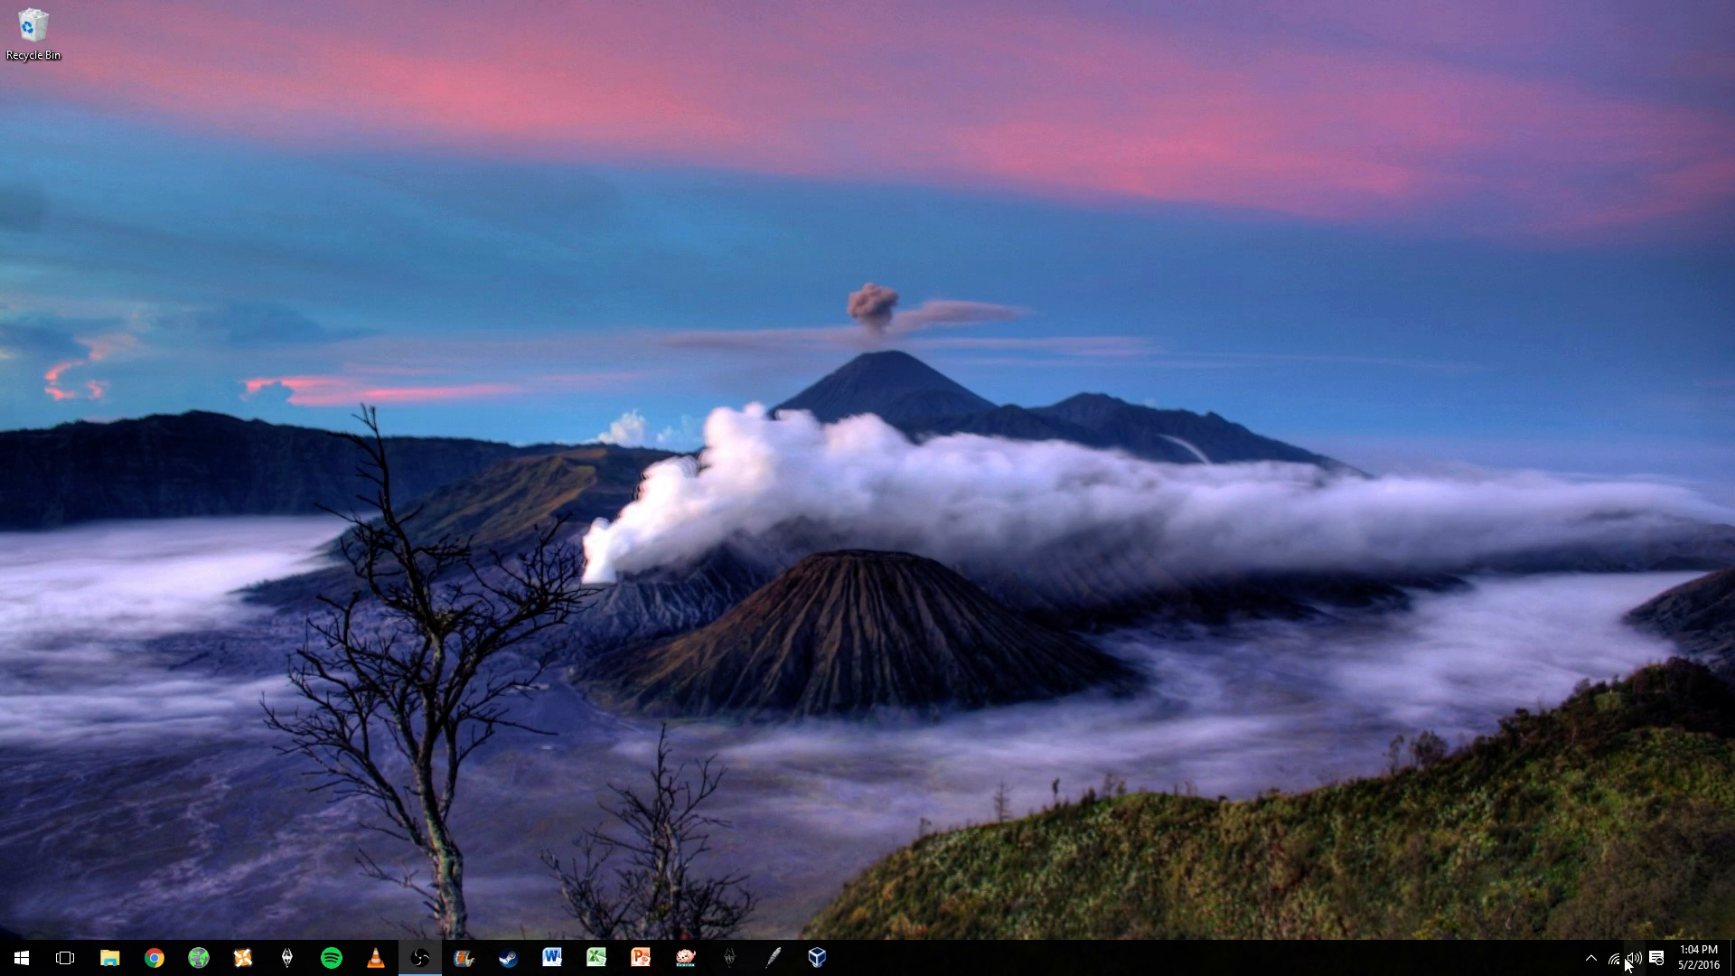
pyautogui.moveTo(1595, 912)
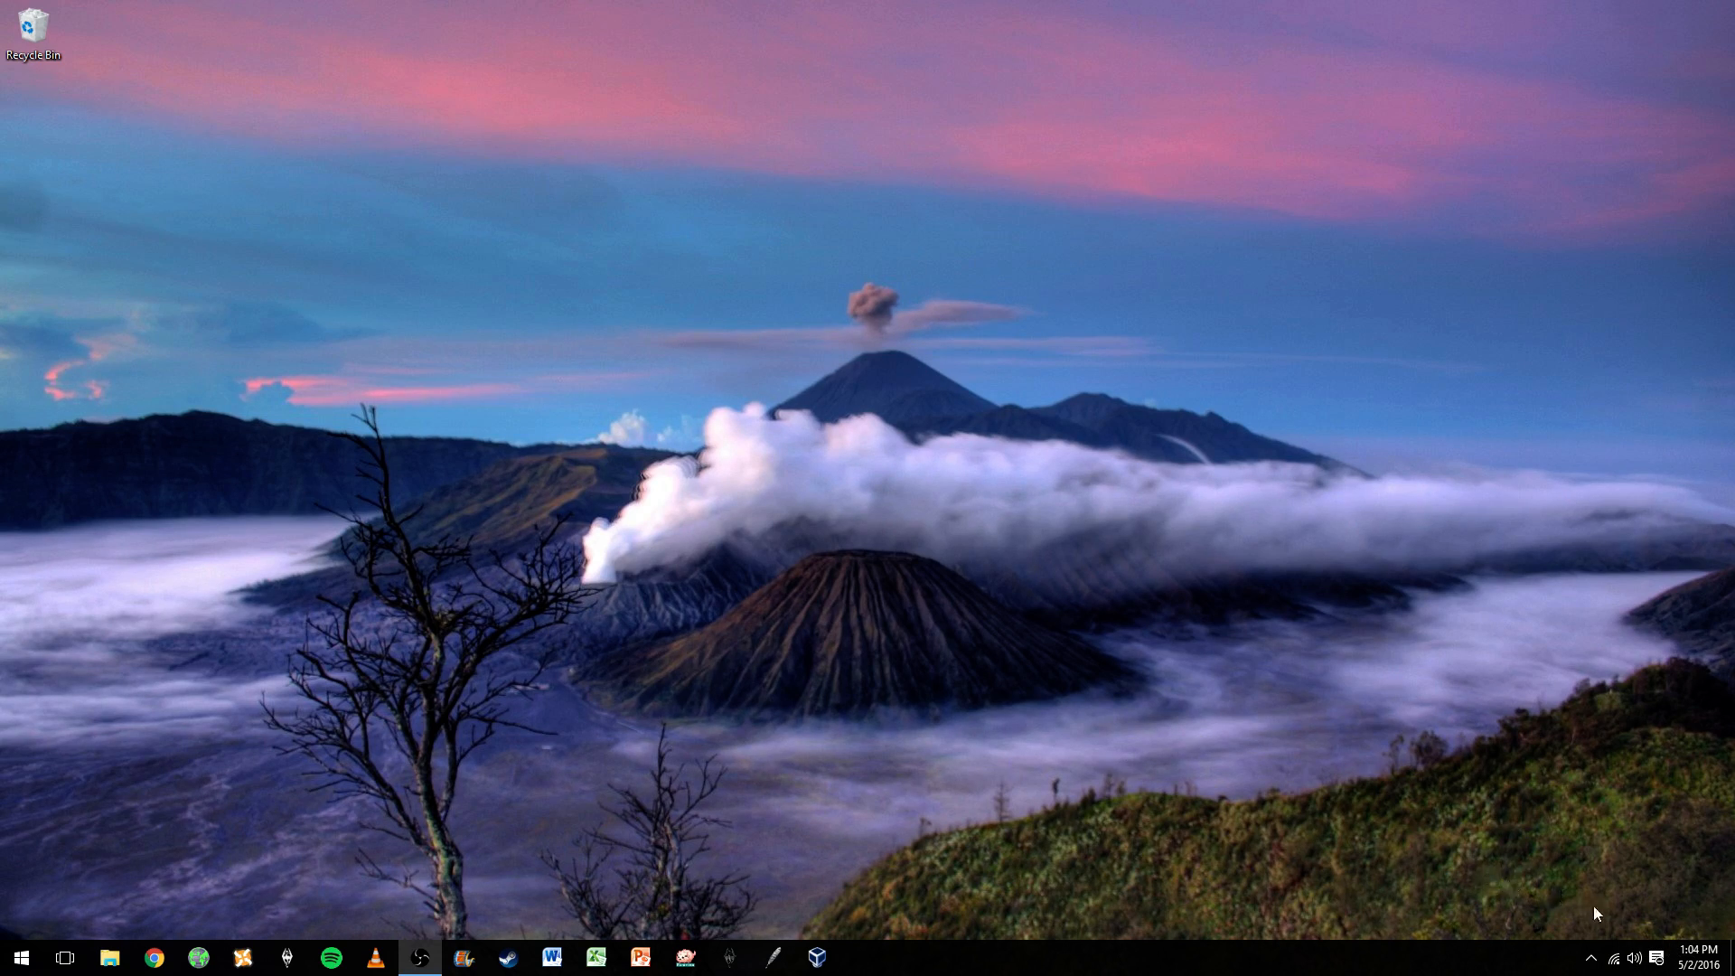
pyautogui.moveTo(521, 664)
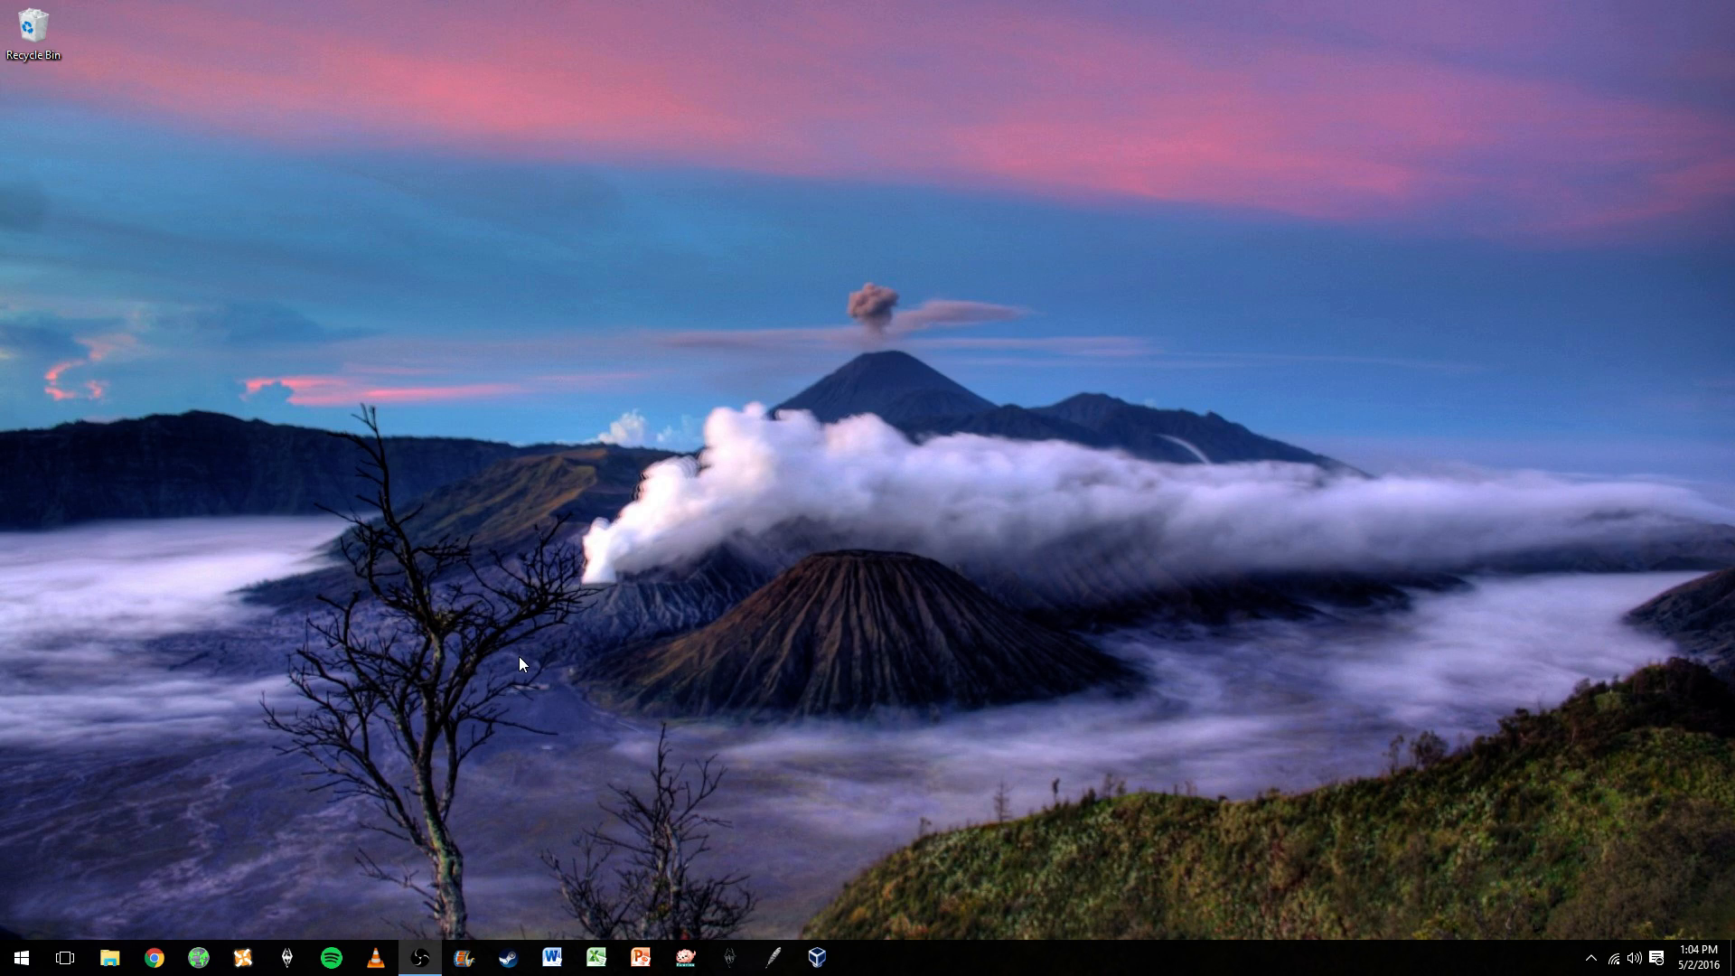
pyautogui.moveTo(80, 943)
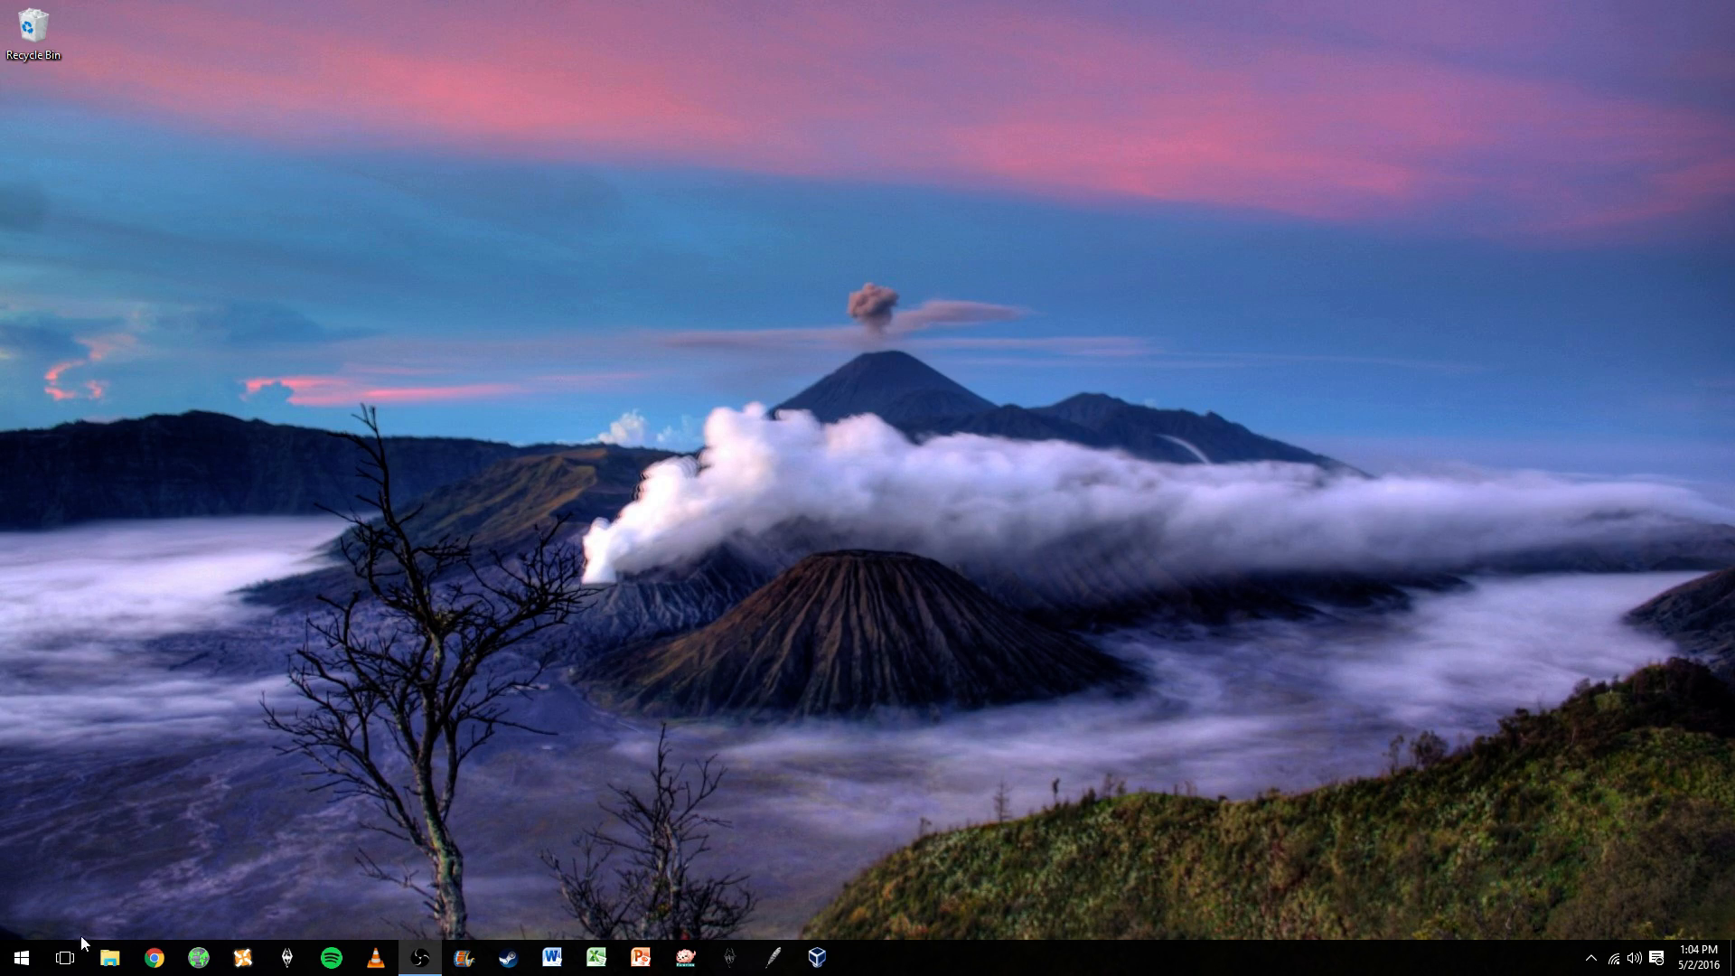
pyautogui.moveTo(1020, 916)
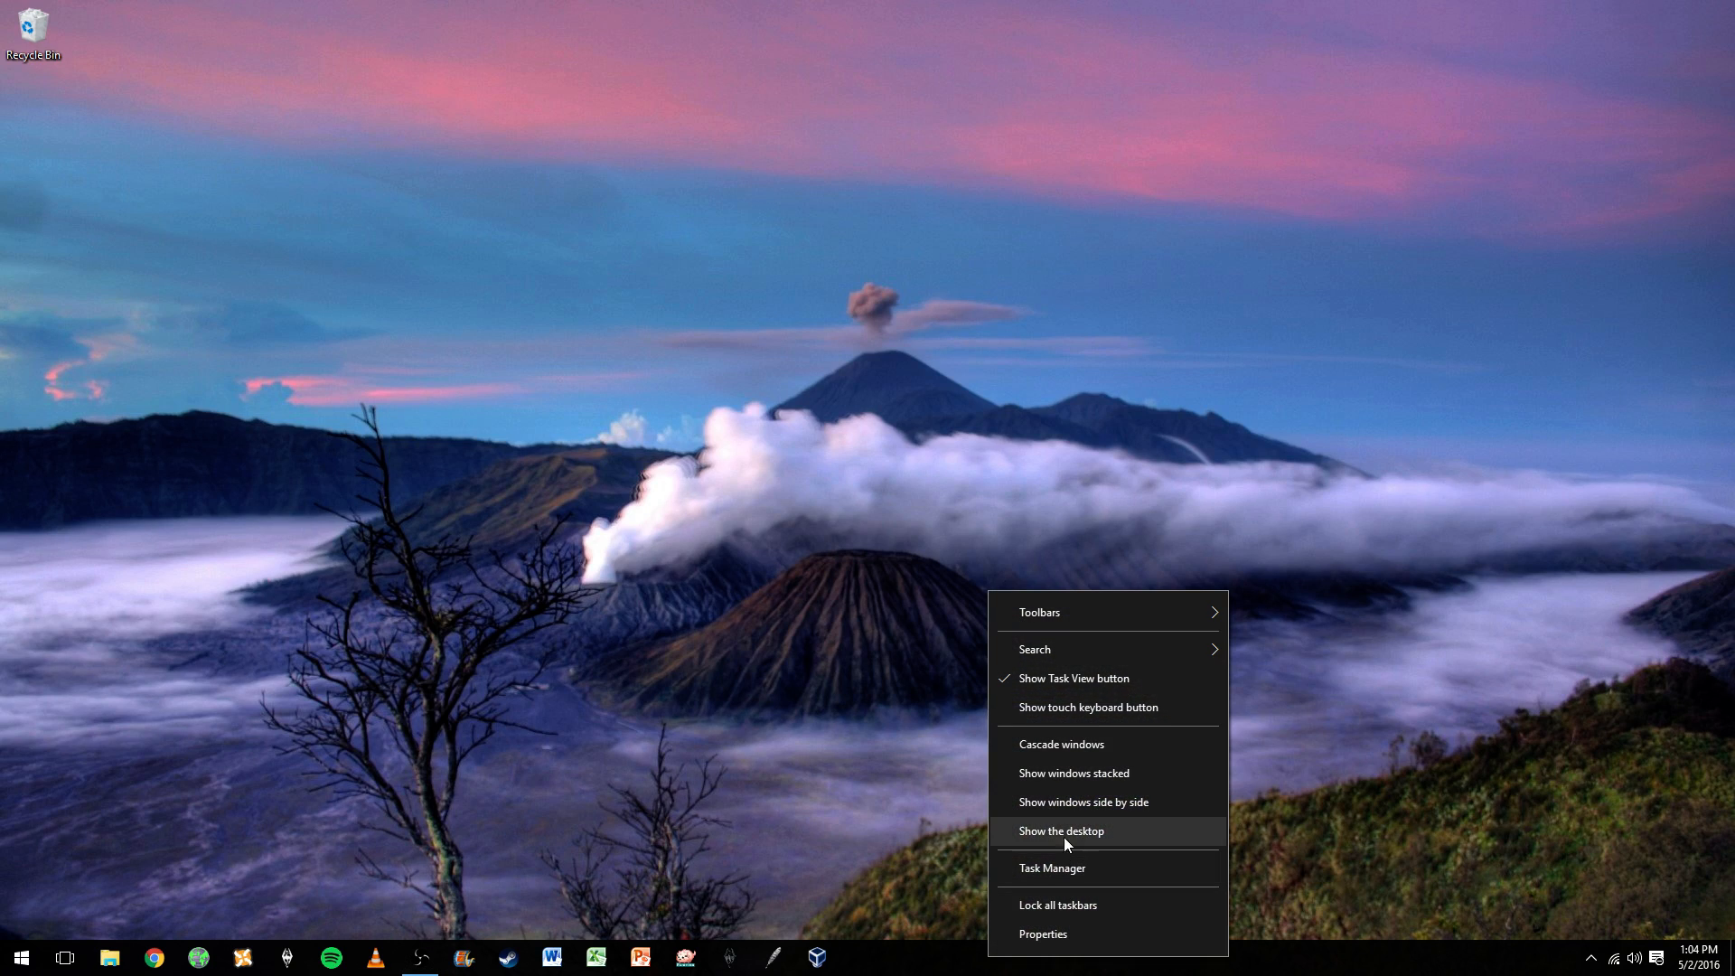
# Step: Bring up Task Manager's process list, centre the window, and scroll to locate Cortana
pyautogui.click(1052, 868)
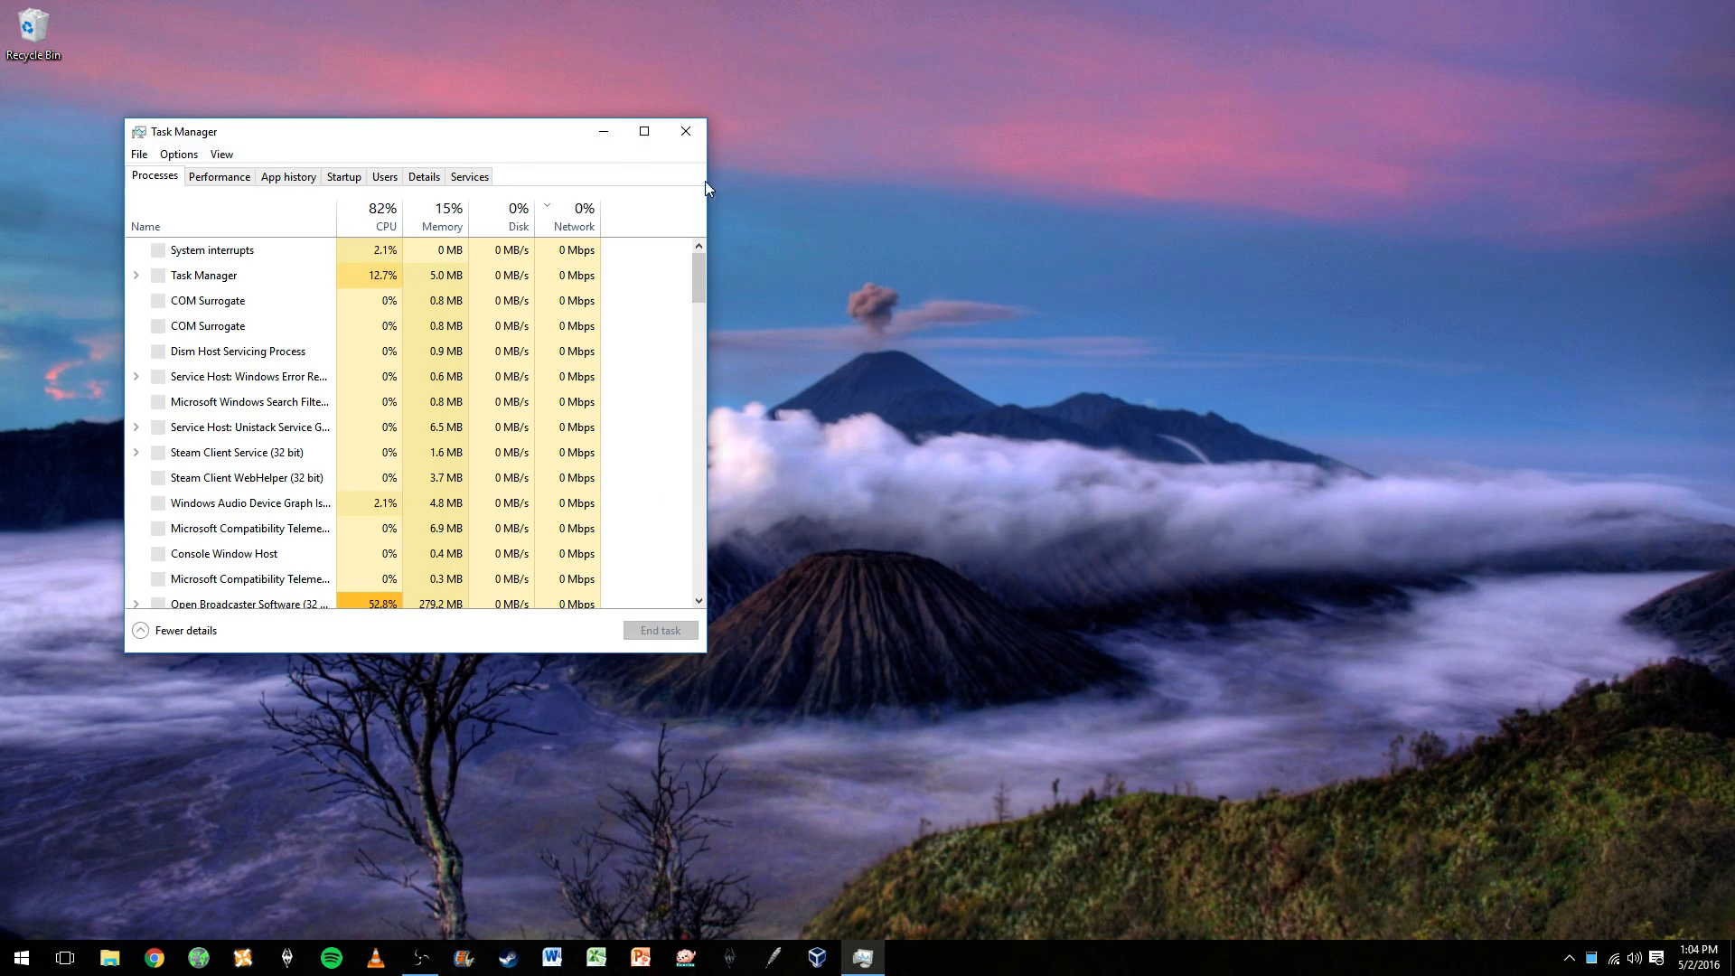
pyautogui.moveTo(405, 130); pyautogui.dragTo(814, 149)
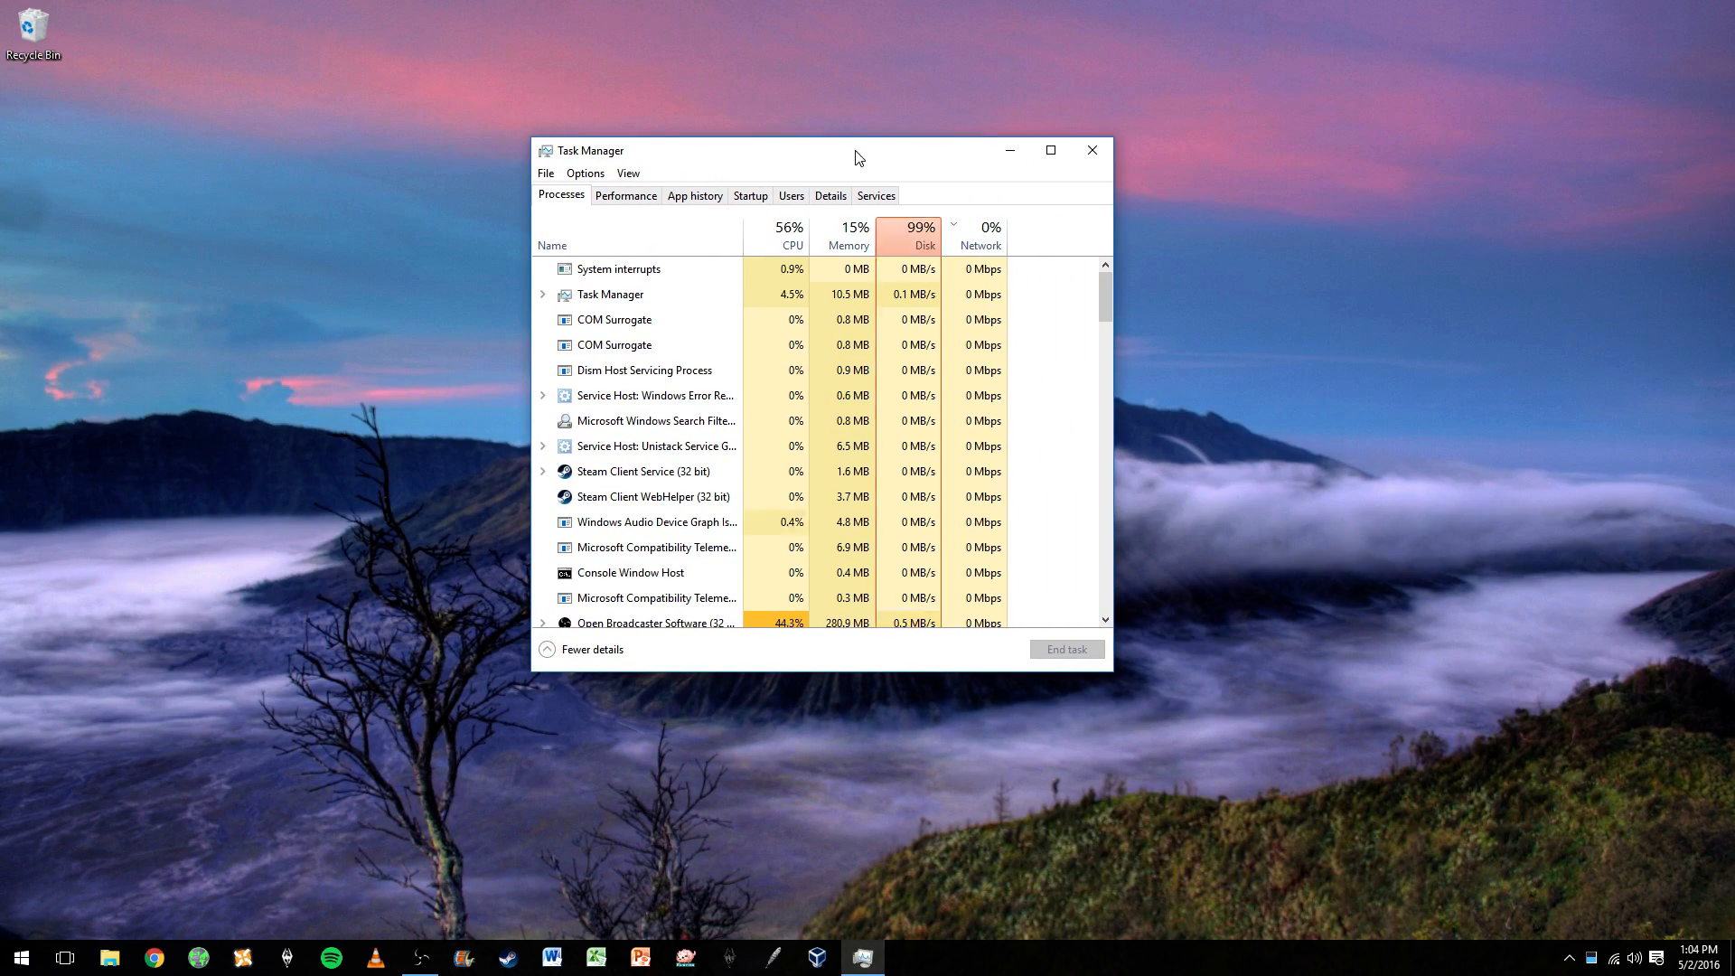
pyautogui.moveTo(926, 246)
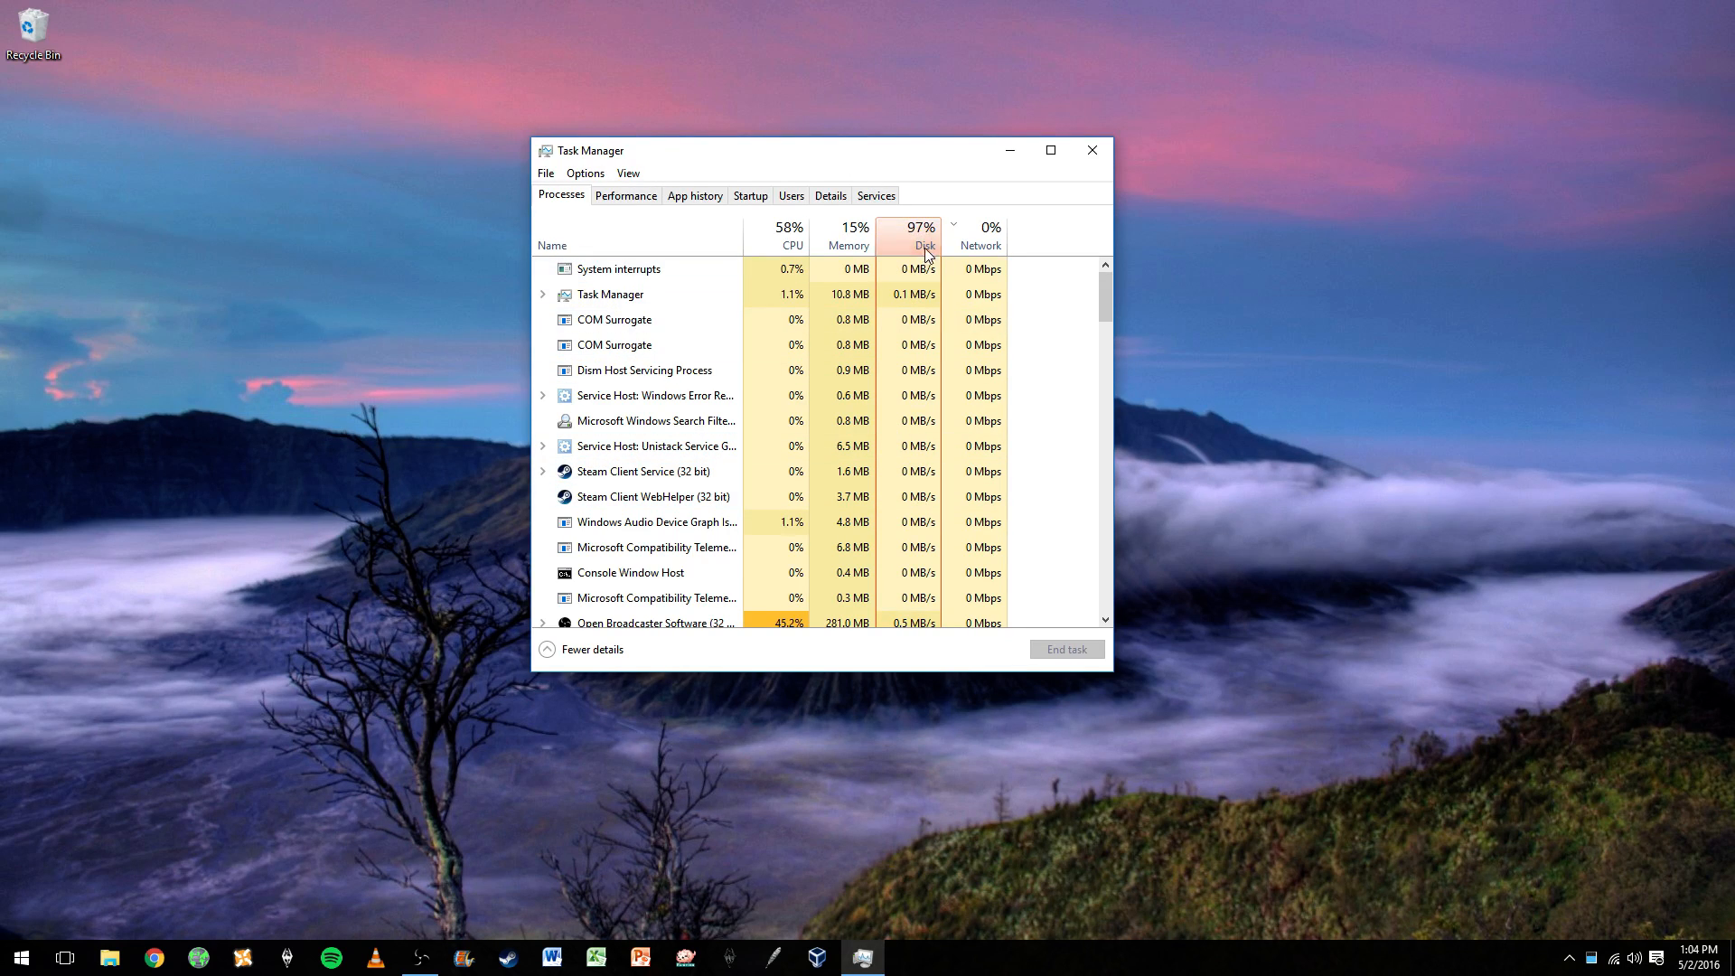
pyautogui.scroll(-3)
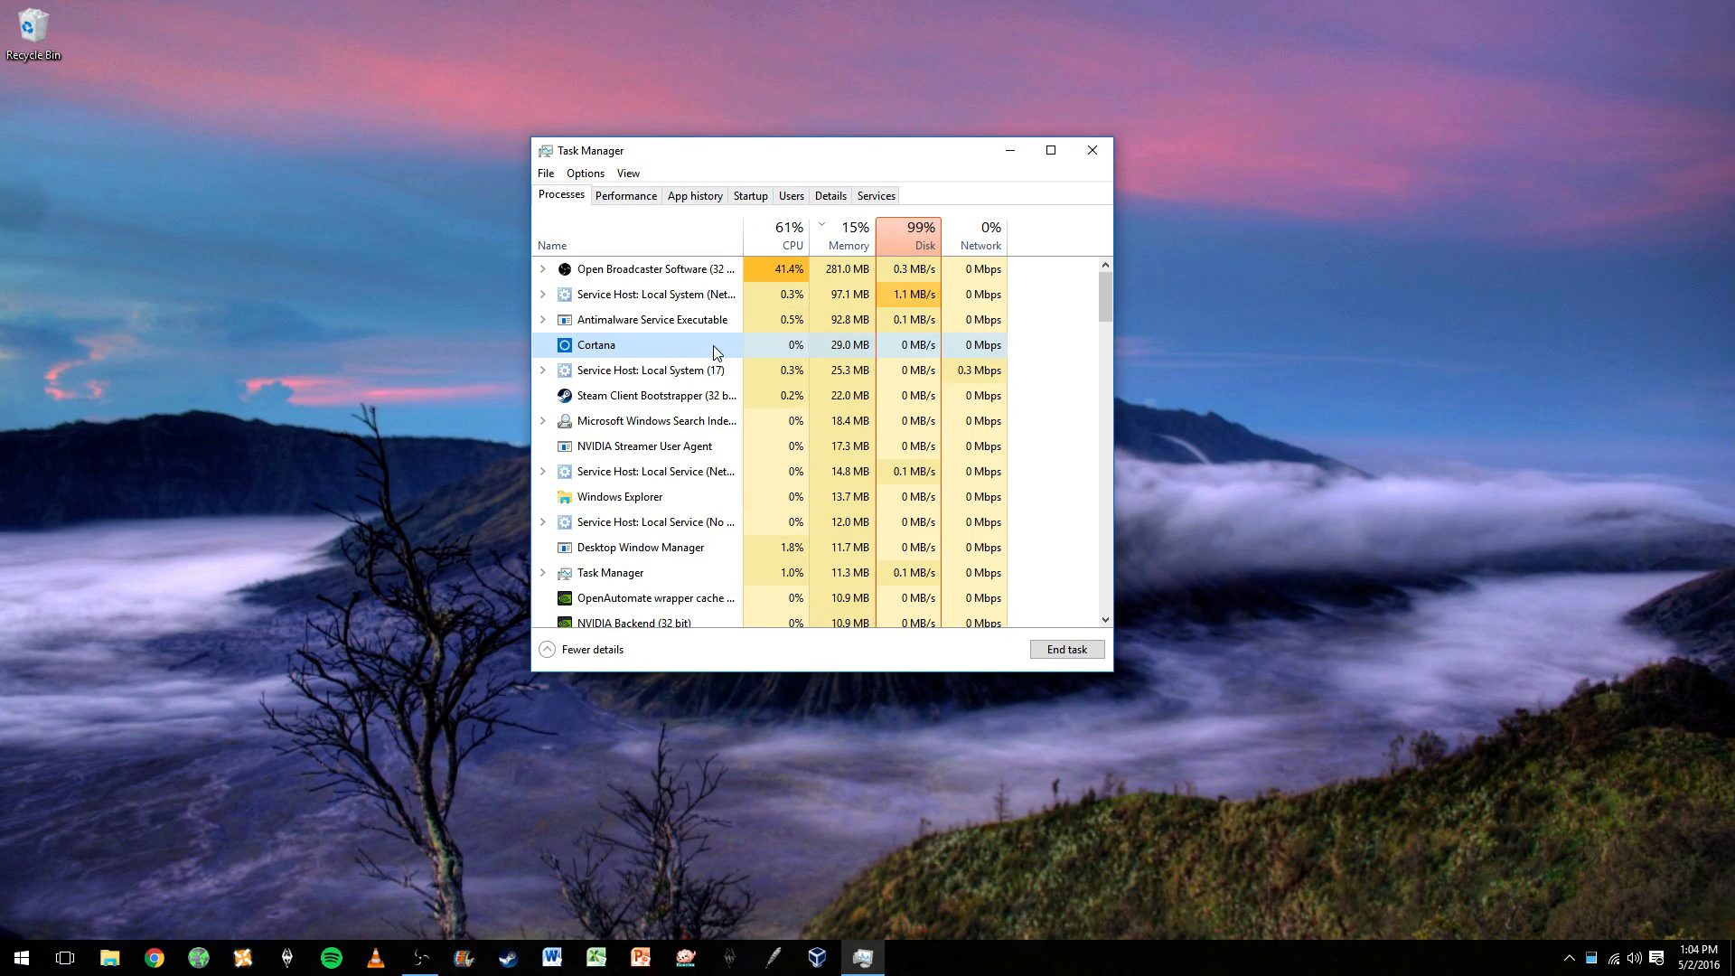
pyautogui.moveTo(647, 356)
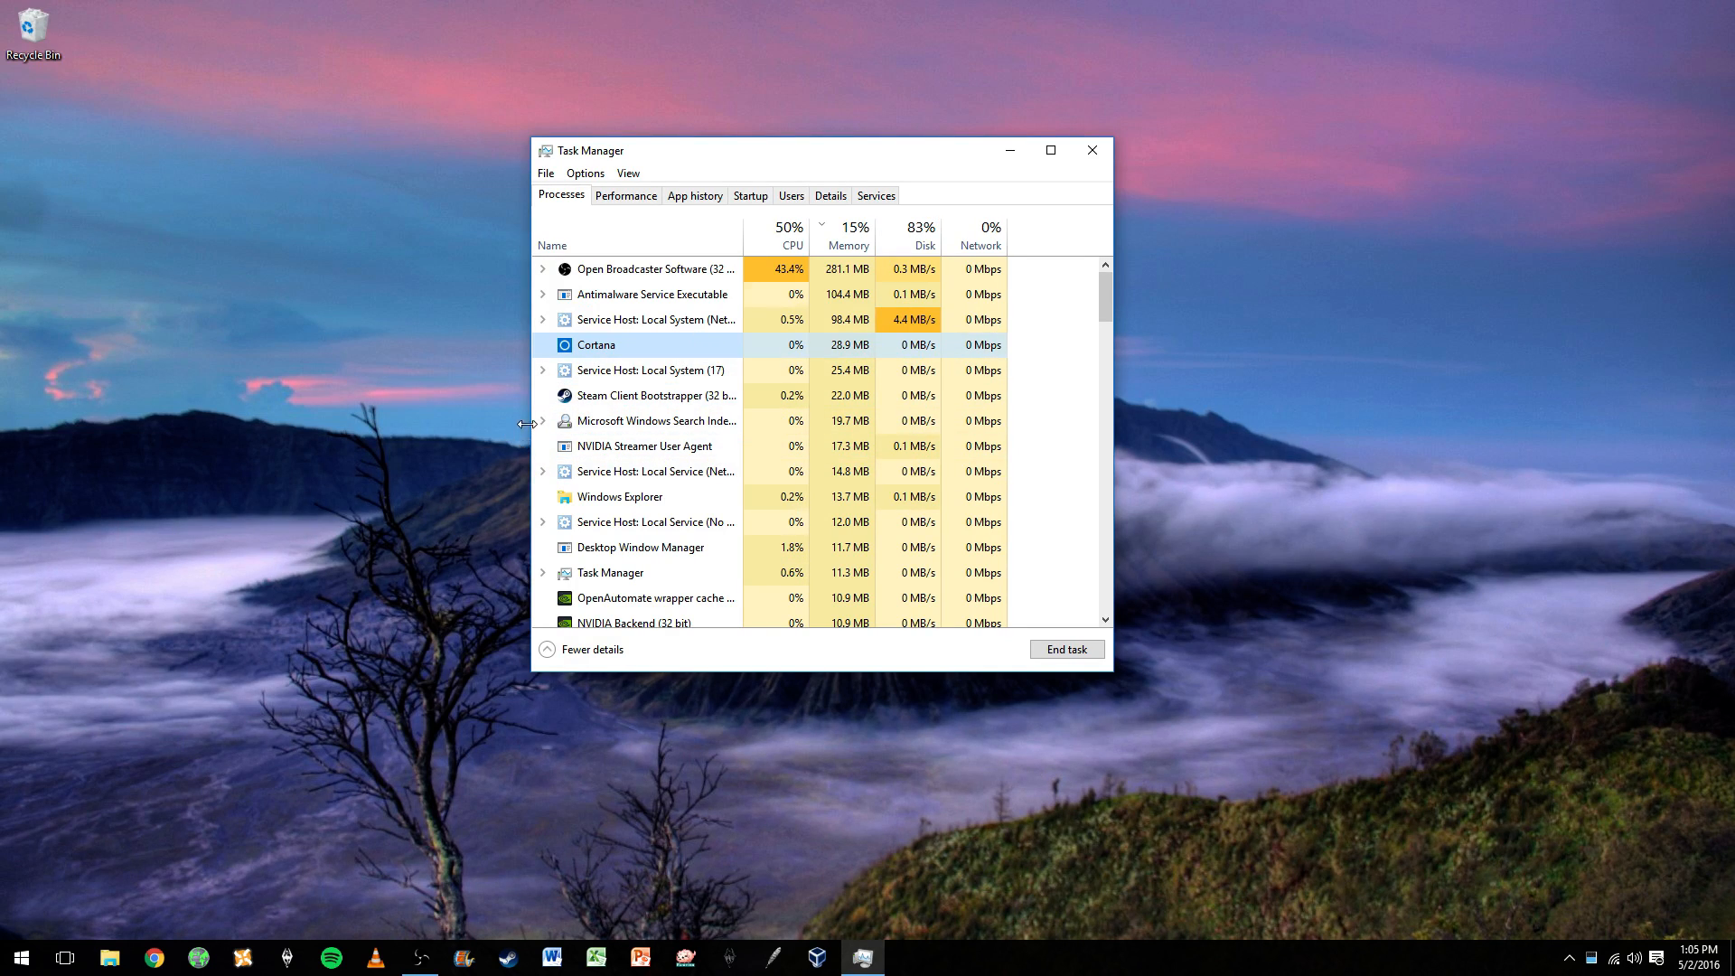
# Step: Search Windows for 'cort' to surface Cortana & Search settings
pyautogui.click(19, 958)
pyautogui.write('c')
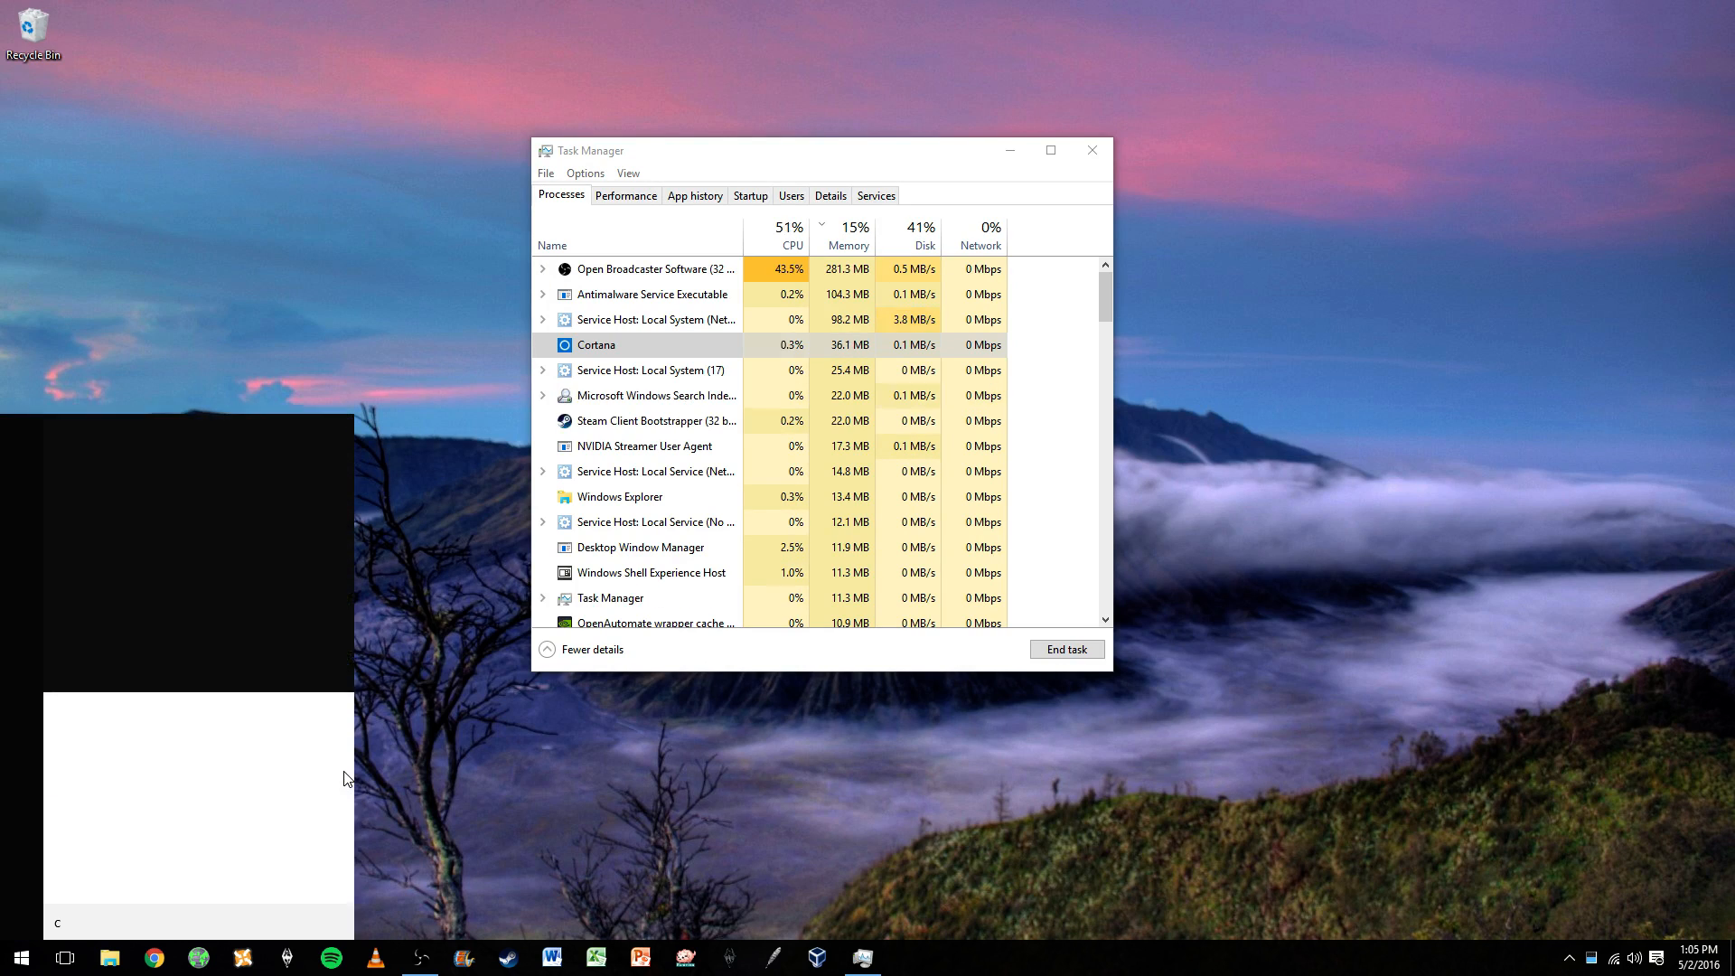
pyautogui.write('ort')
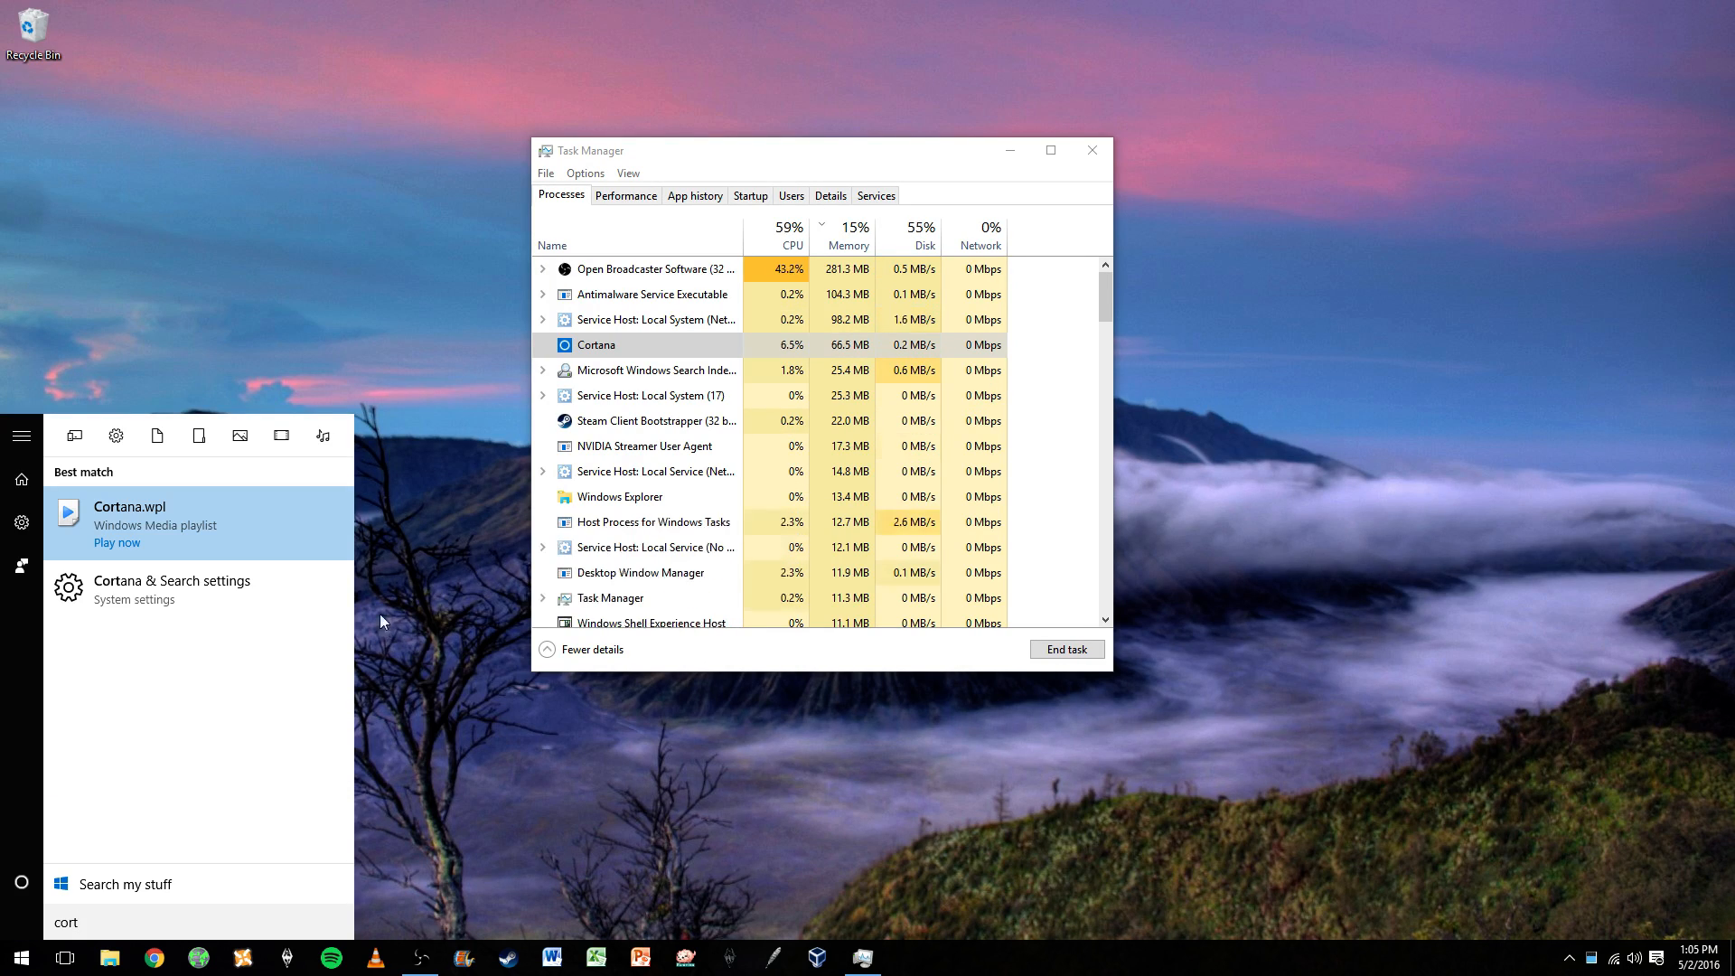
pyautogui.moveTo(123, 602)
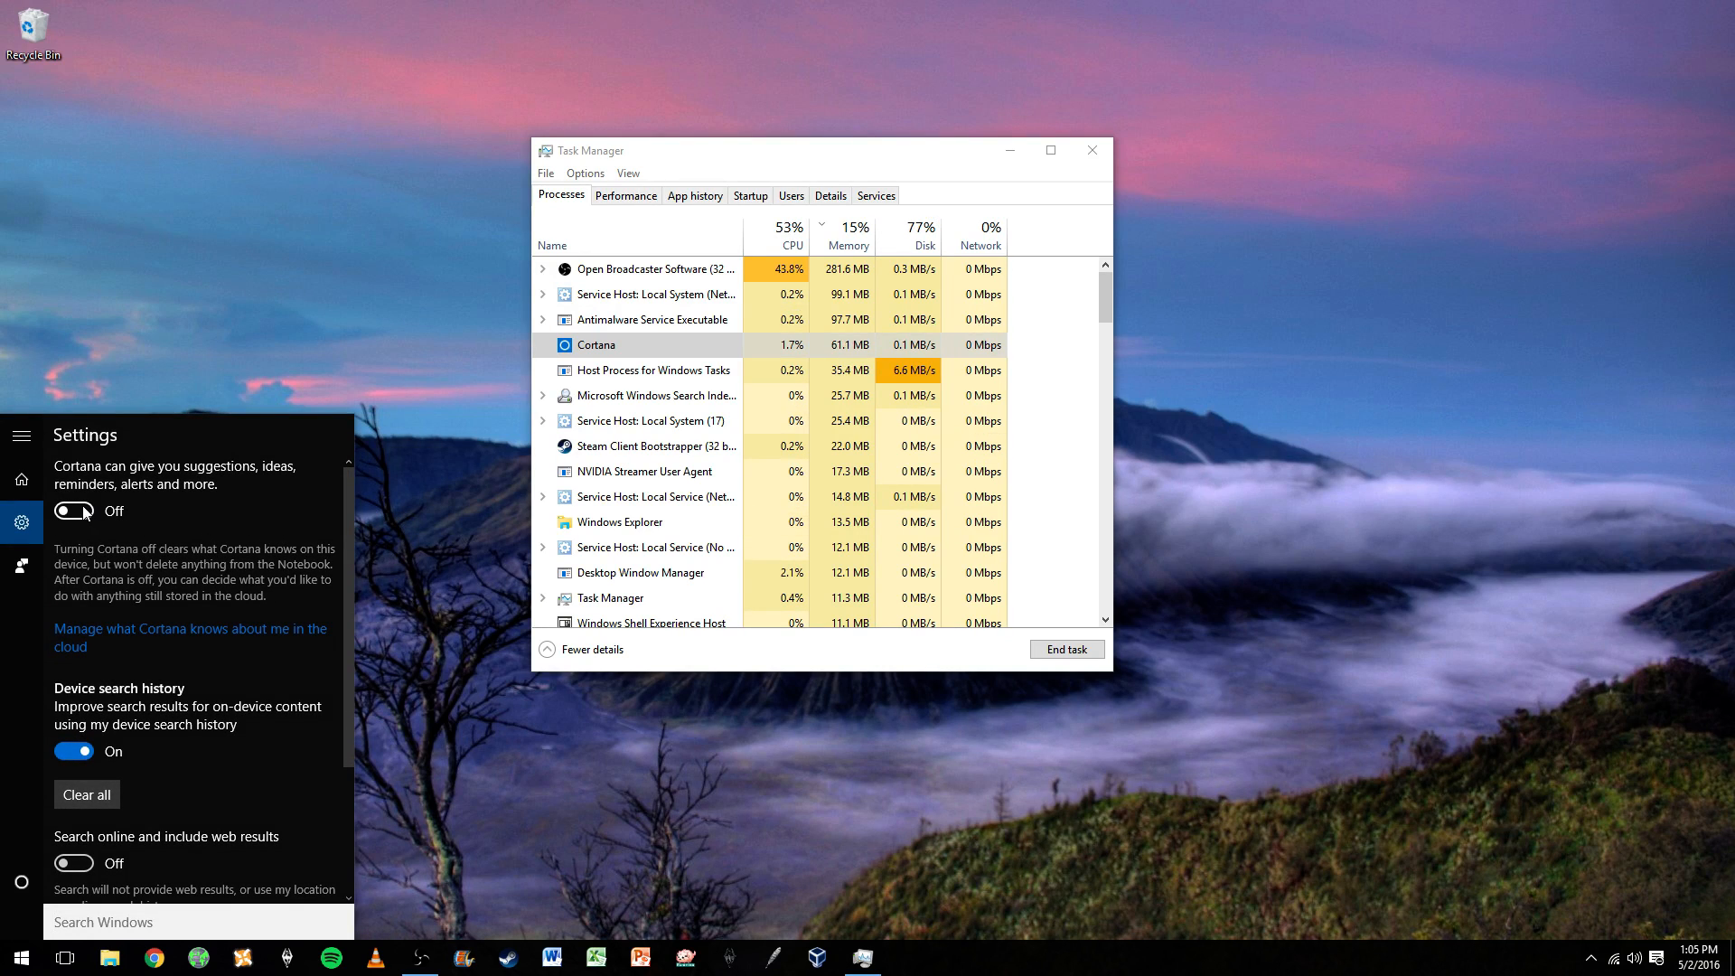
# Step: Scroll Cortana settings and switch Device search history off
pyautogui.scroll(-3)
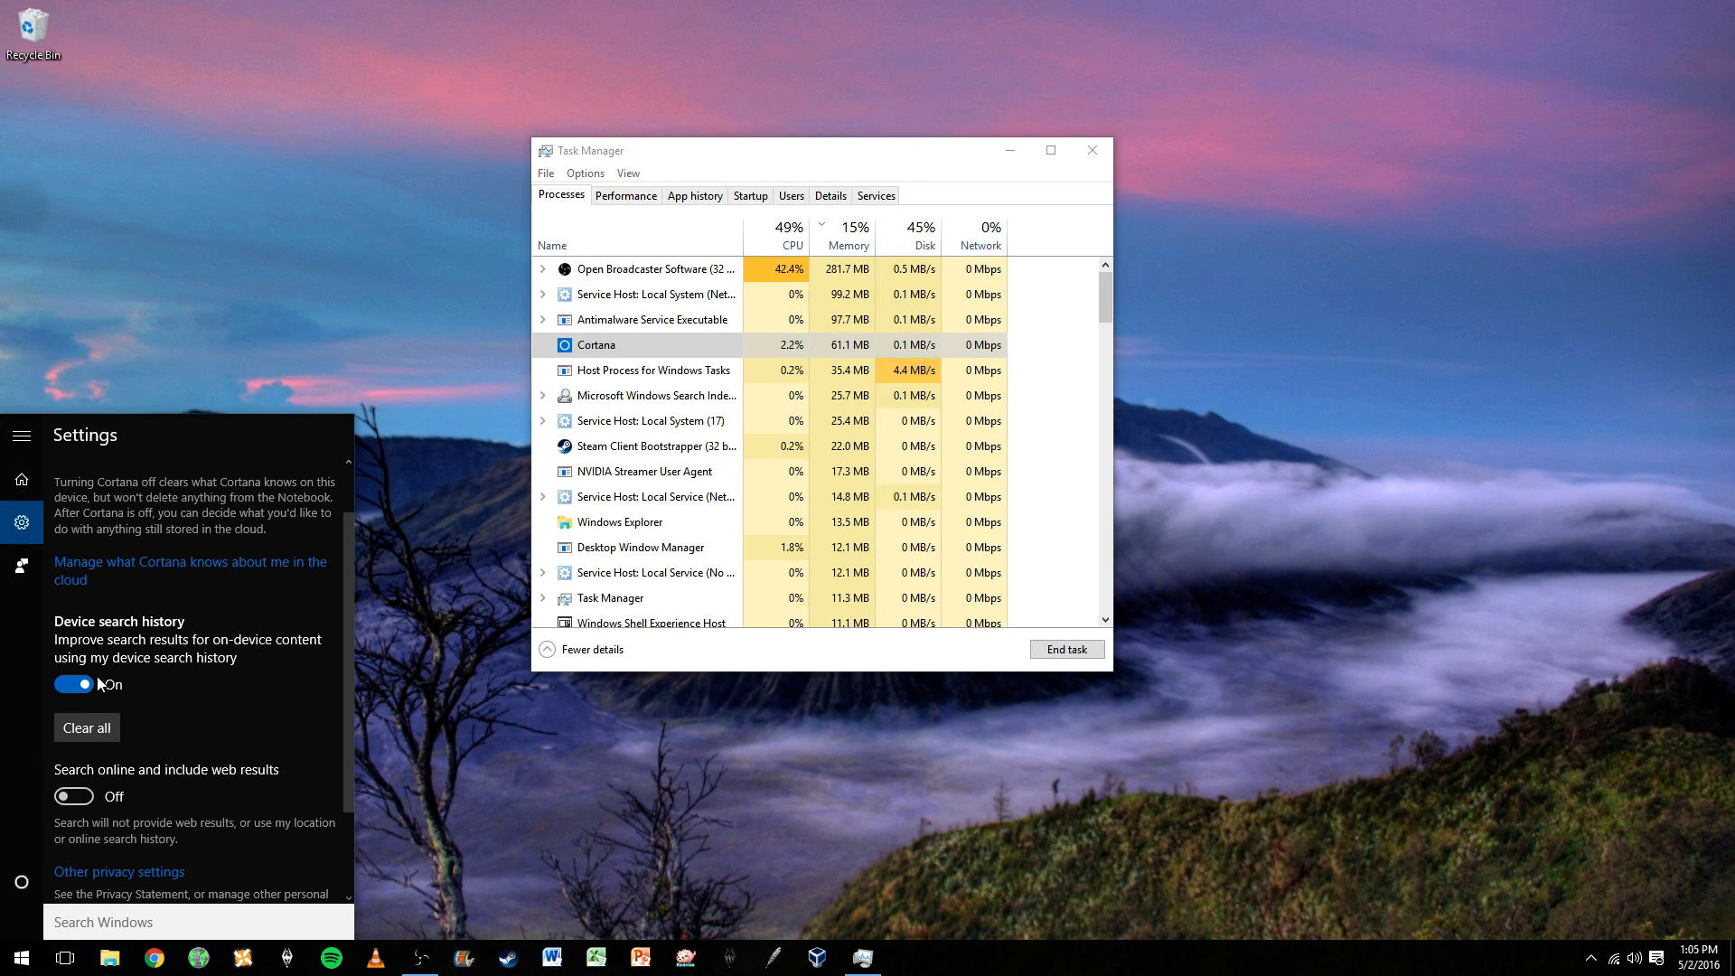
pyautogui.moveTo(172, 666)
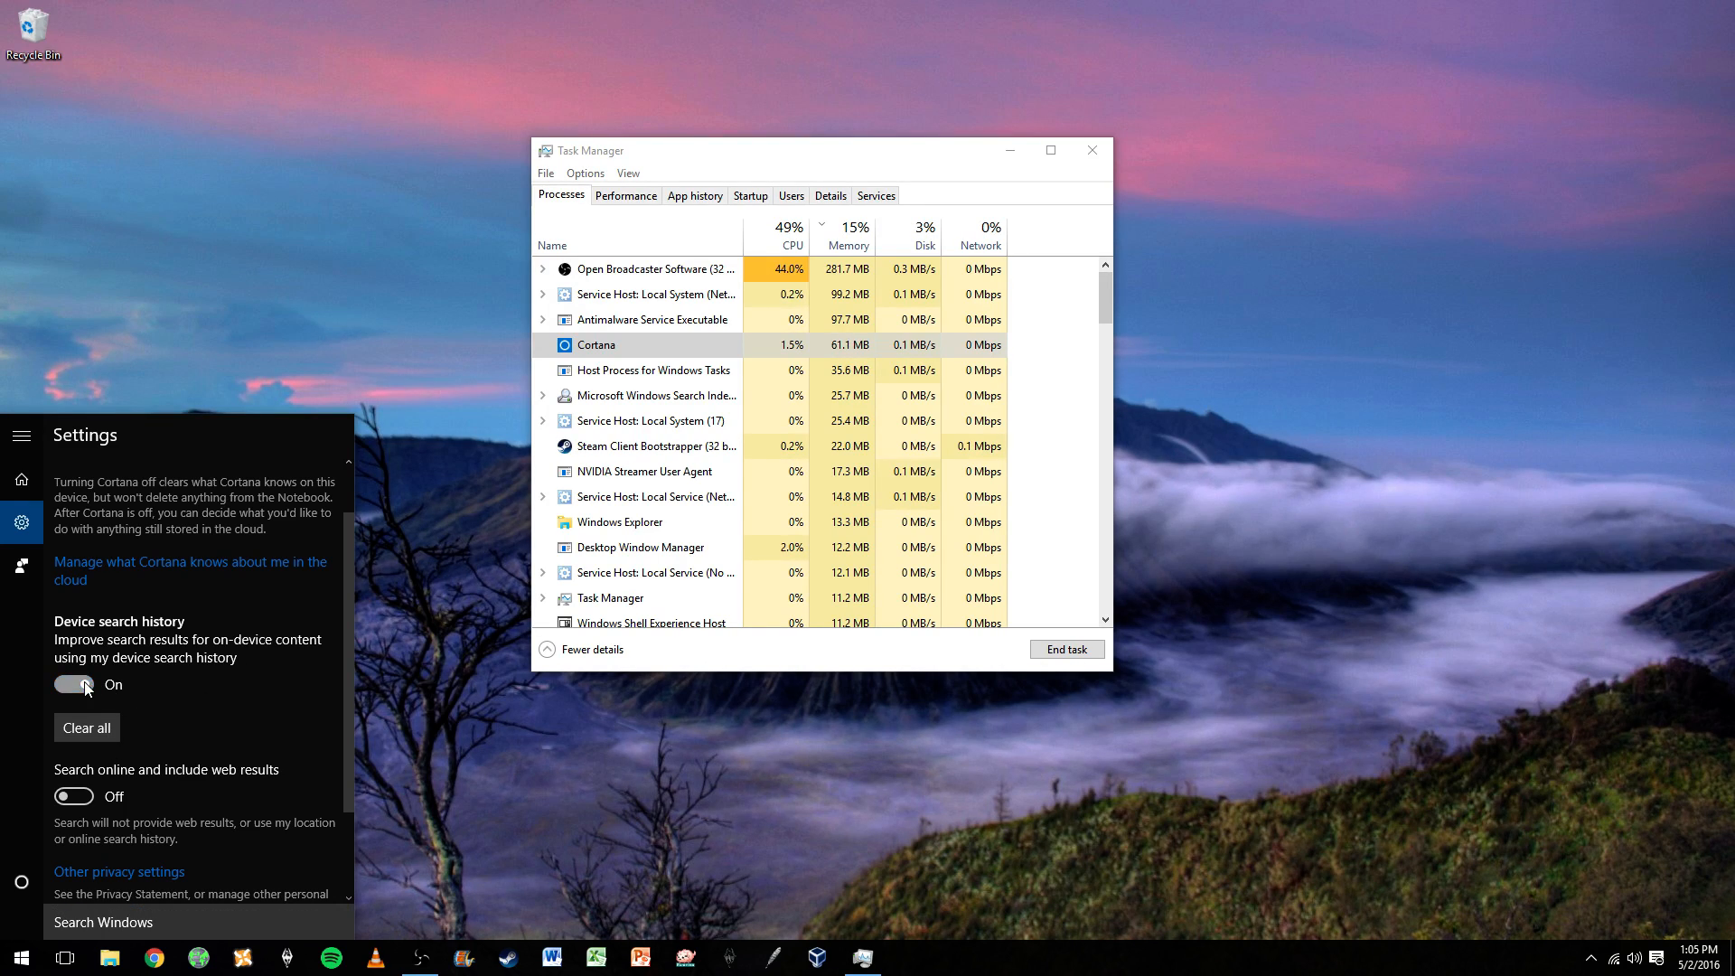
pyautogui.click(73, 684)
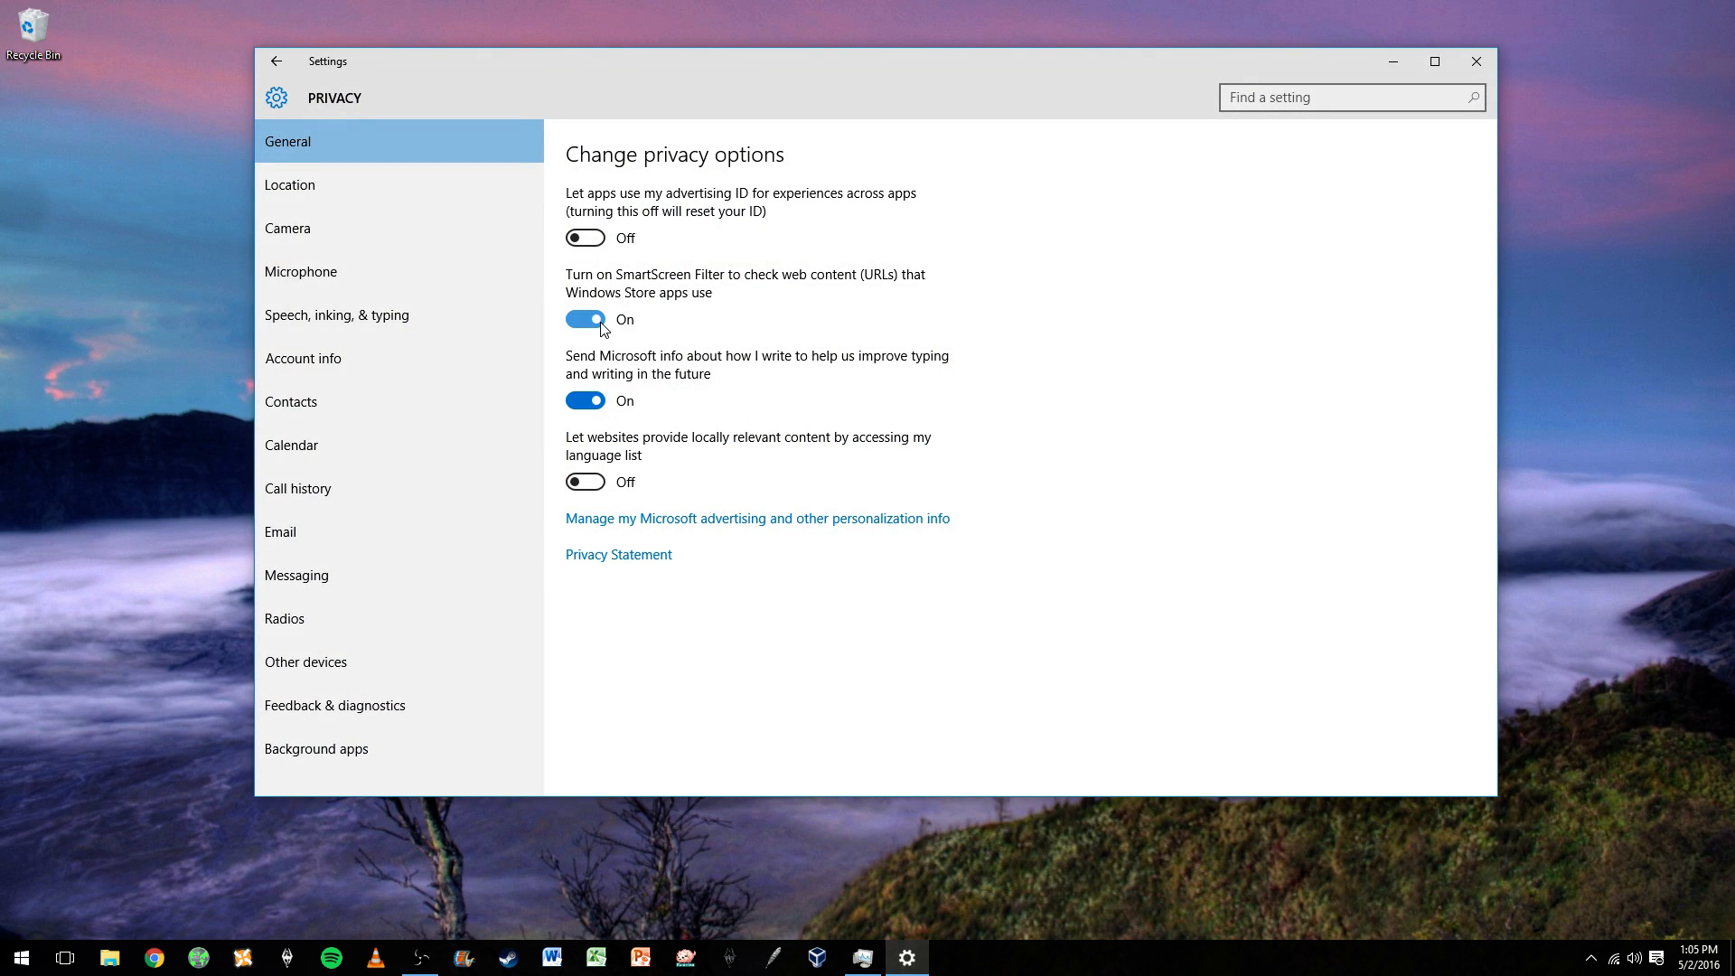
# Step: Turn off SmartScreen Filter and 'Send Microsoft info about how I write'
pyautogui.click(586, 319)
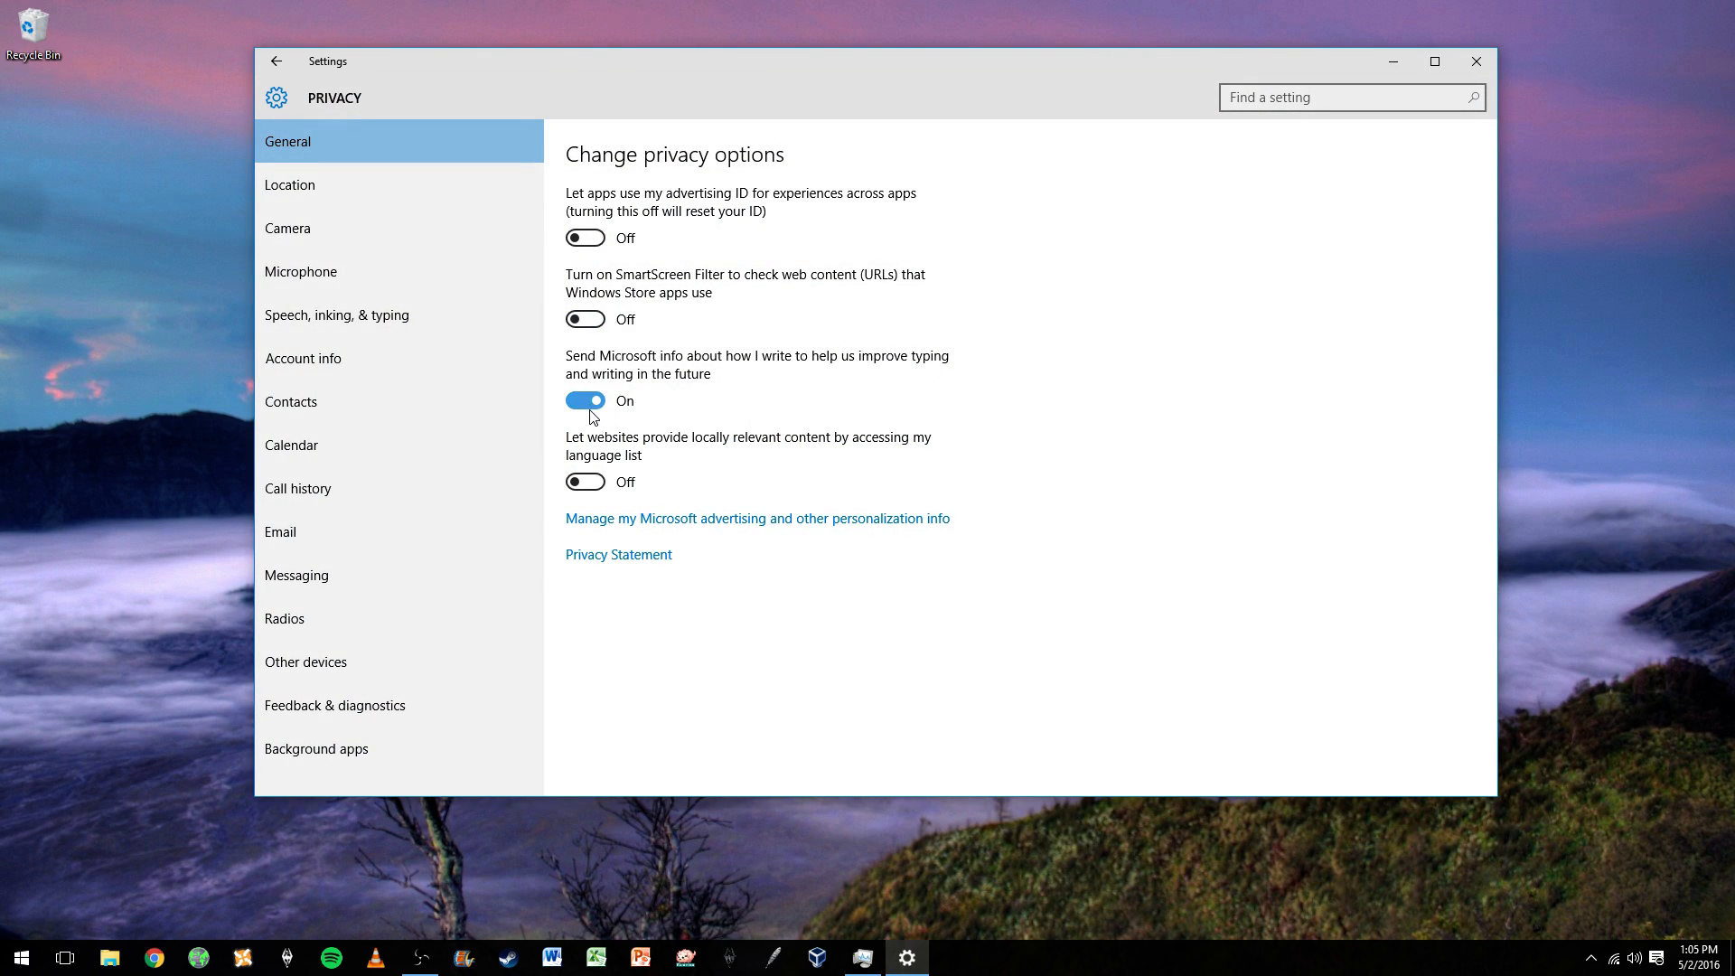
pyautogui.moveTo(595, 414)
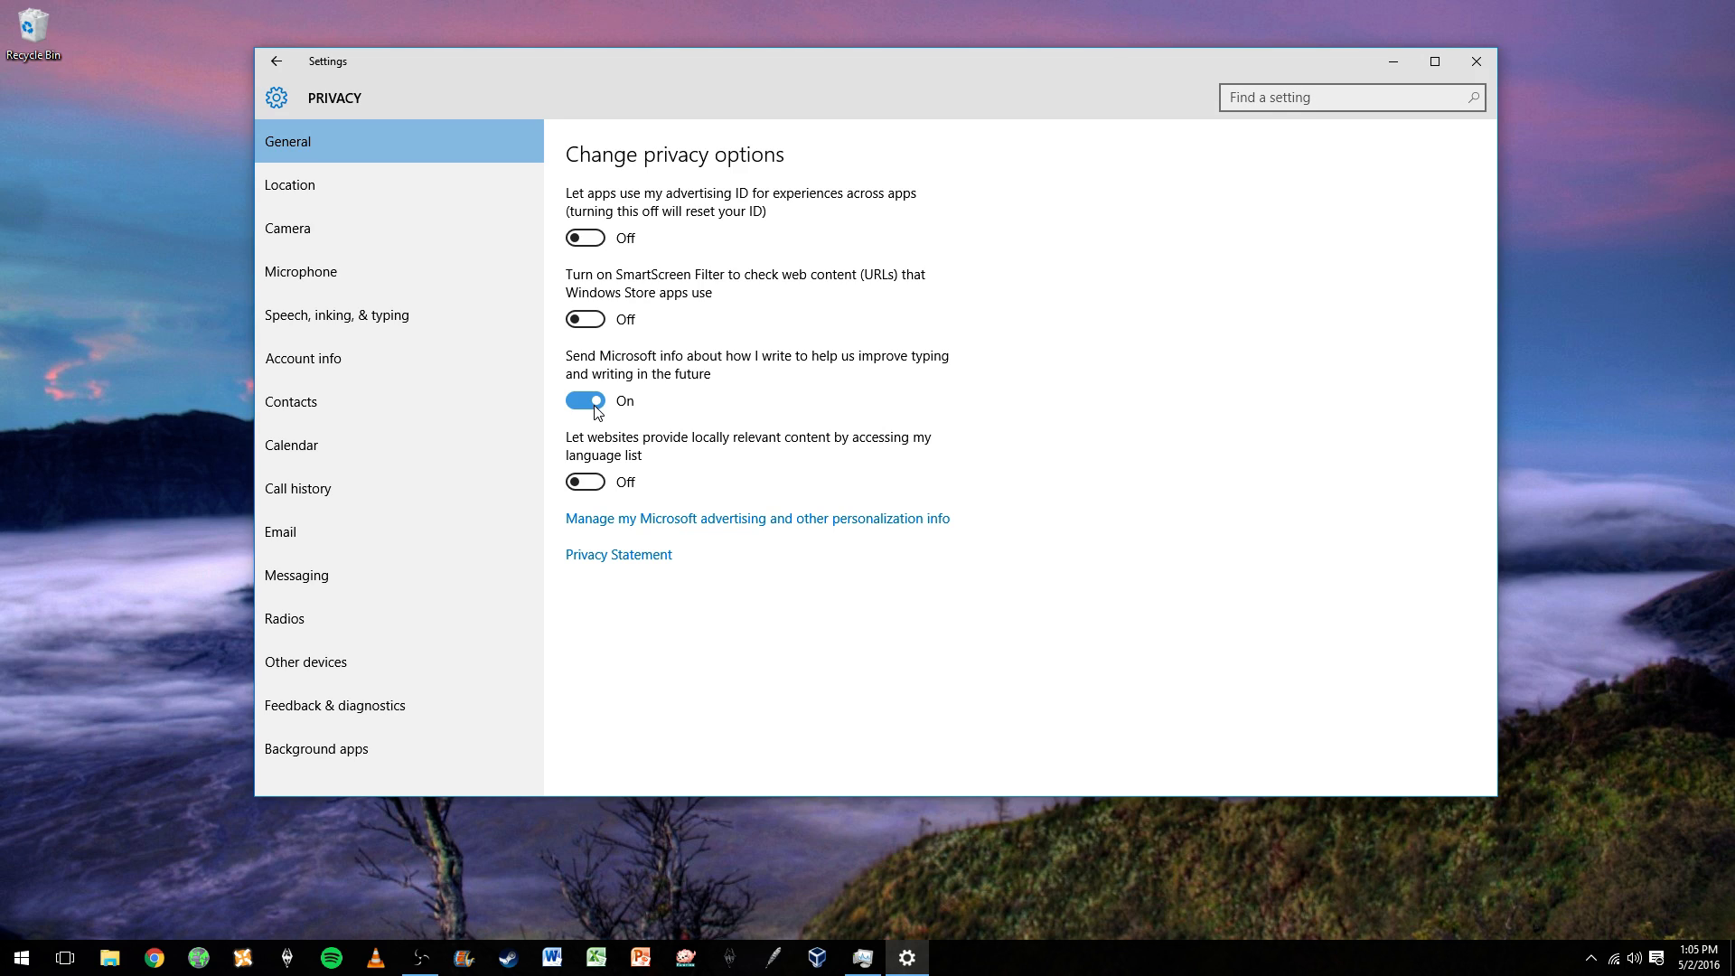
pyautogui.moveTo(591, 405)
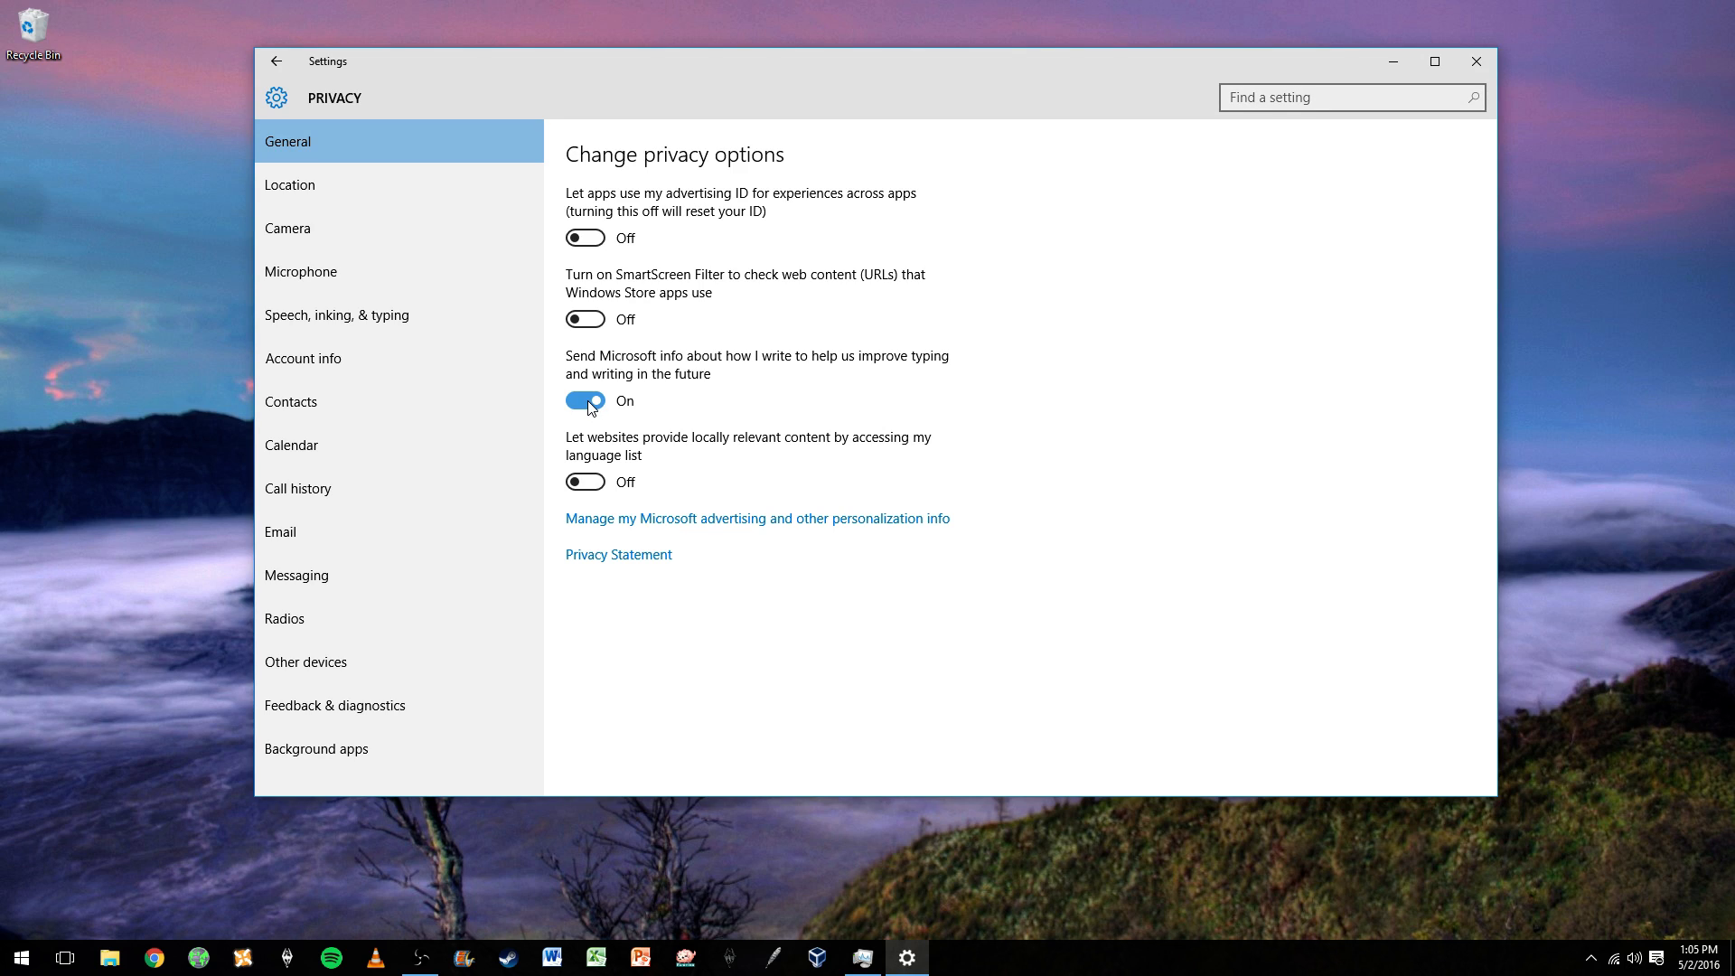
pyautogui.click(586, 399)
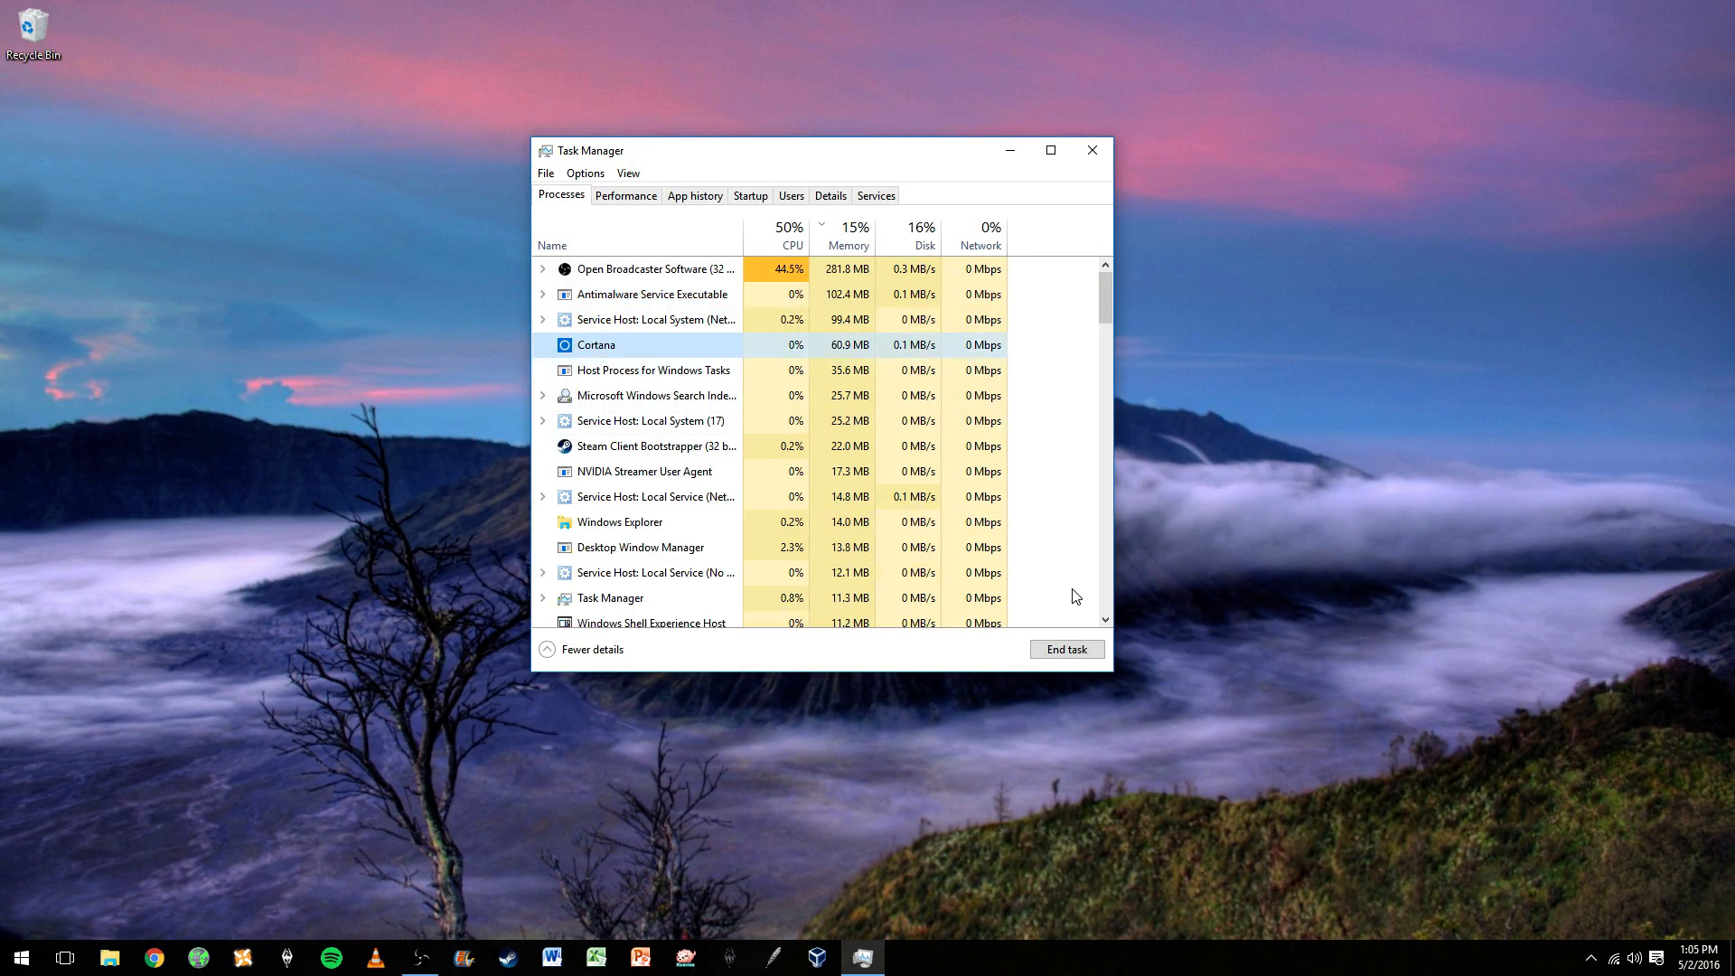
pyautogui.moveTo(812, 454)
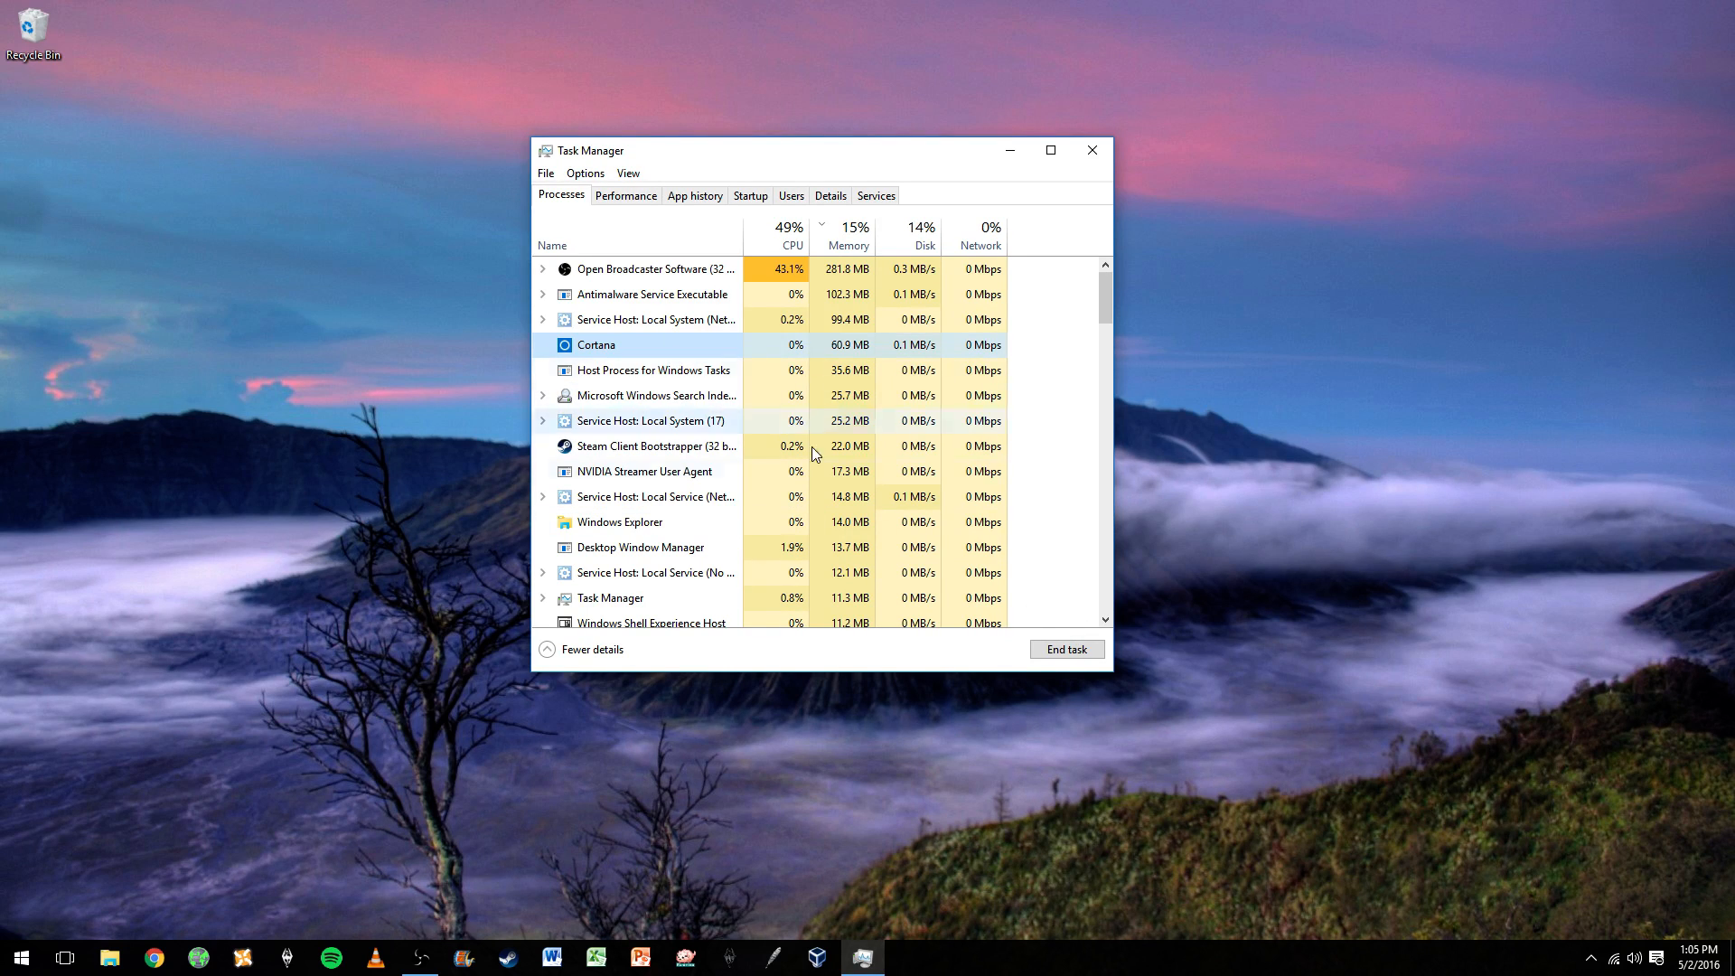
# Step: Raise Task Manager and browse Cortana's SystemApps folder via Open file location
pyautogui.scroll(-3)
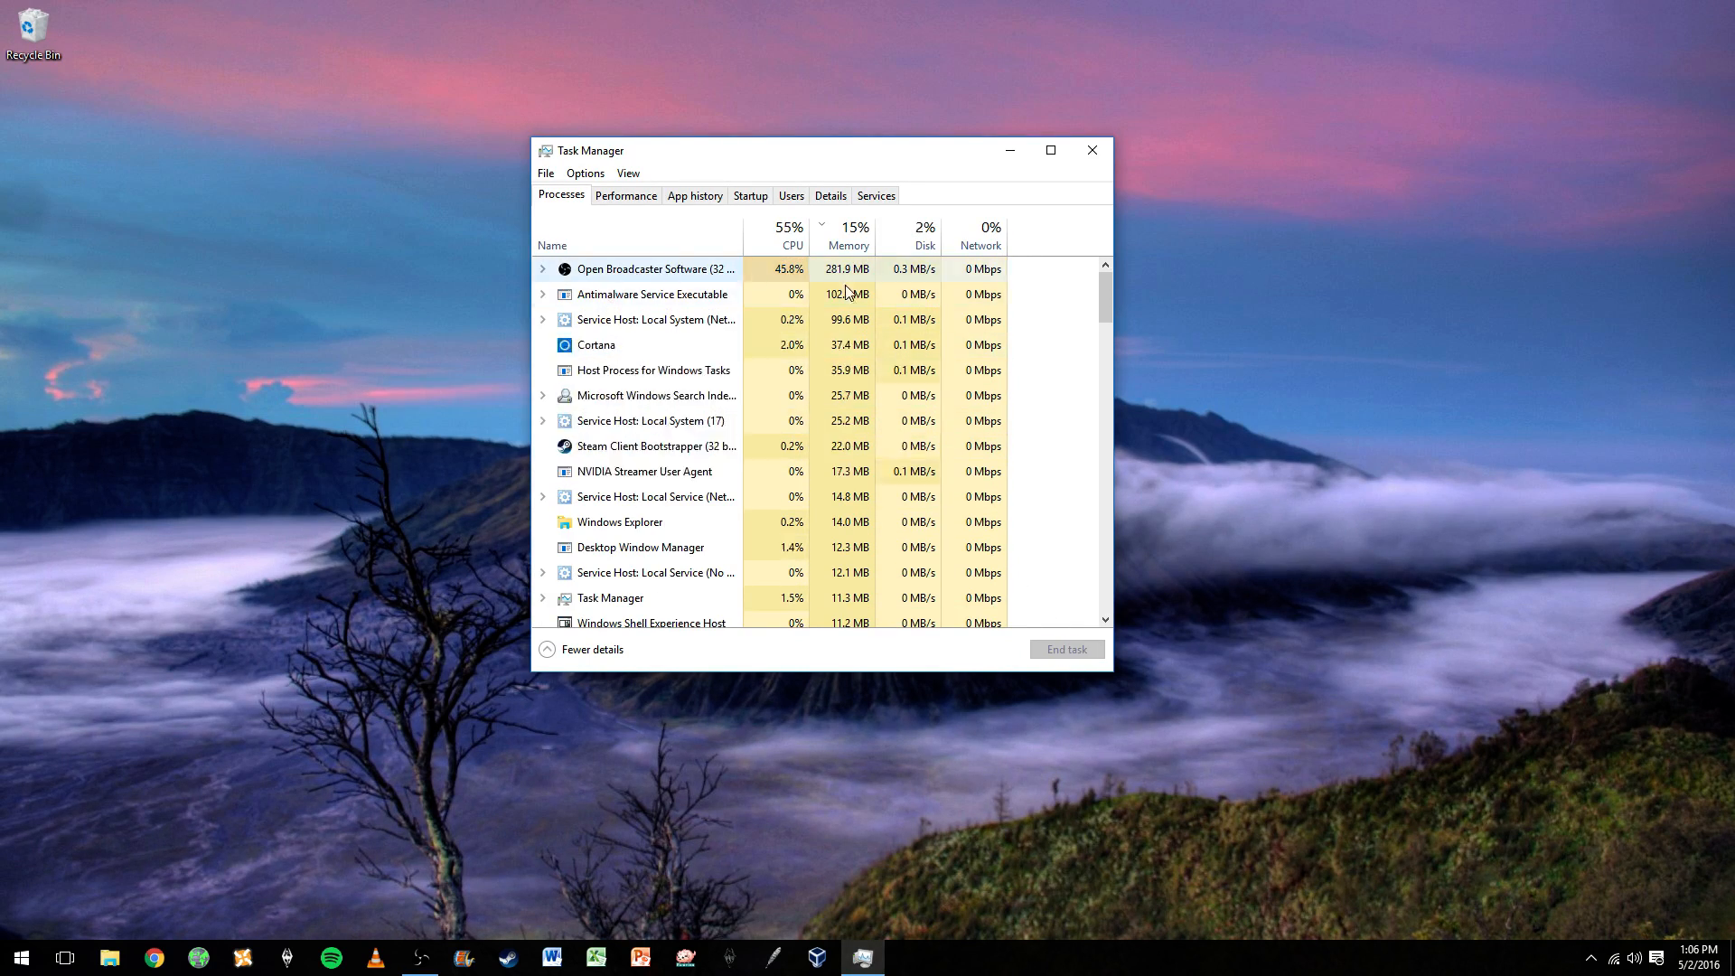
pyautogui.moveTo(813, 149); pyautogui.dragTo(813, 94)
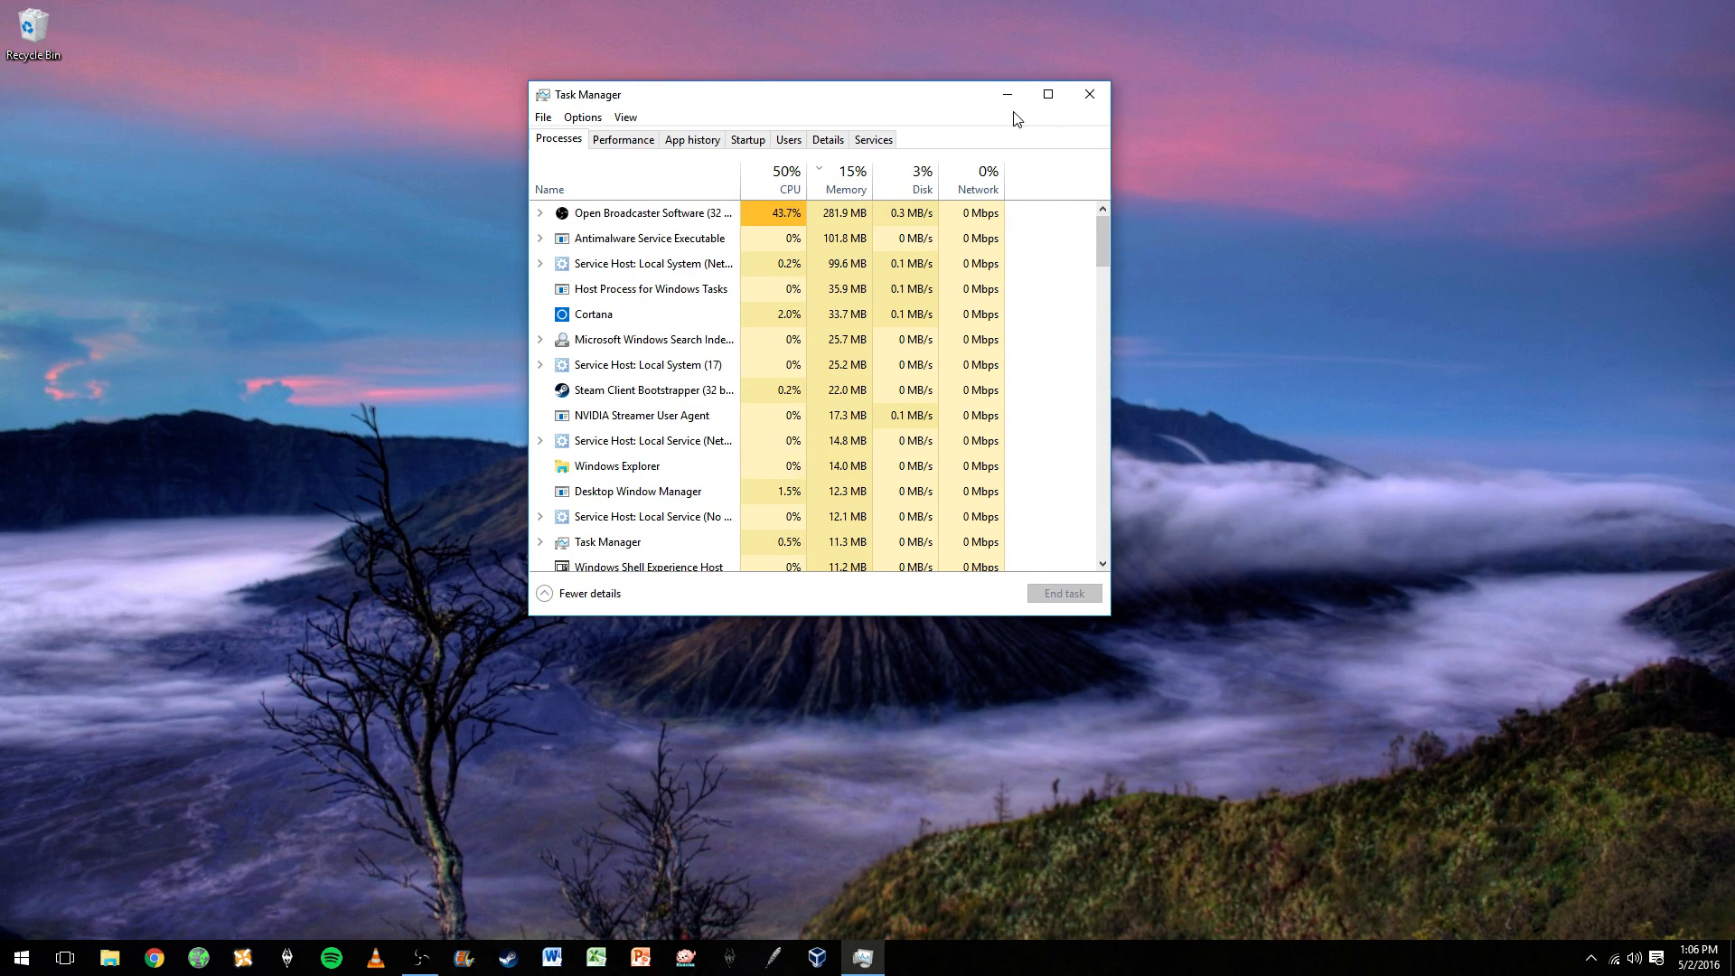
pyautogui.rightClick(591, 315)
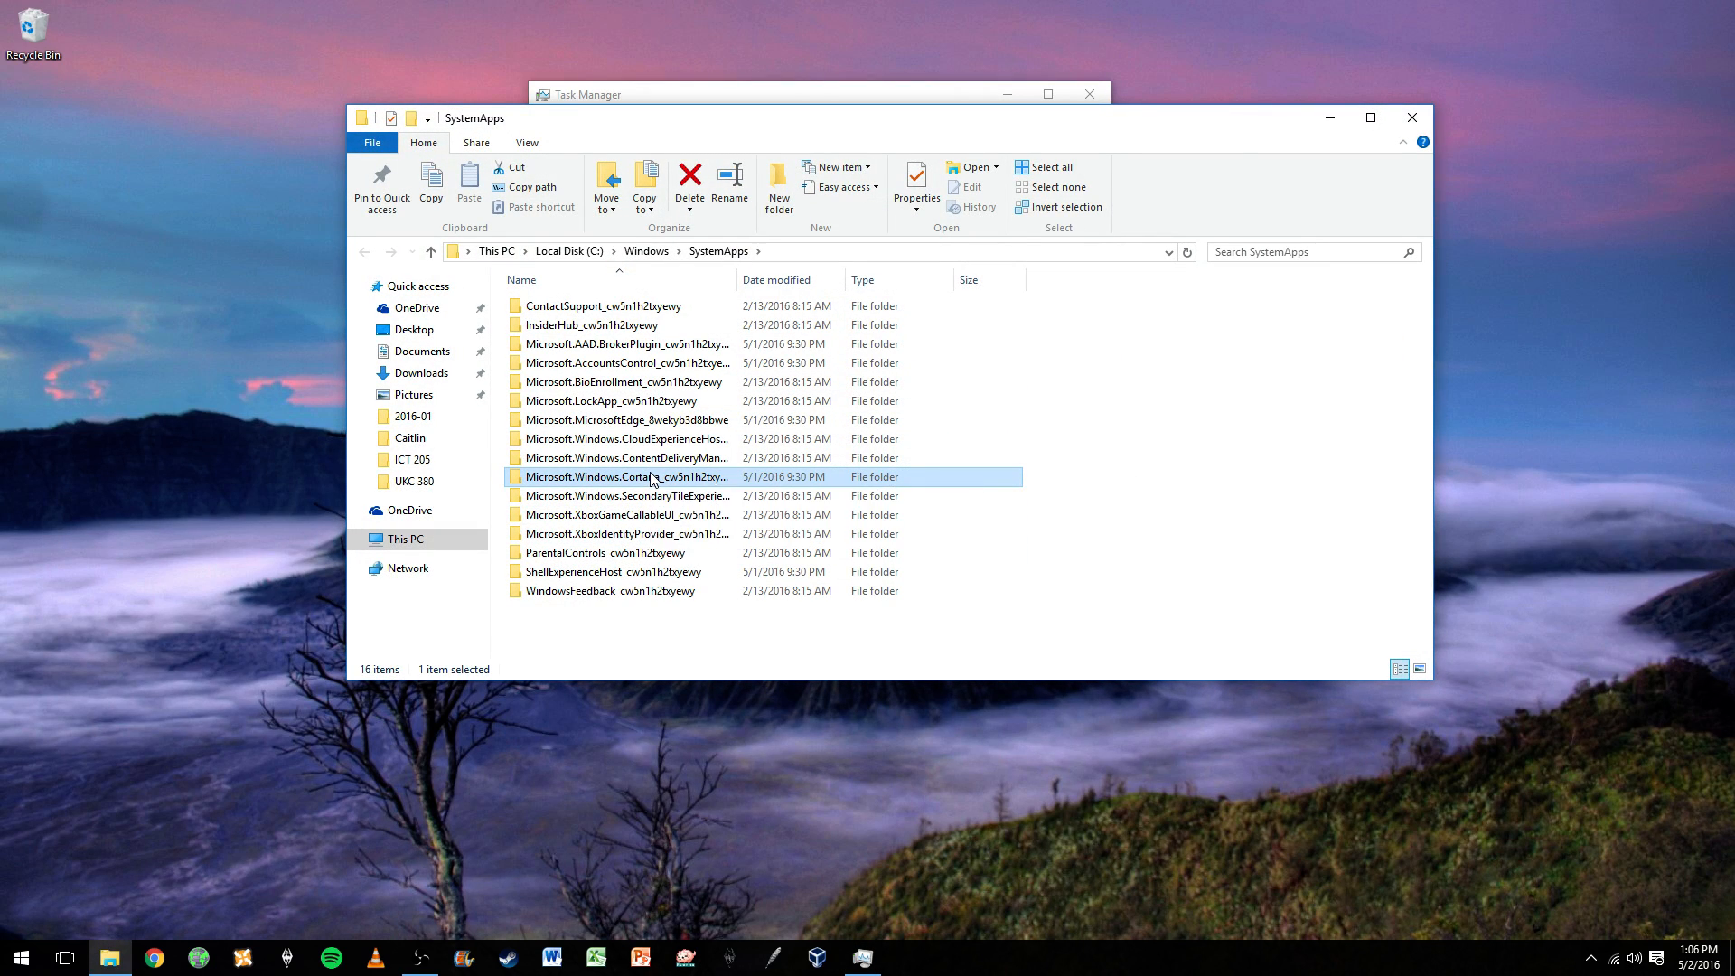
pyautogui.doubleClick(625, 476)
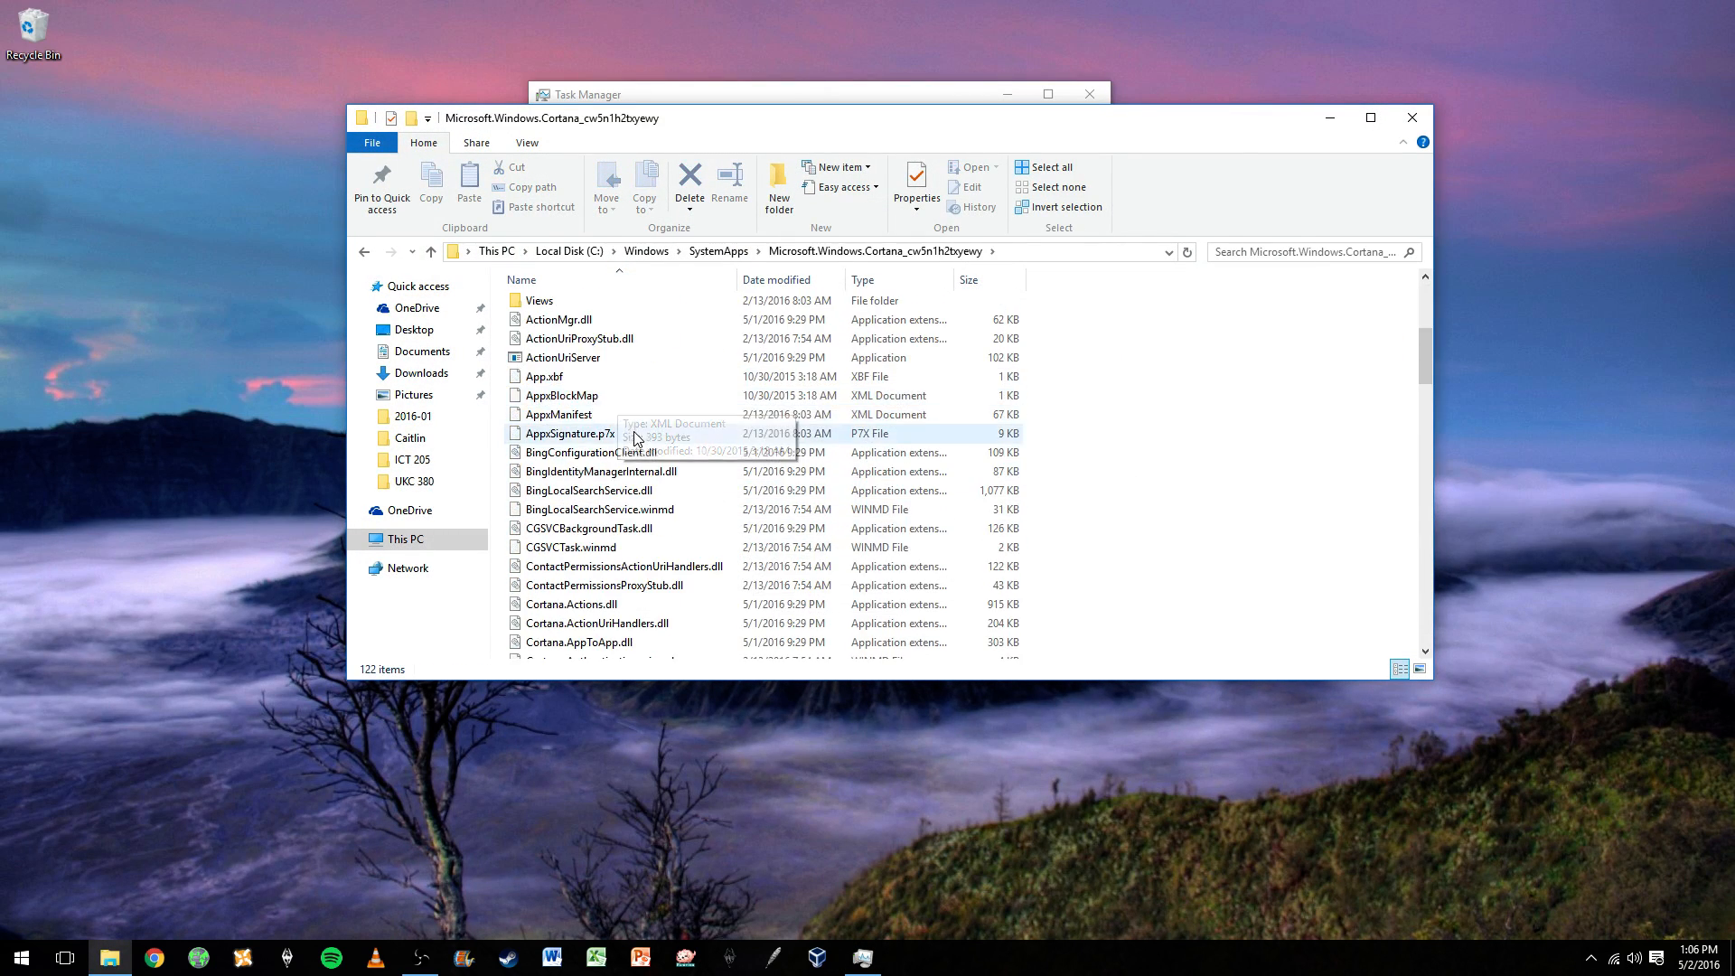
pyautogui.scroll(3)
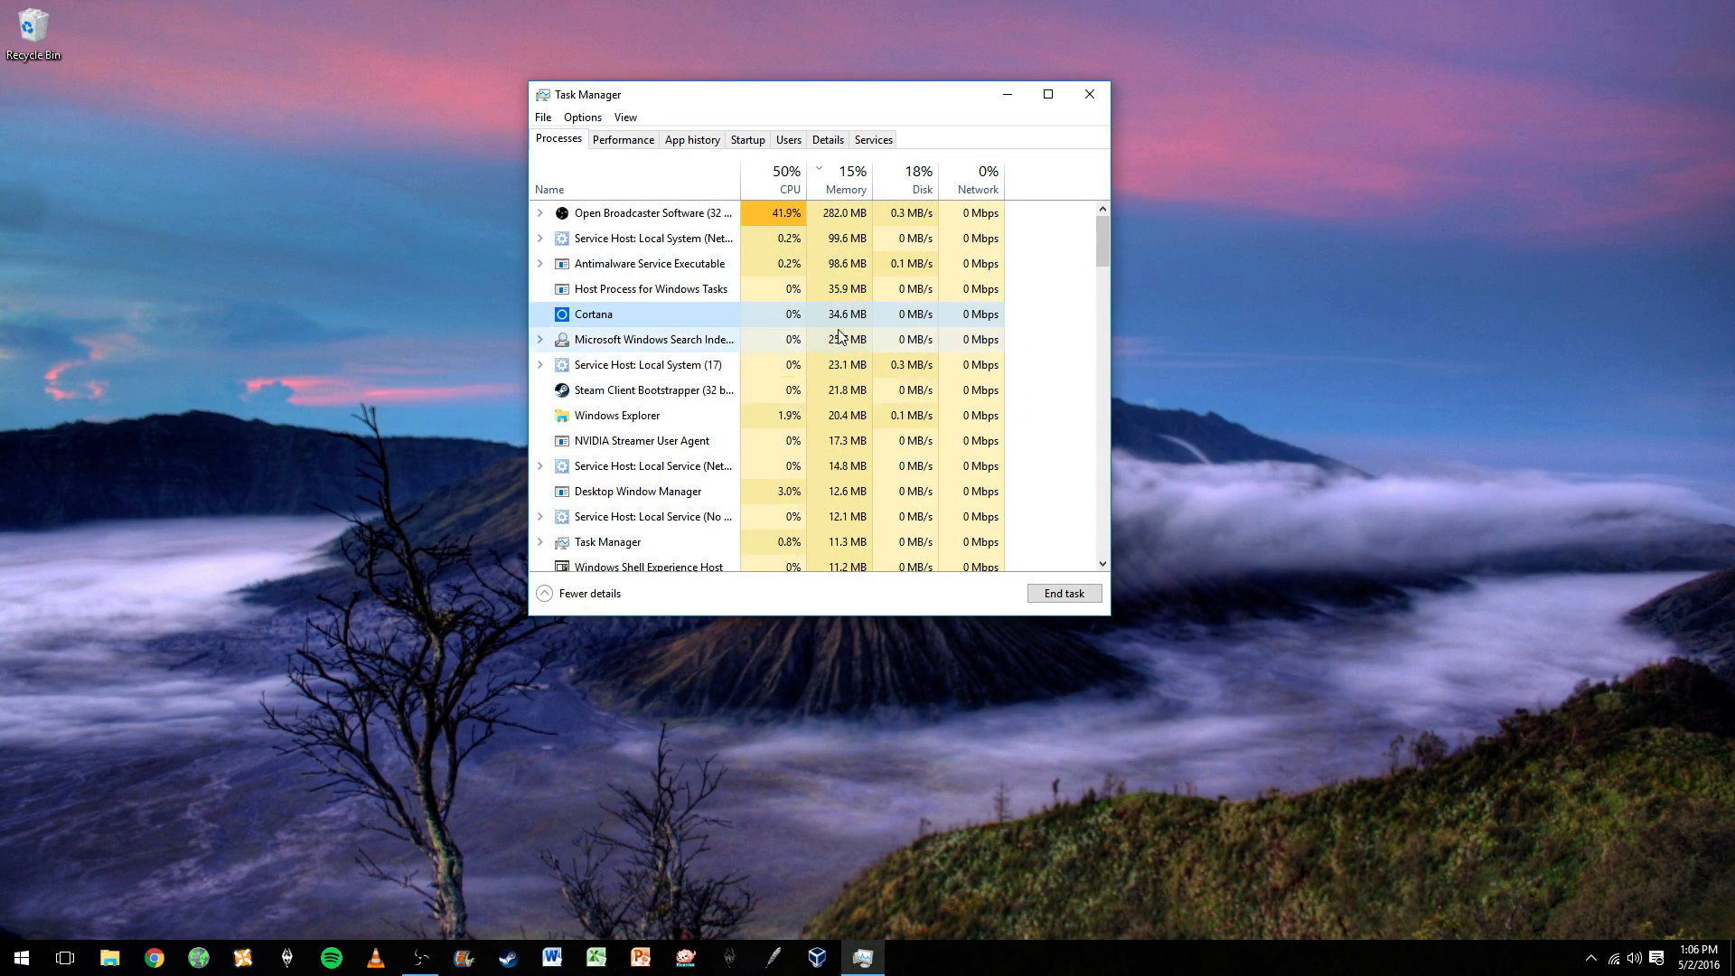
pyautogui.moveTo(873, 331)
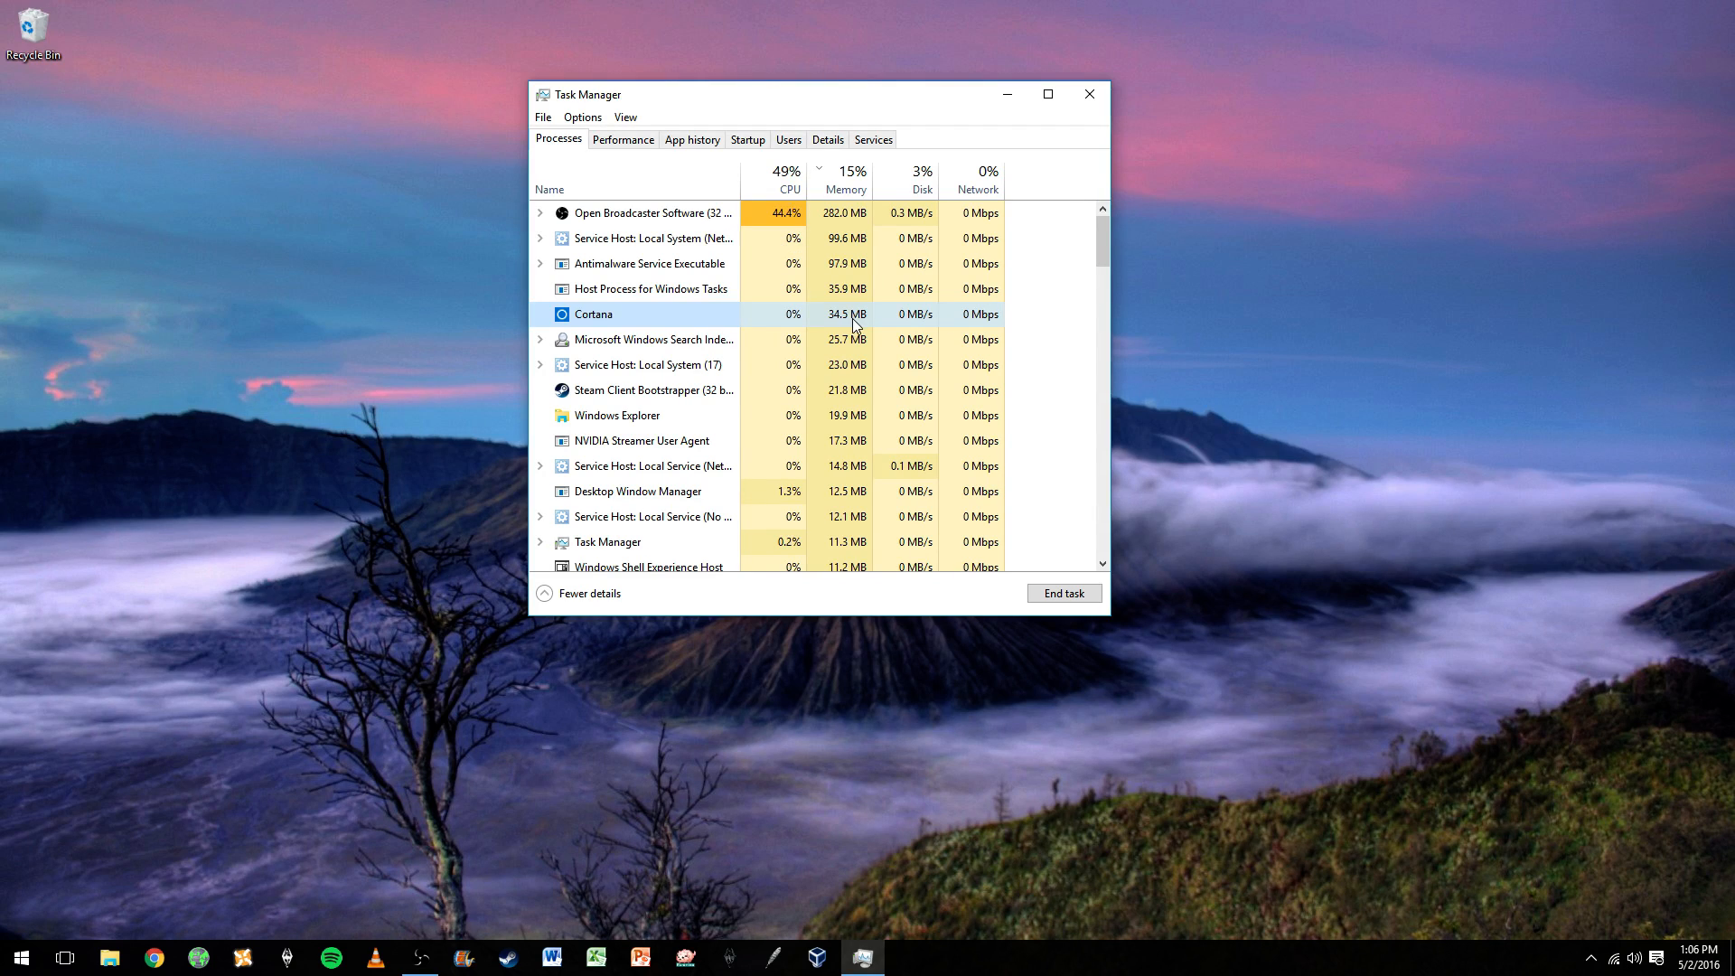
pyautogui.moveTo(803, 315)
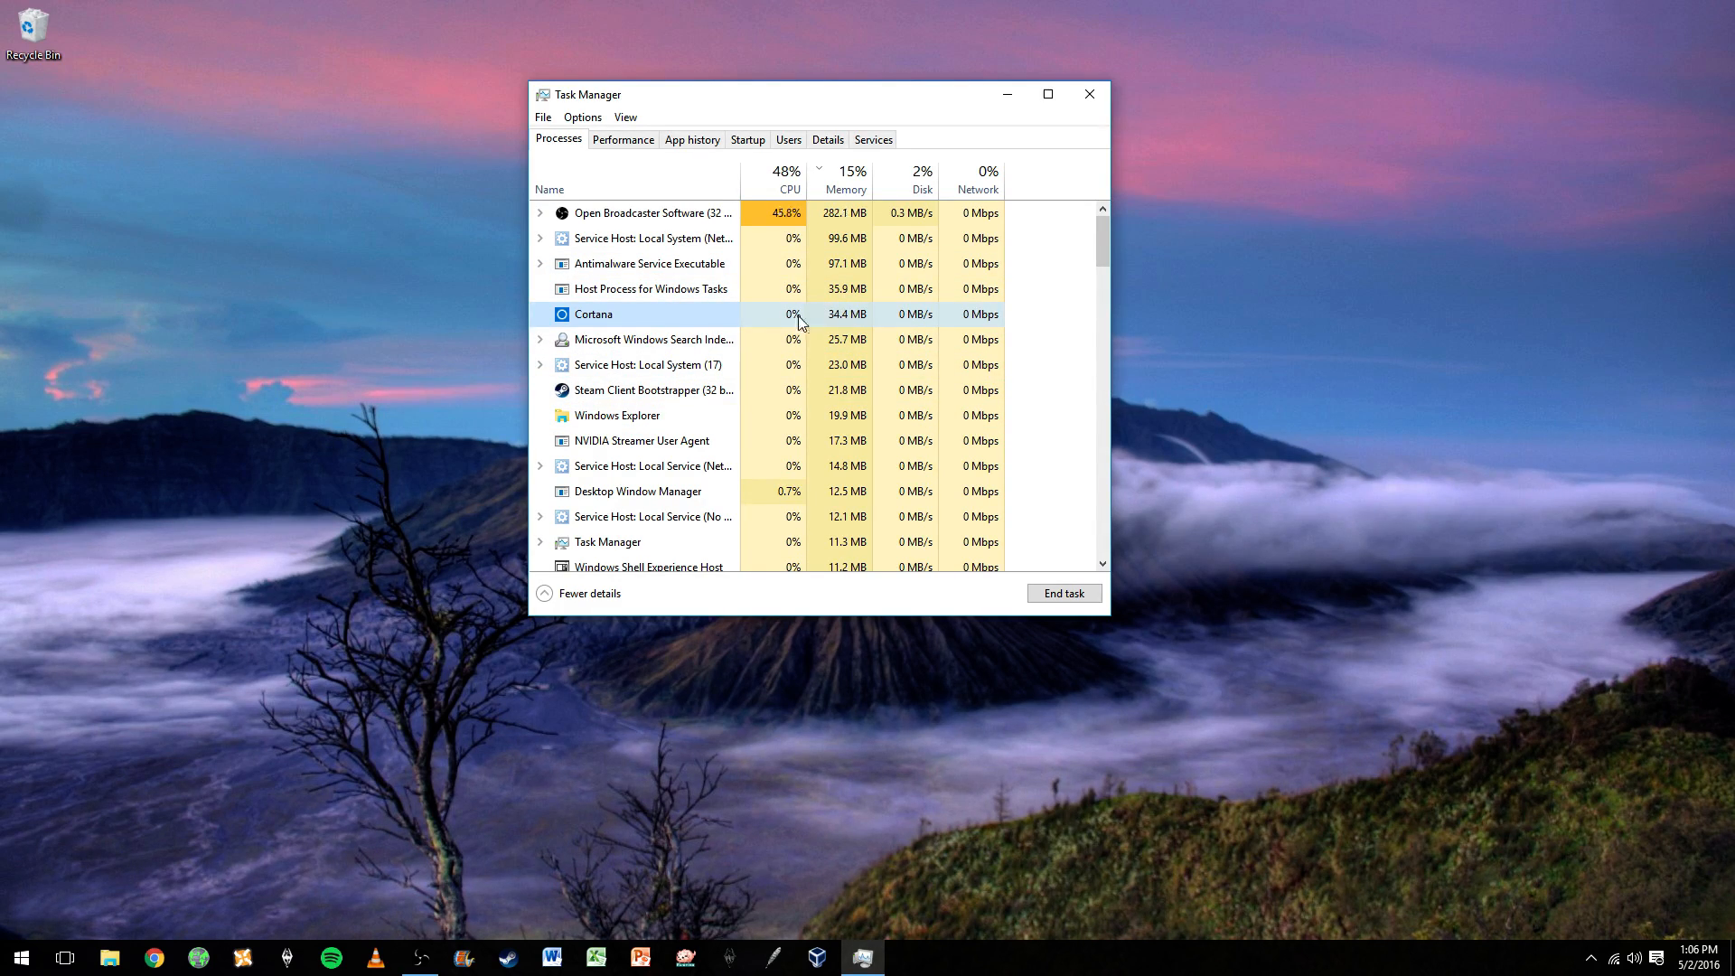
pyautogui.moveTo(780, 322)
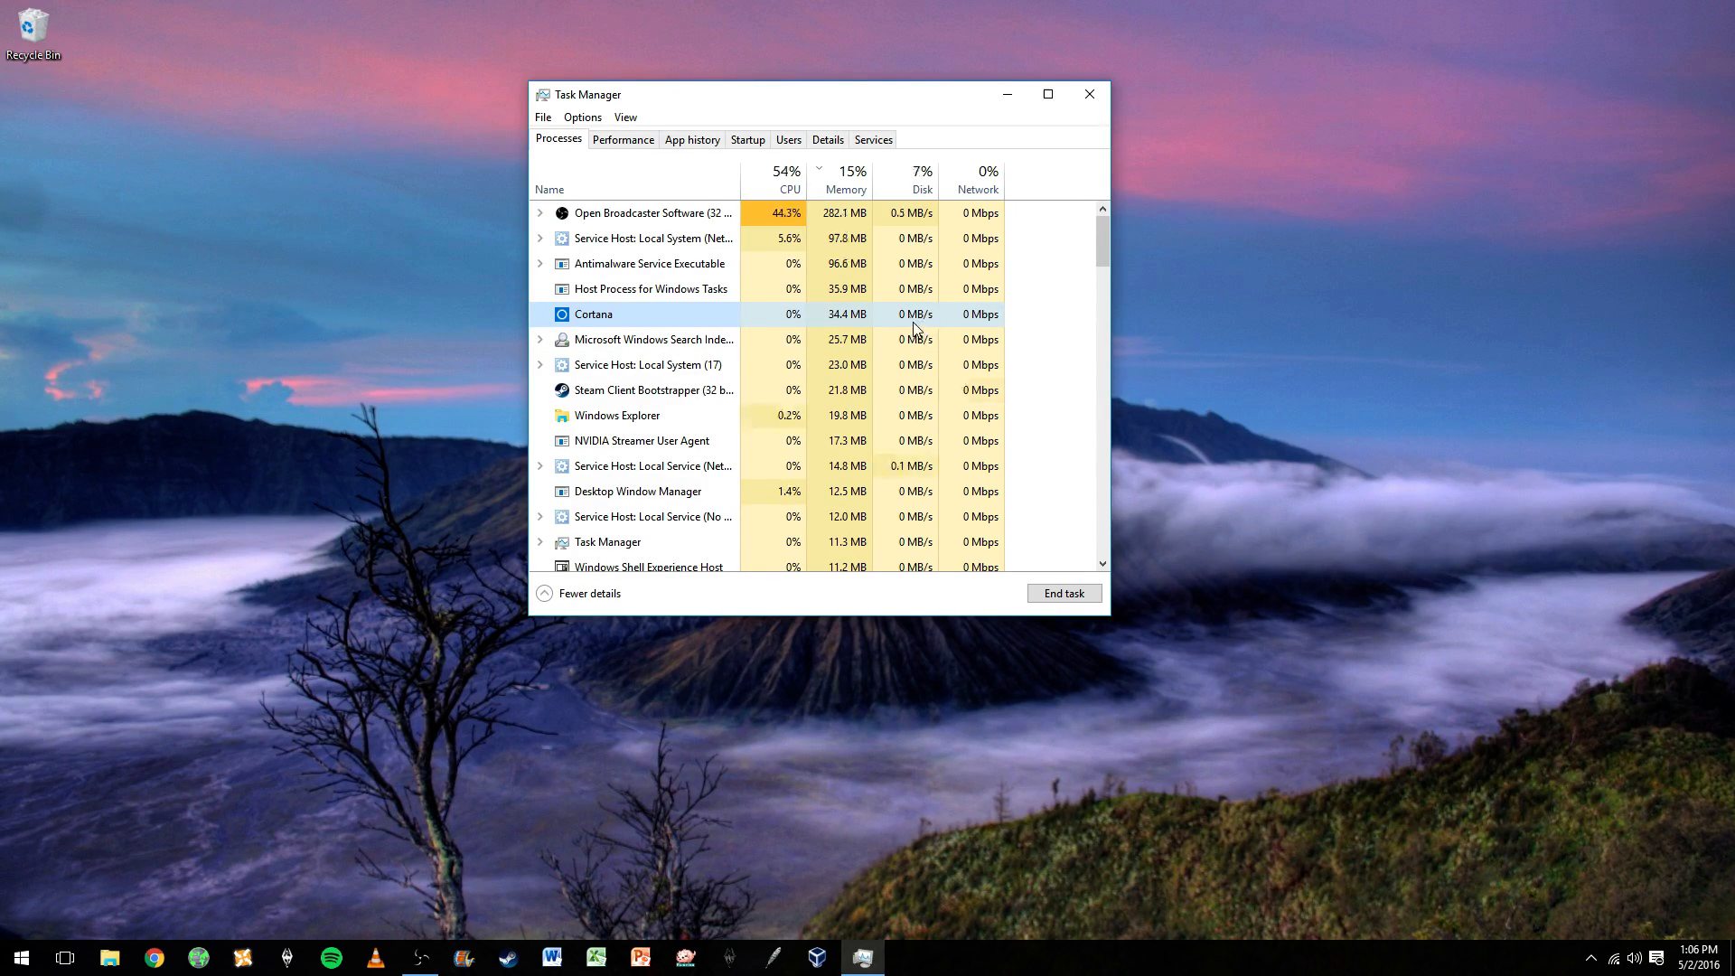
pyautogui.moveTo(829, 115)
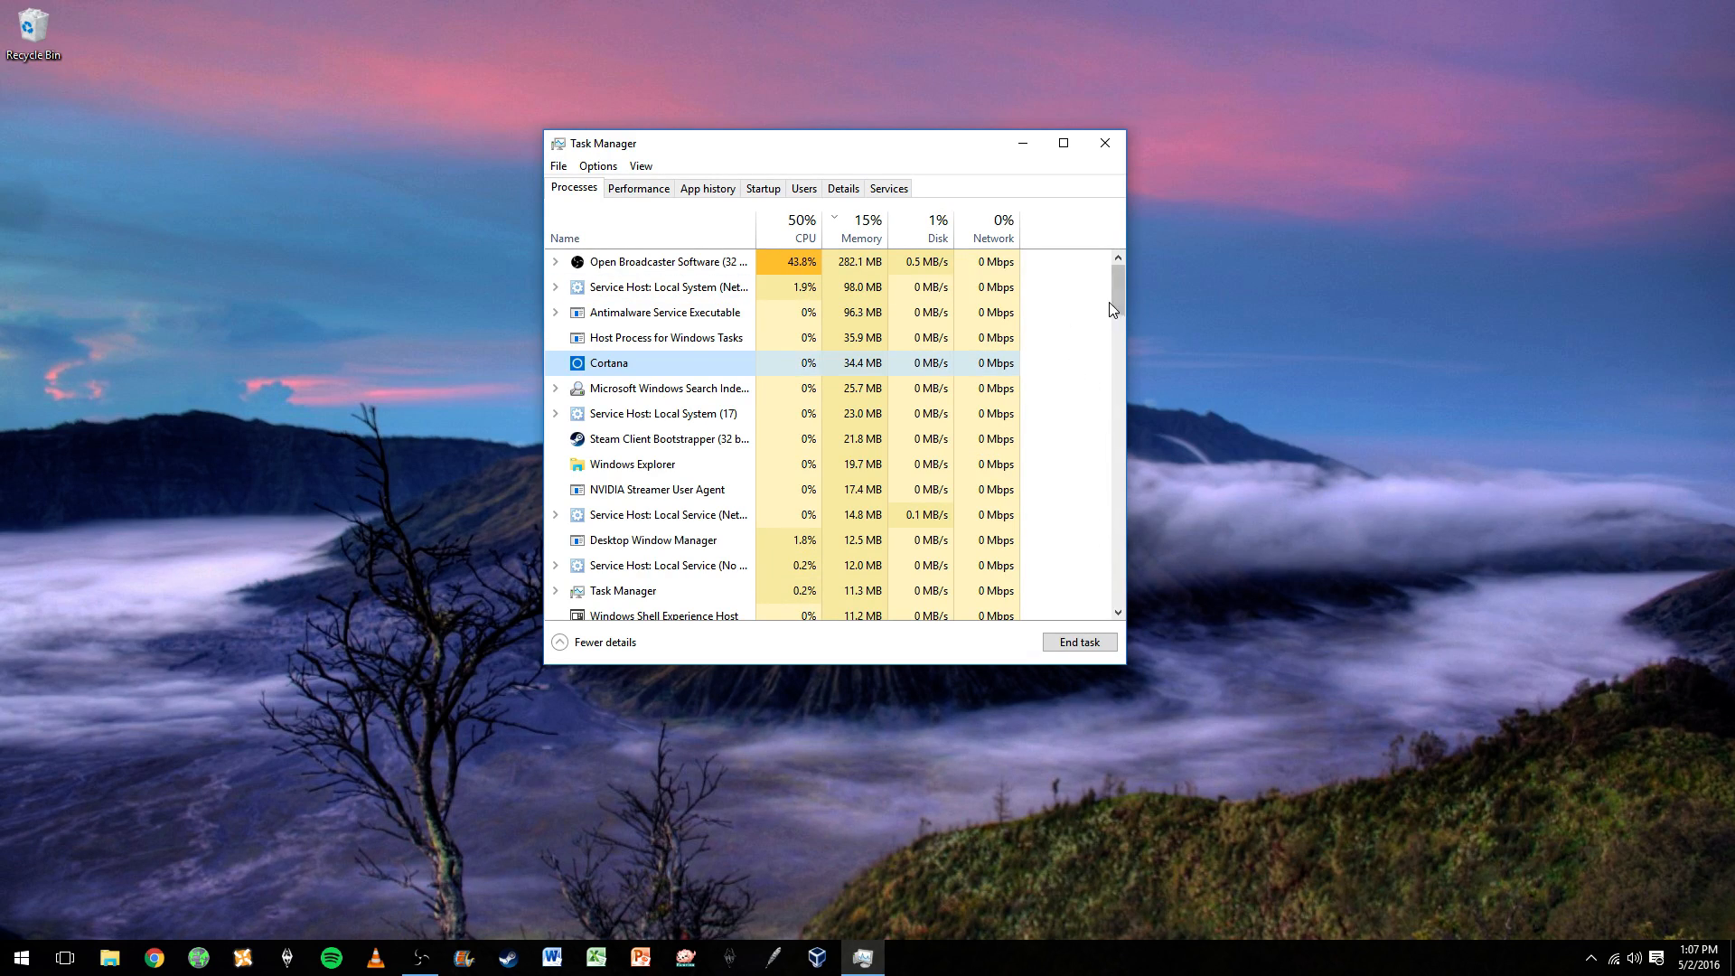
pyautogui.moveTo(1036, 262)
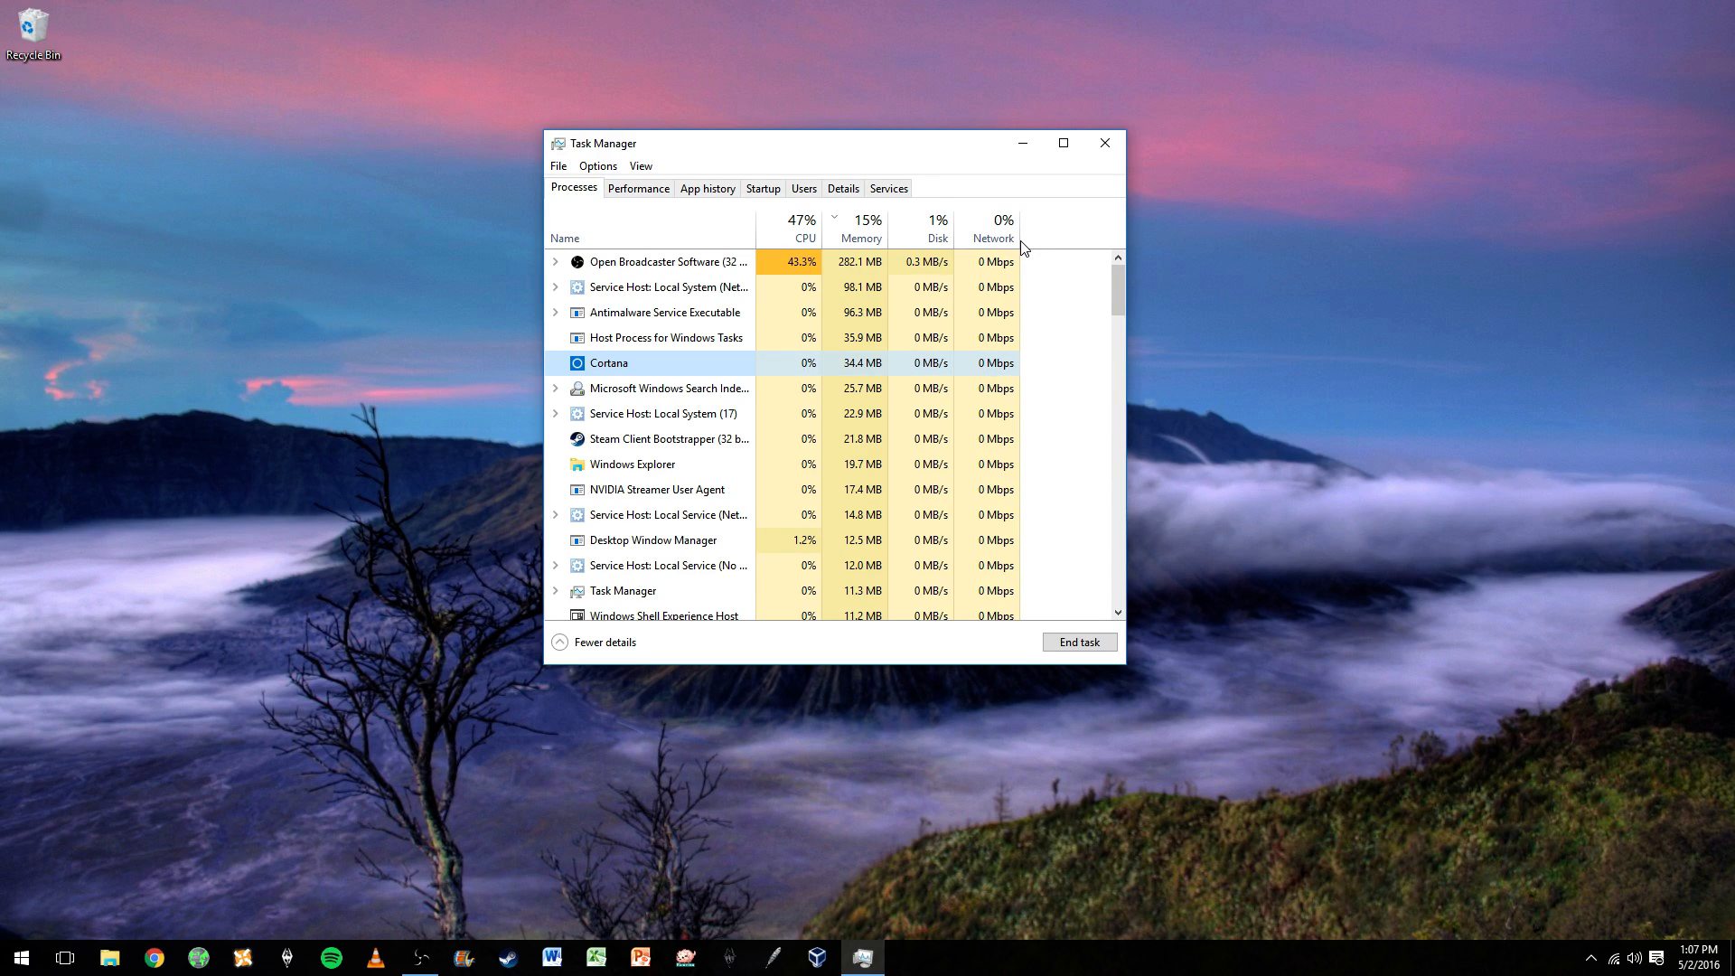
pyautogui.moveTo(1085, 255)
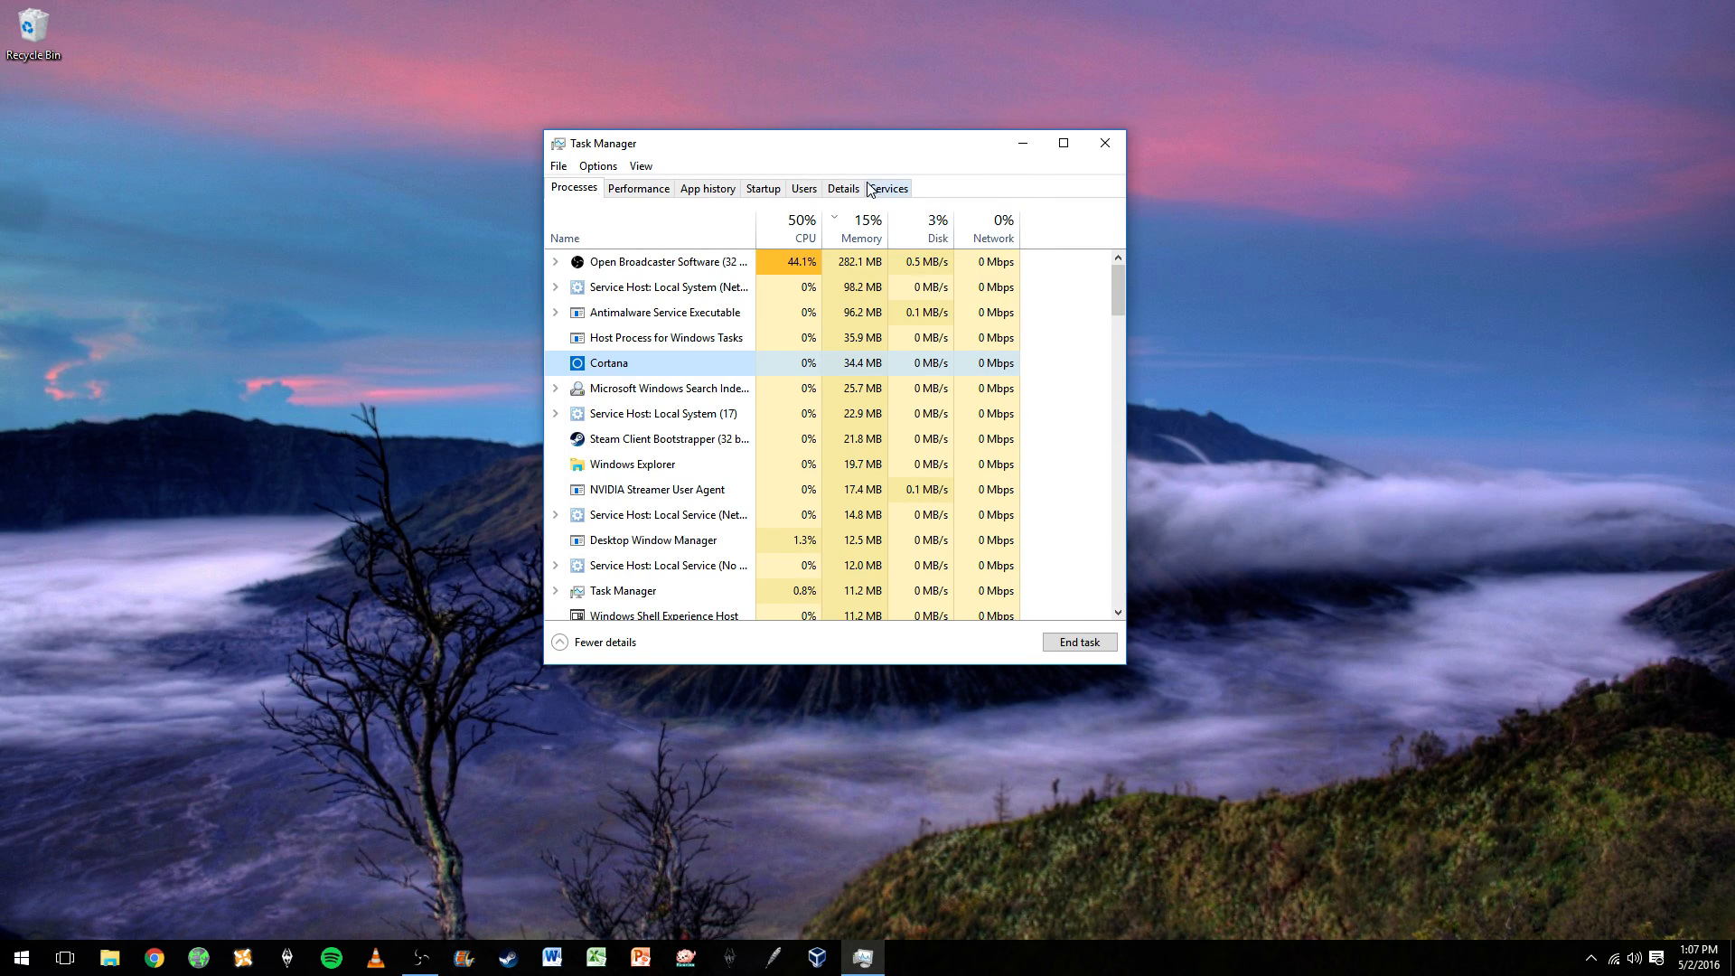
# Step: Search Start for 'cortana' and open Cortana & Search settings
pyautogui.click(18, 956)
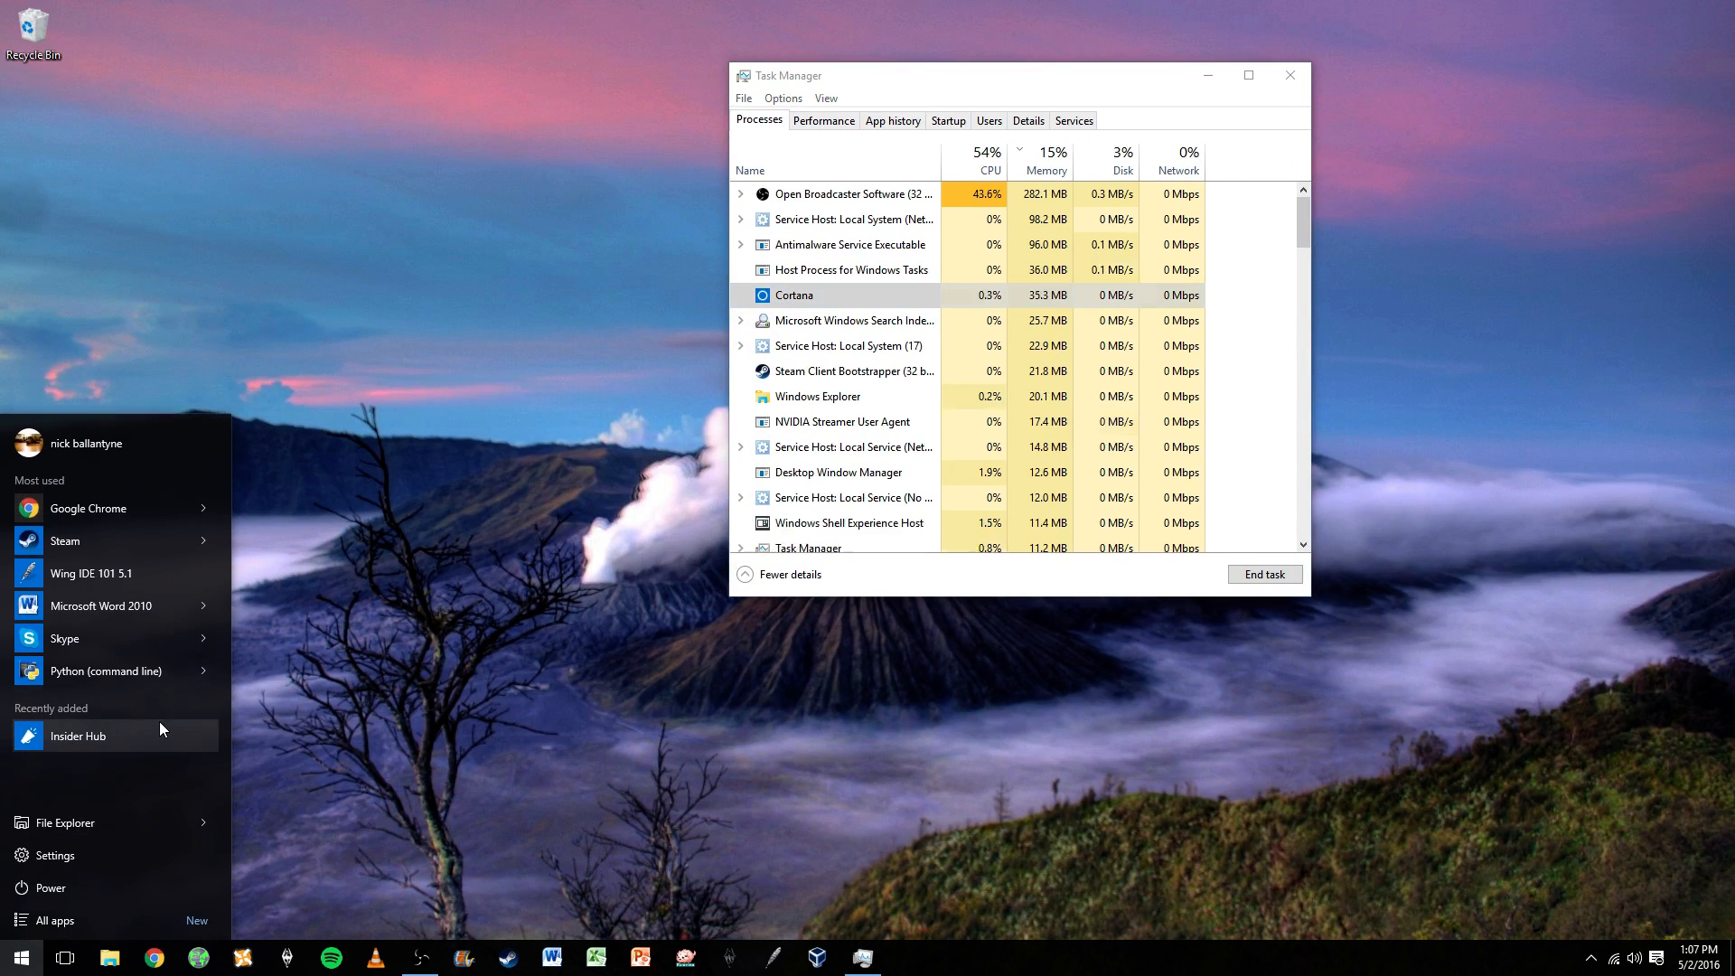
pyautogui.write('cortana')
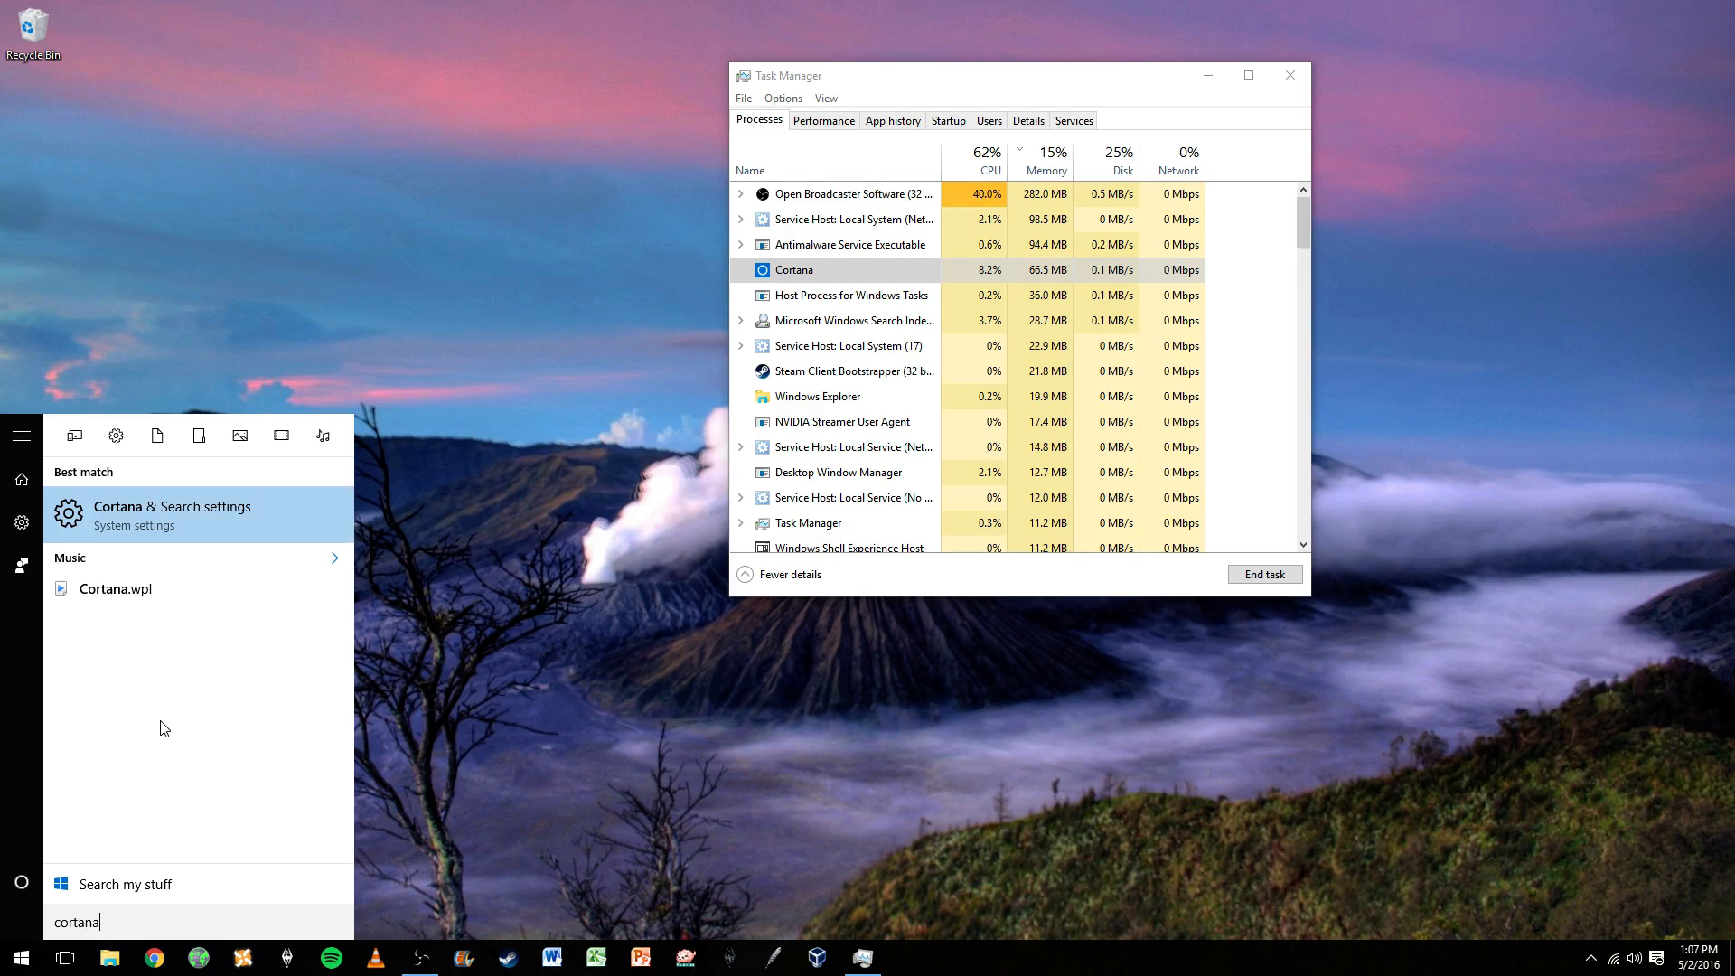
pyautogui.click(172, 513)
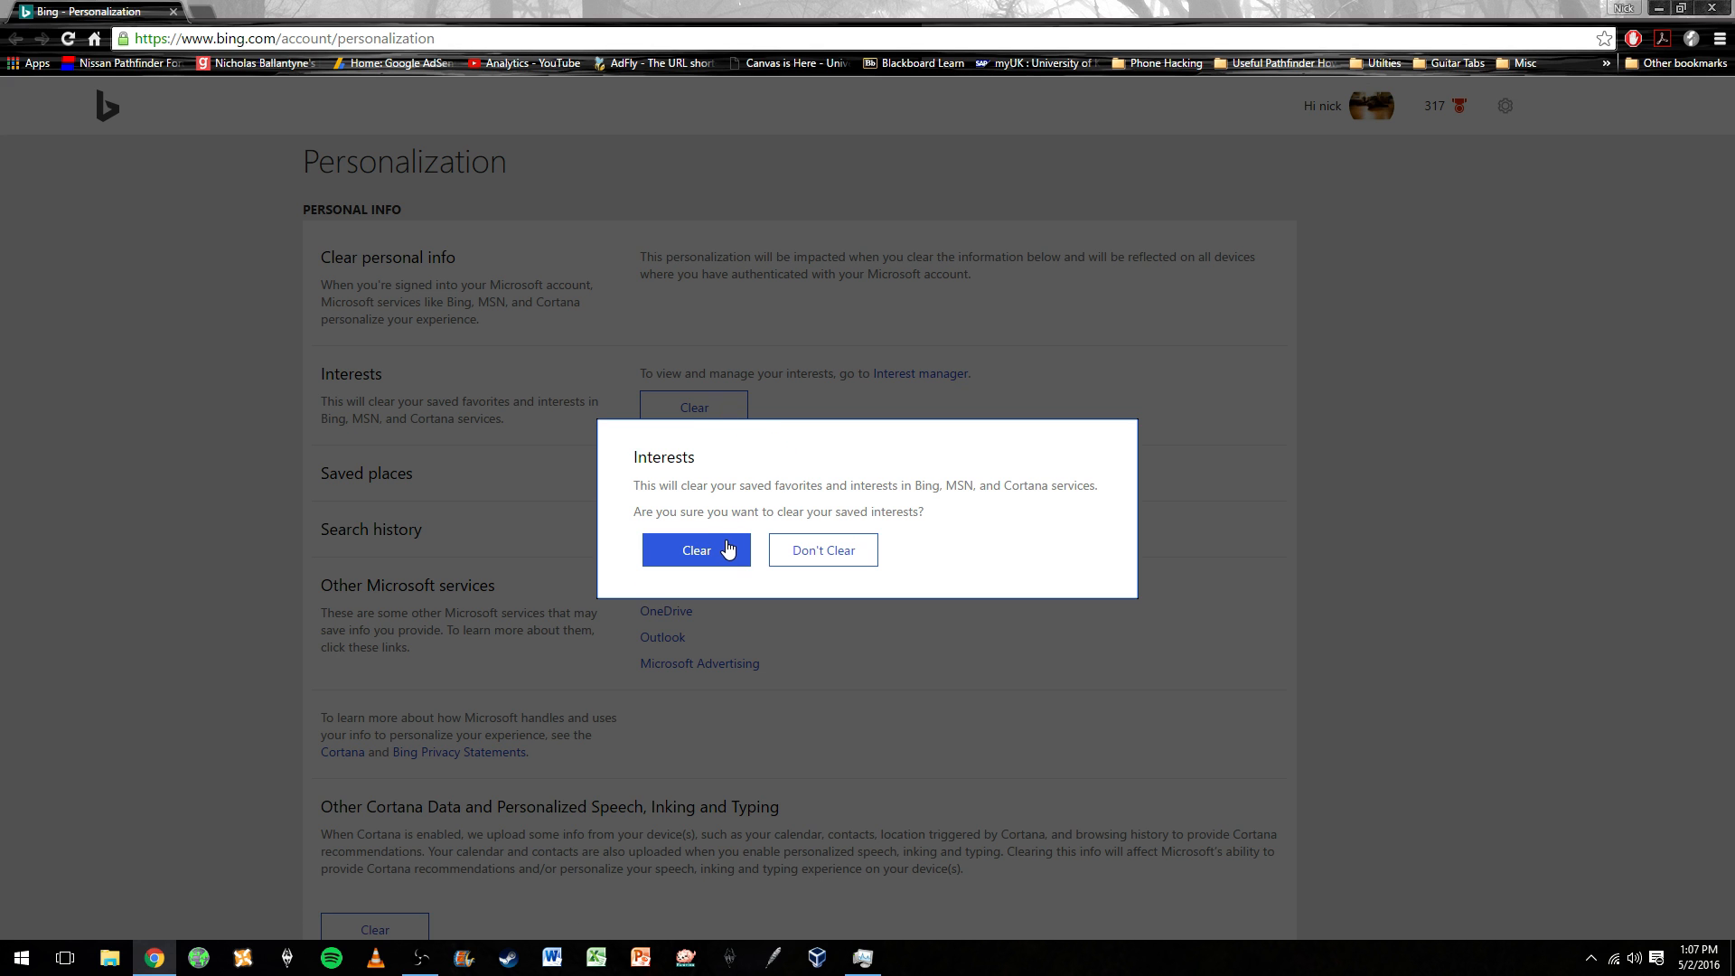
# Step: Clear saved Bing interests, then Cortana data and personalized speech, inking and typing
pyautogui.click(696, 550)
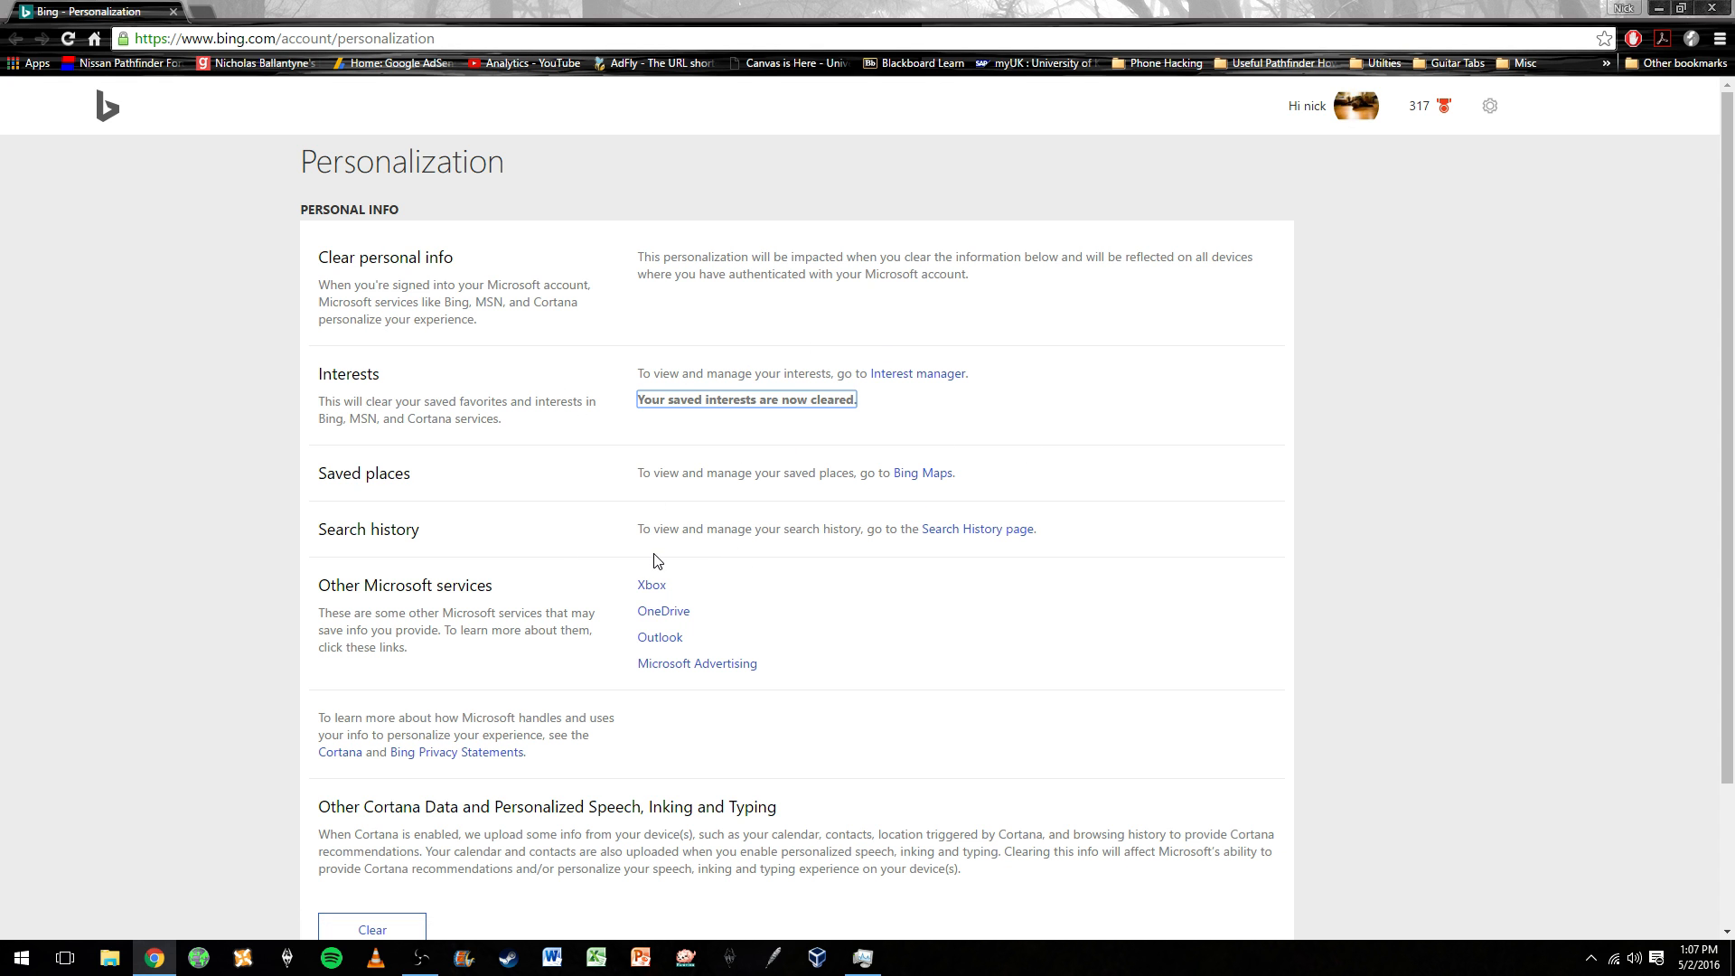
pyautogui.moveTo(513, 616)
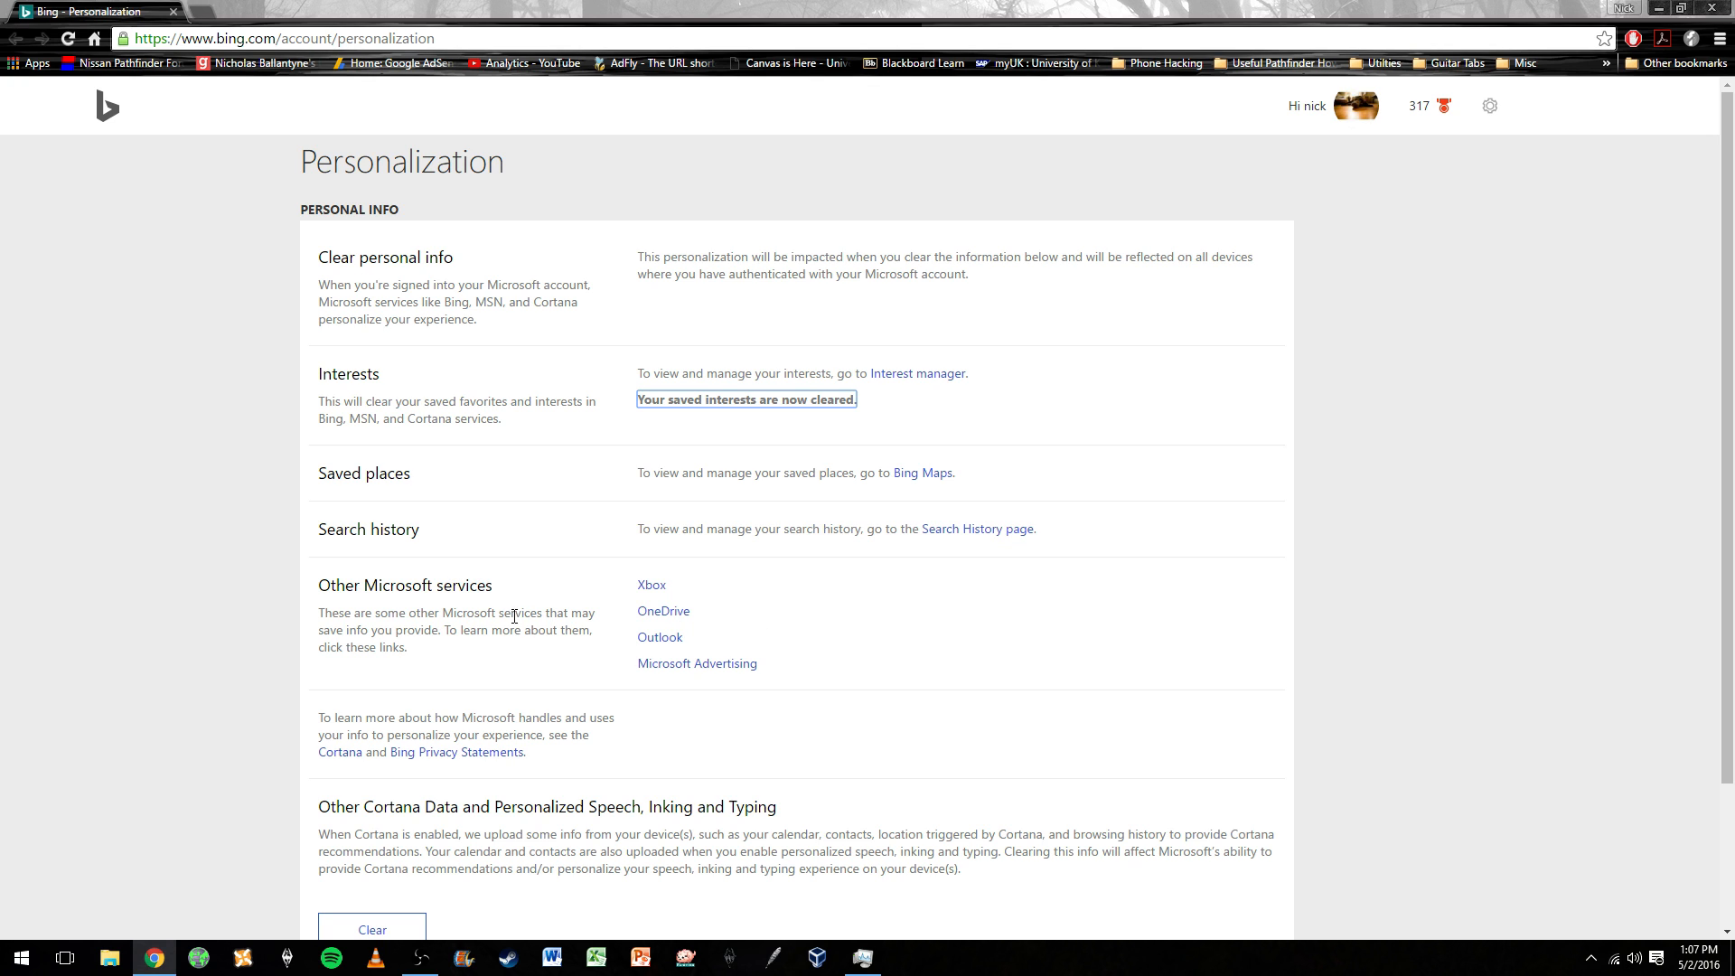
pyautogui.scroll(-3)
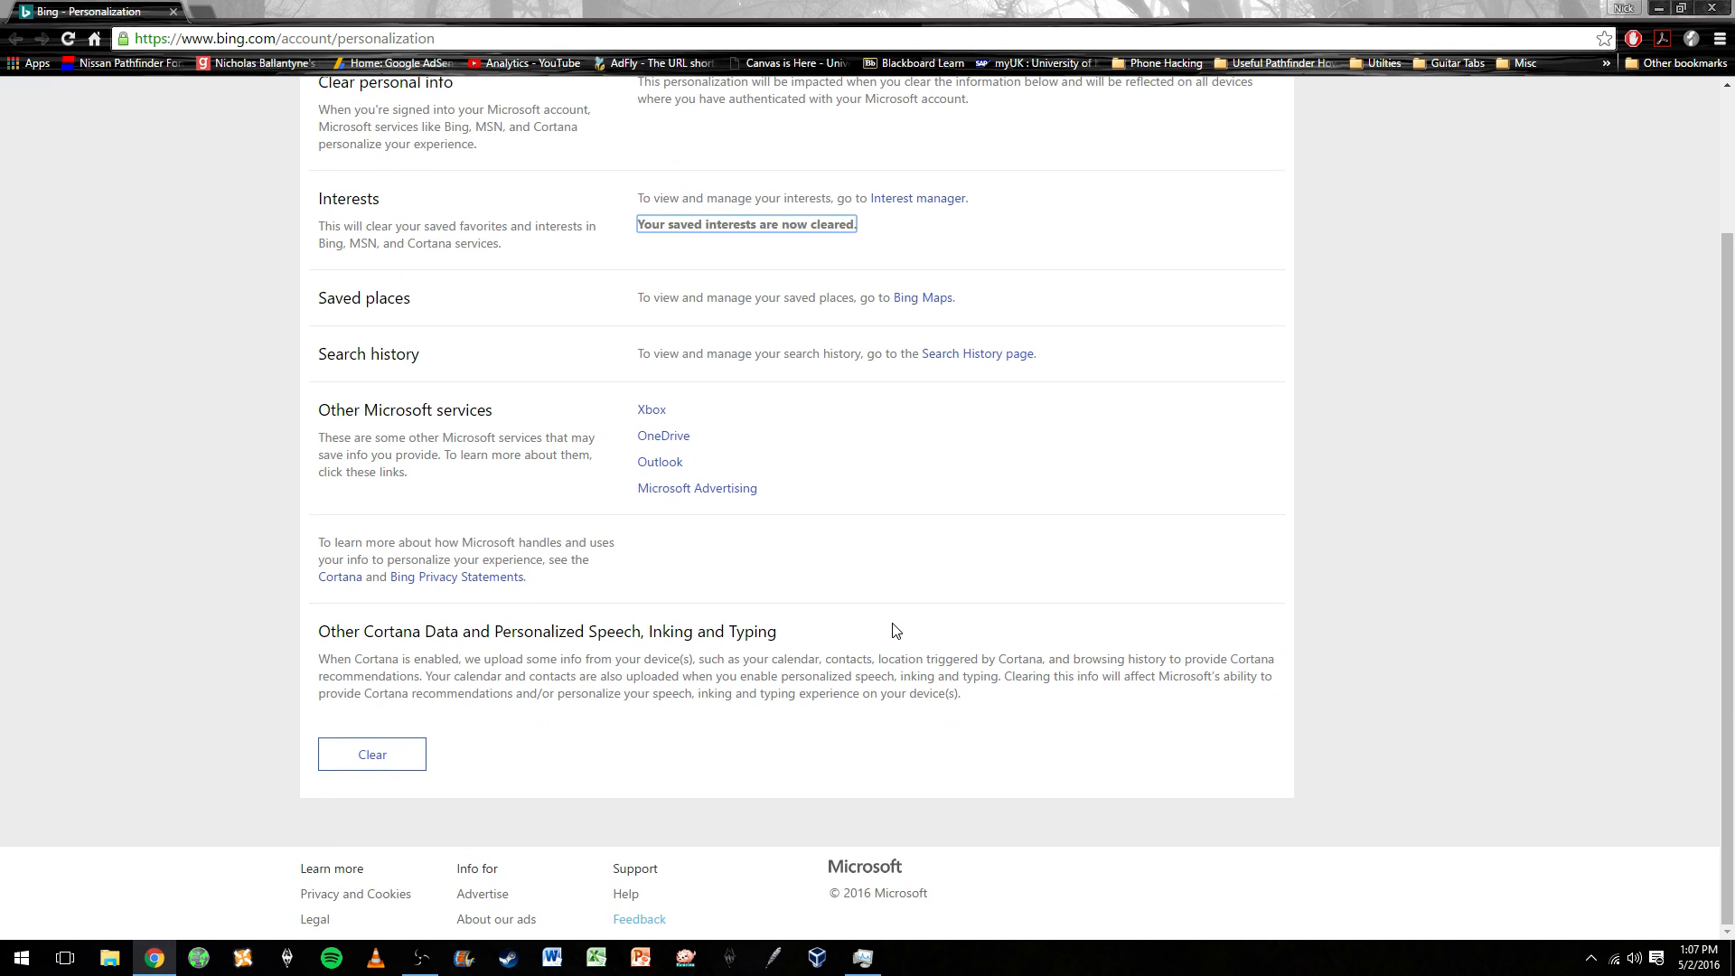
pyautogui.click(371, 753)
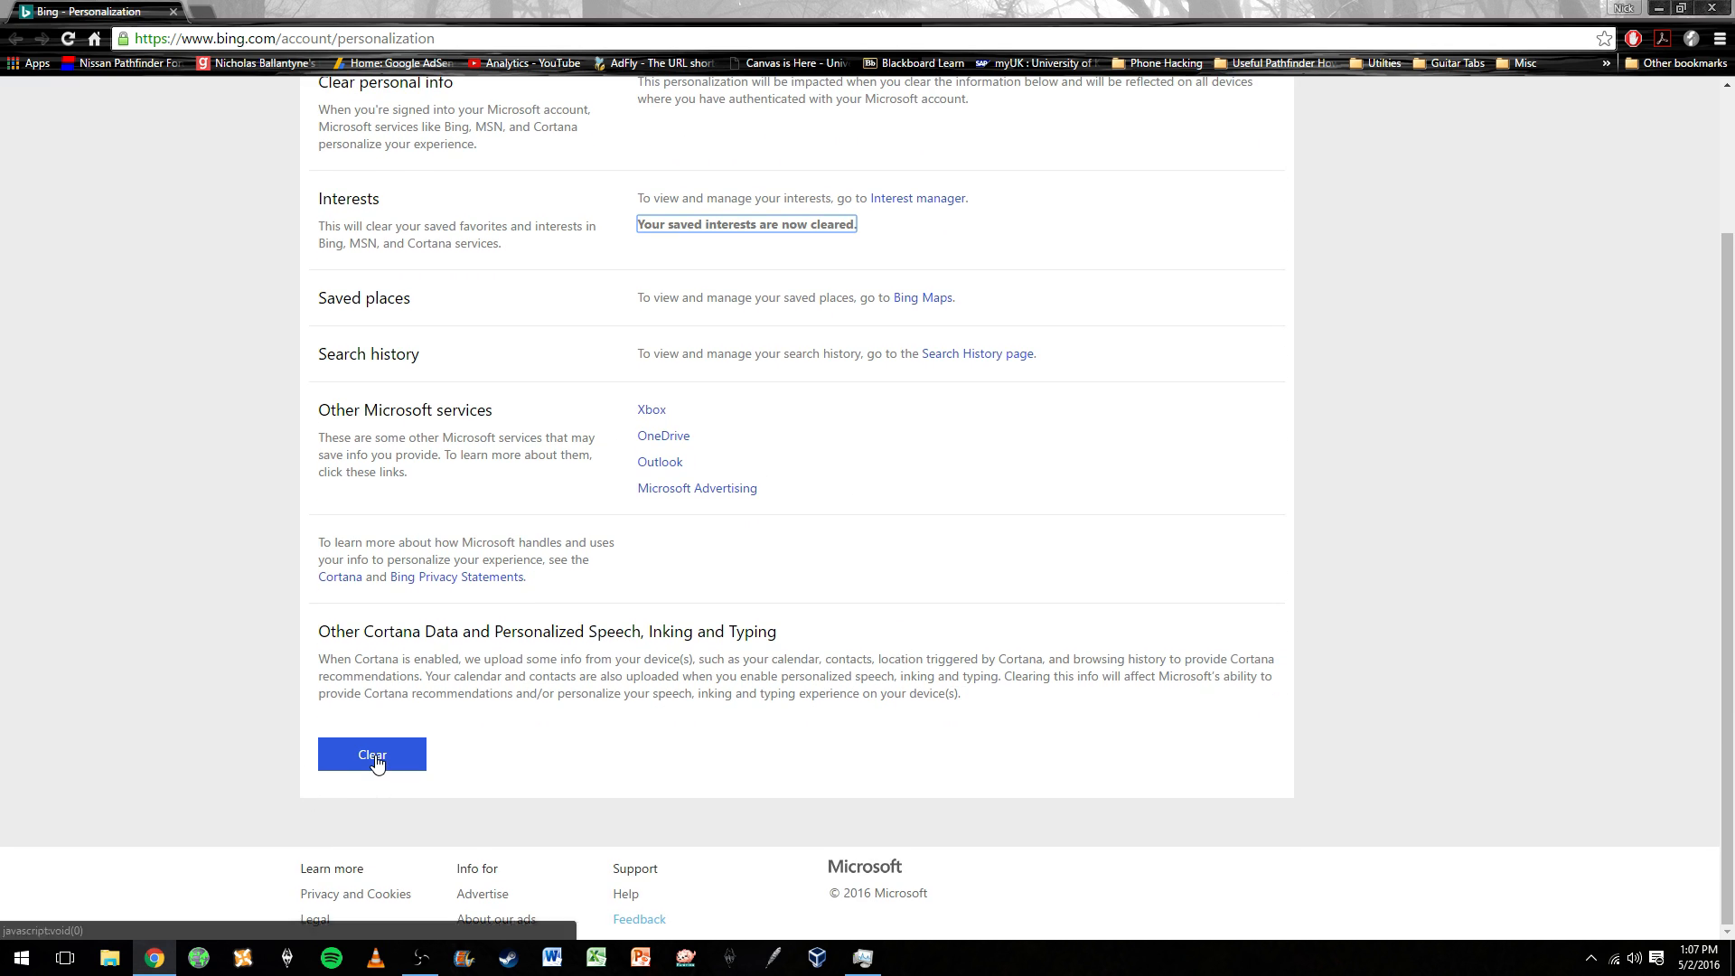
pyautogui.click(372, 754)
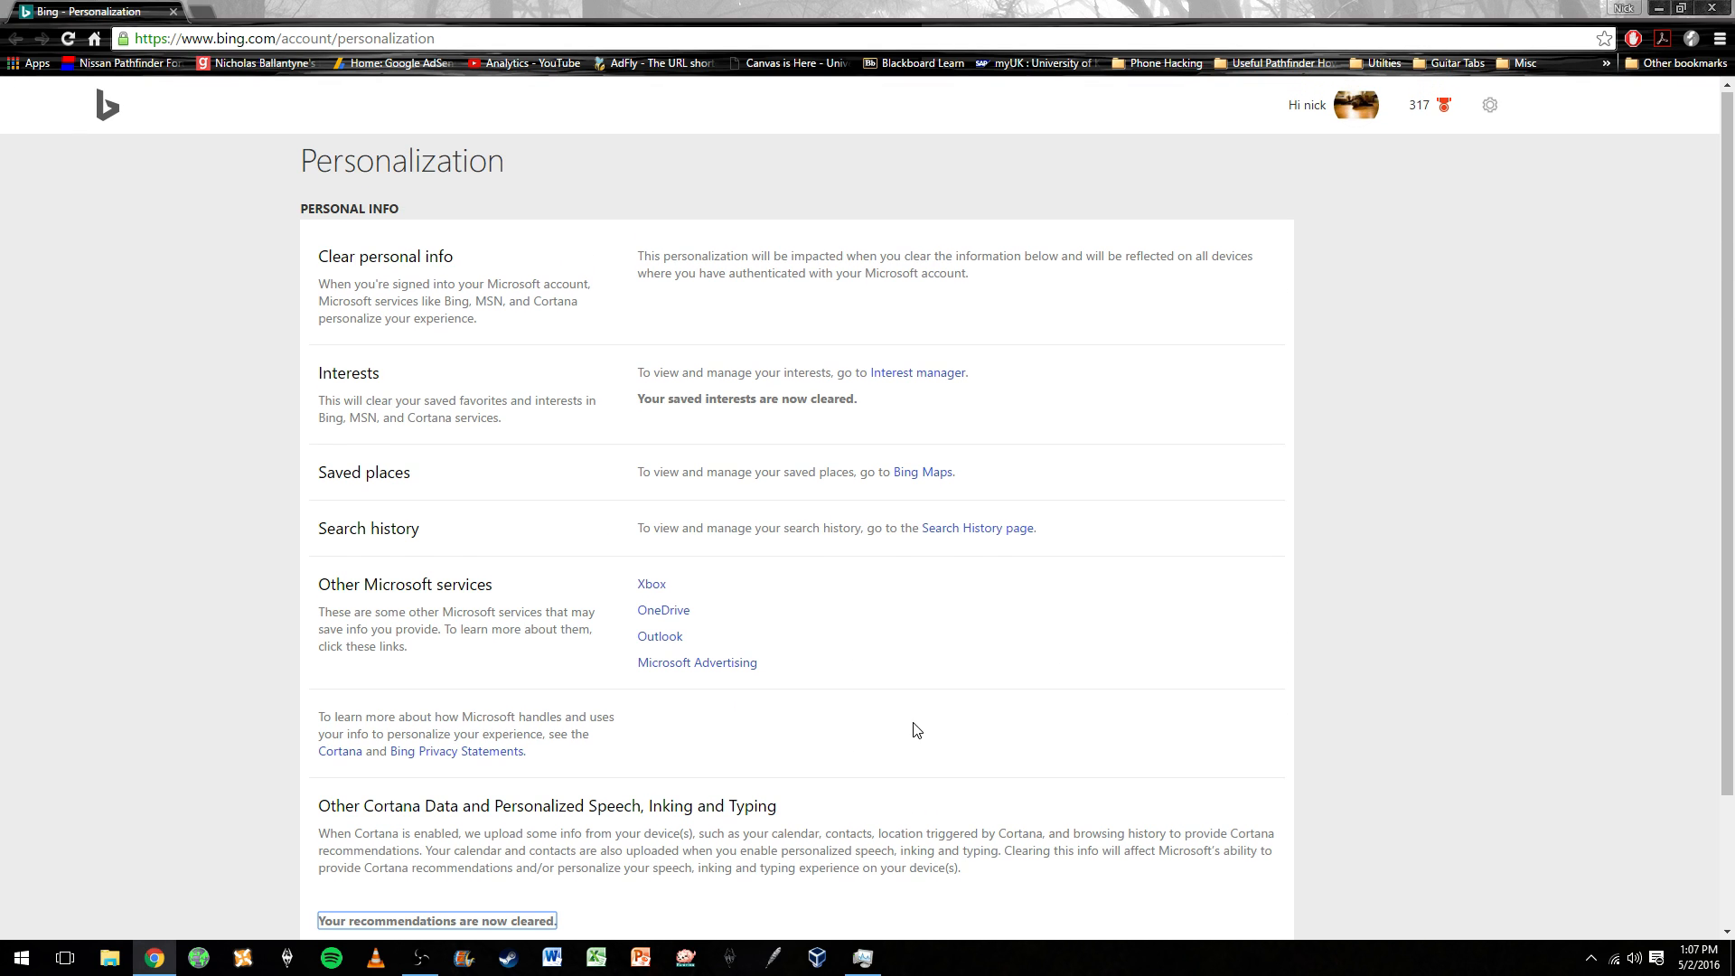
pyautogui.moveTo(970, 472)
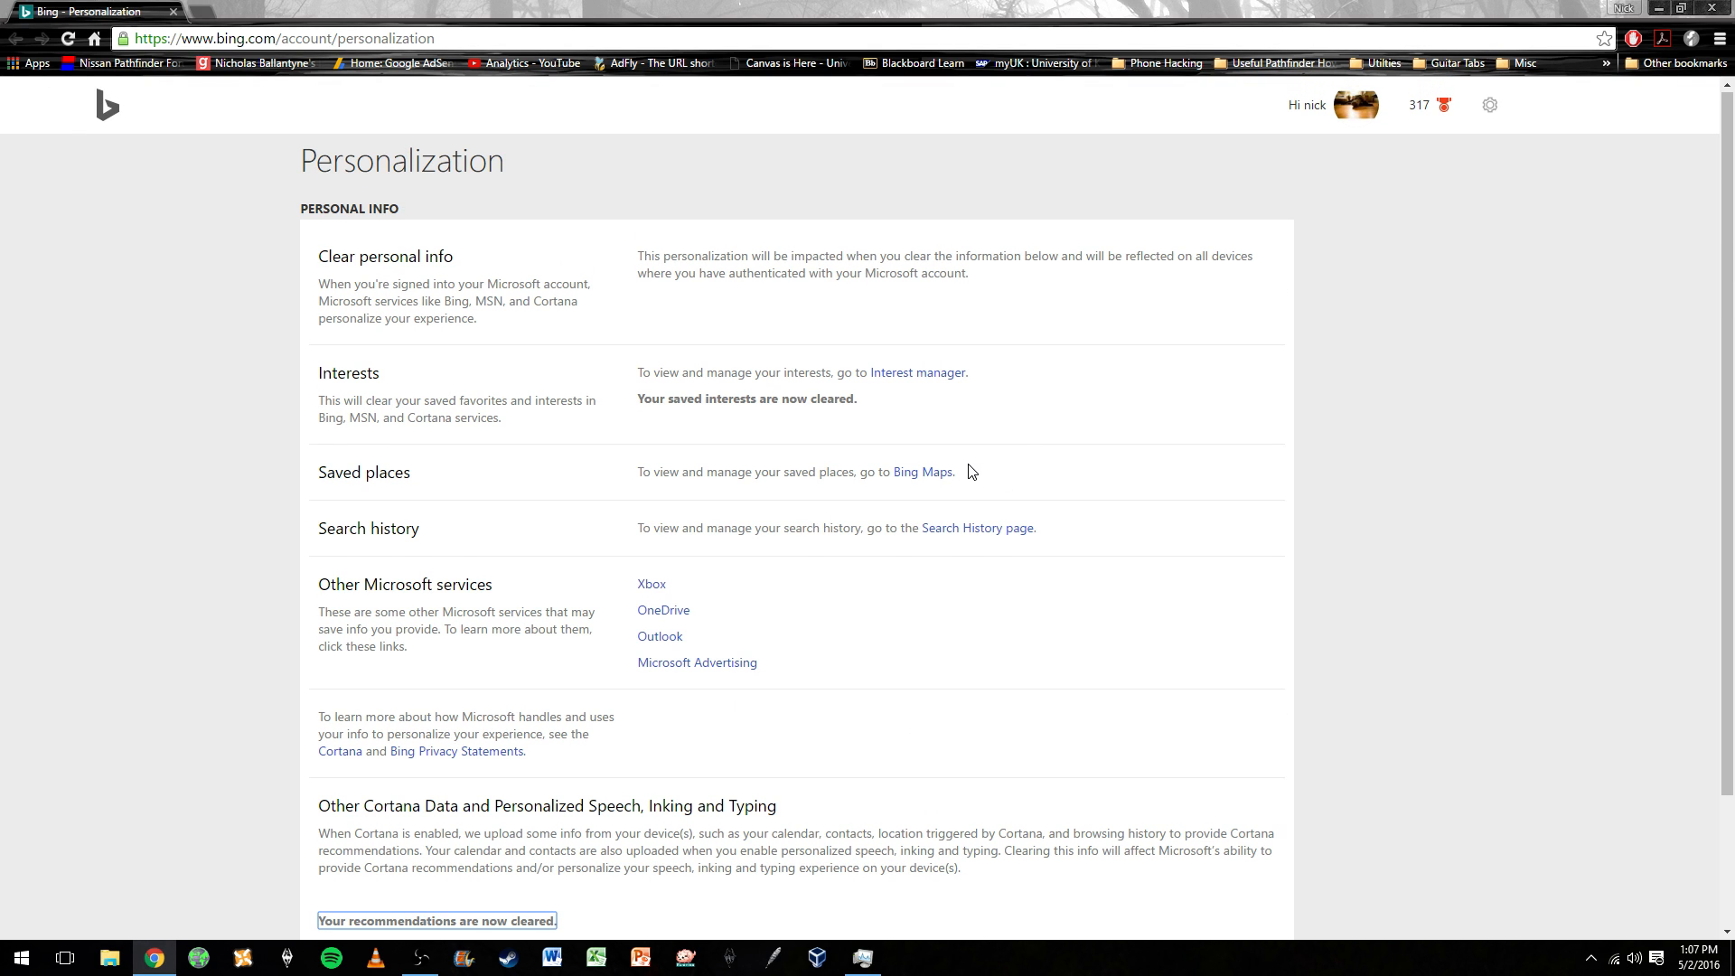
pyautogui.moveTo(1243, 426)
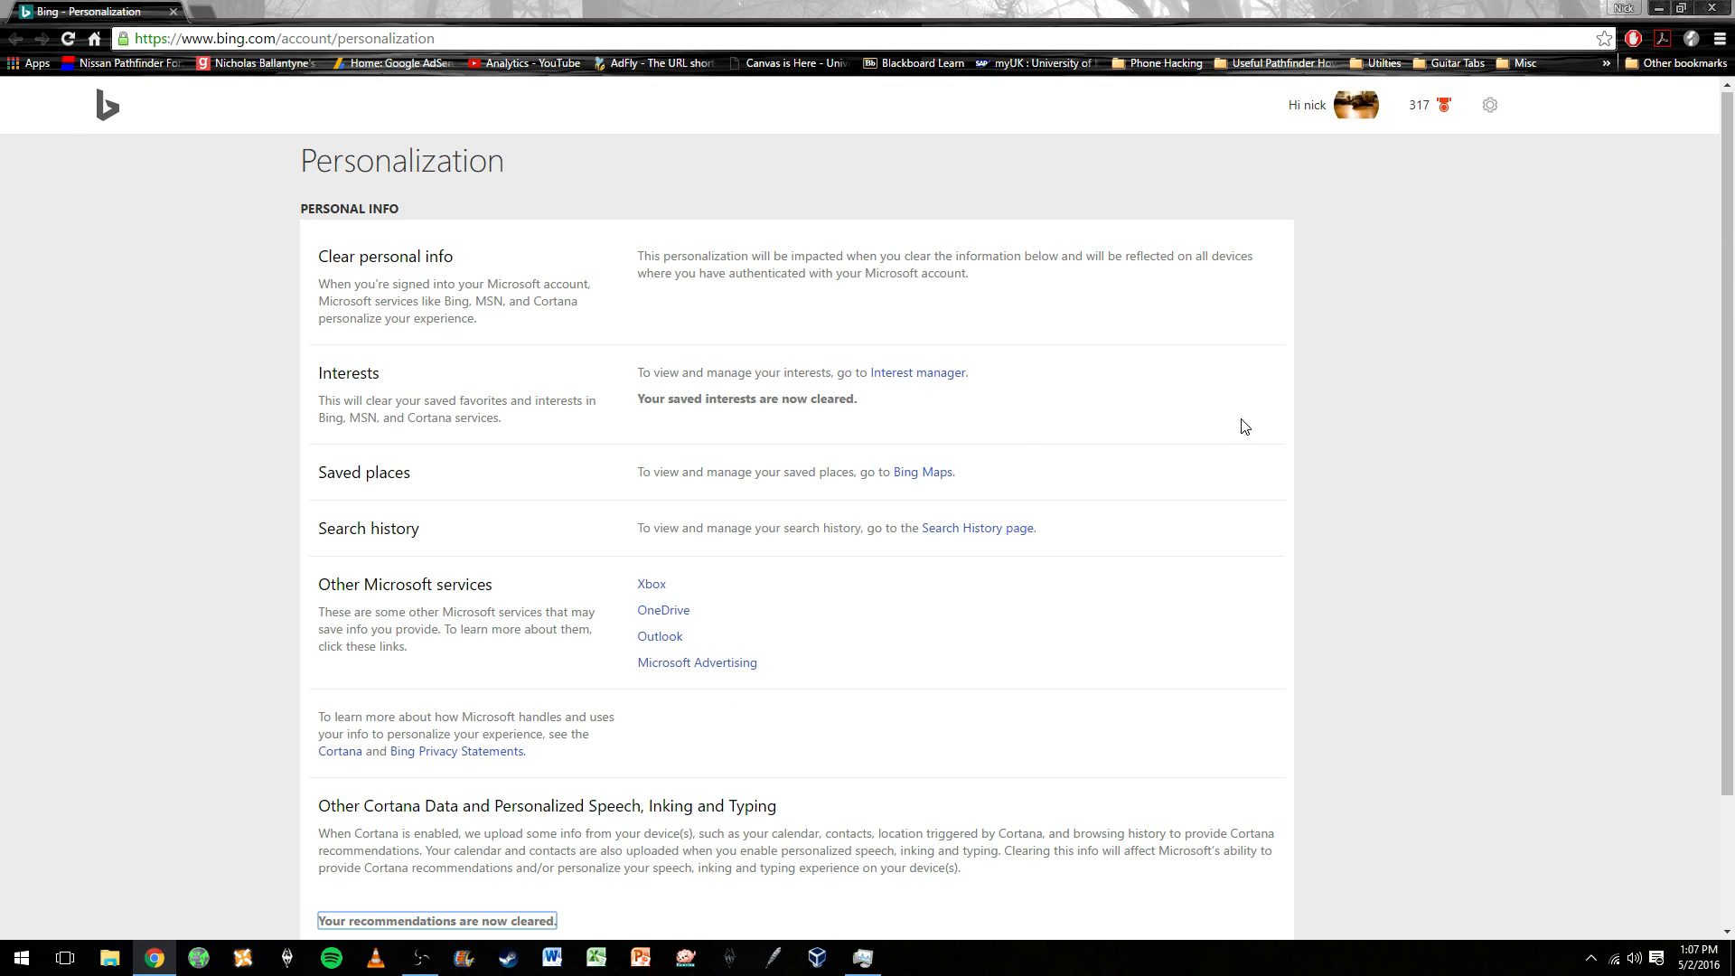
pyautogui.moveTo(478, 365)
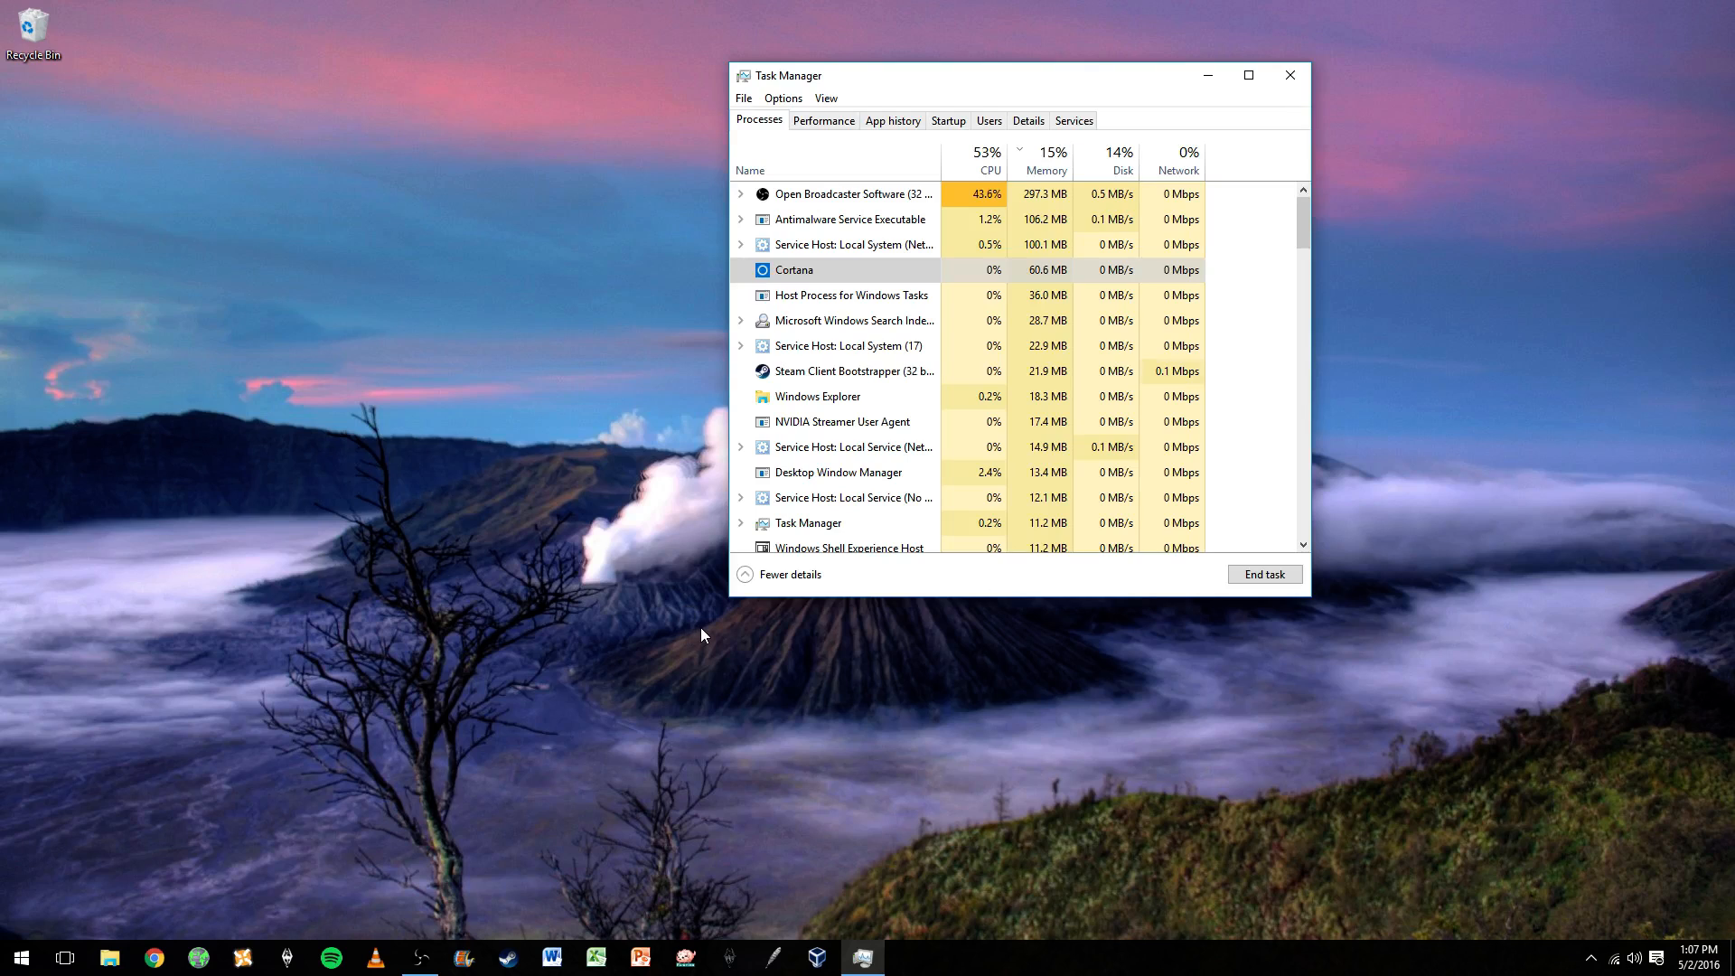
pyautogui.moveTo(767, 699)
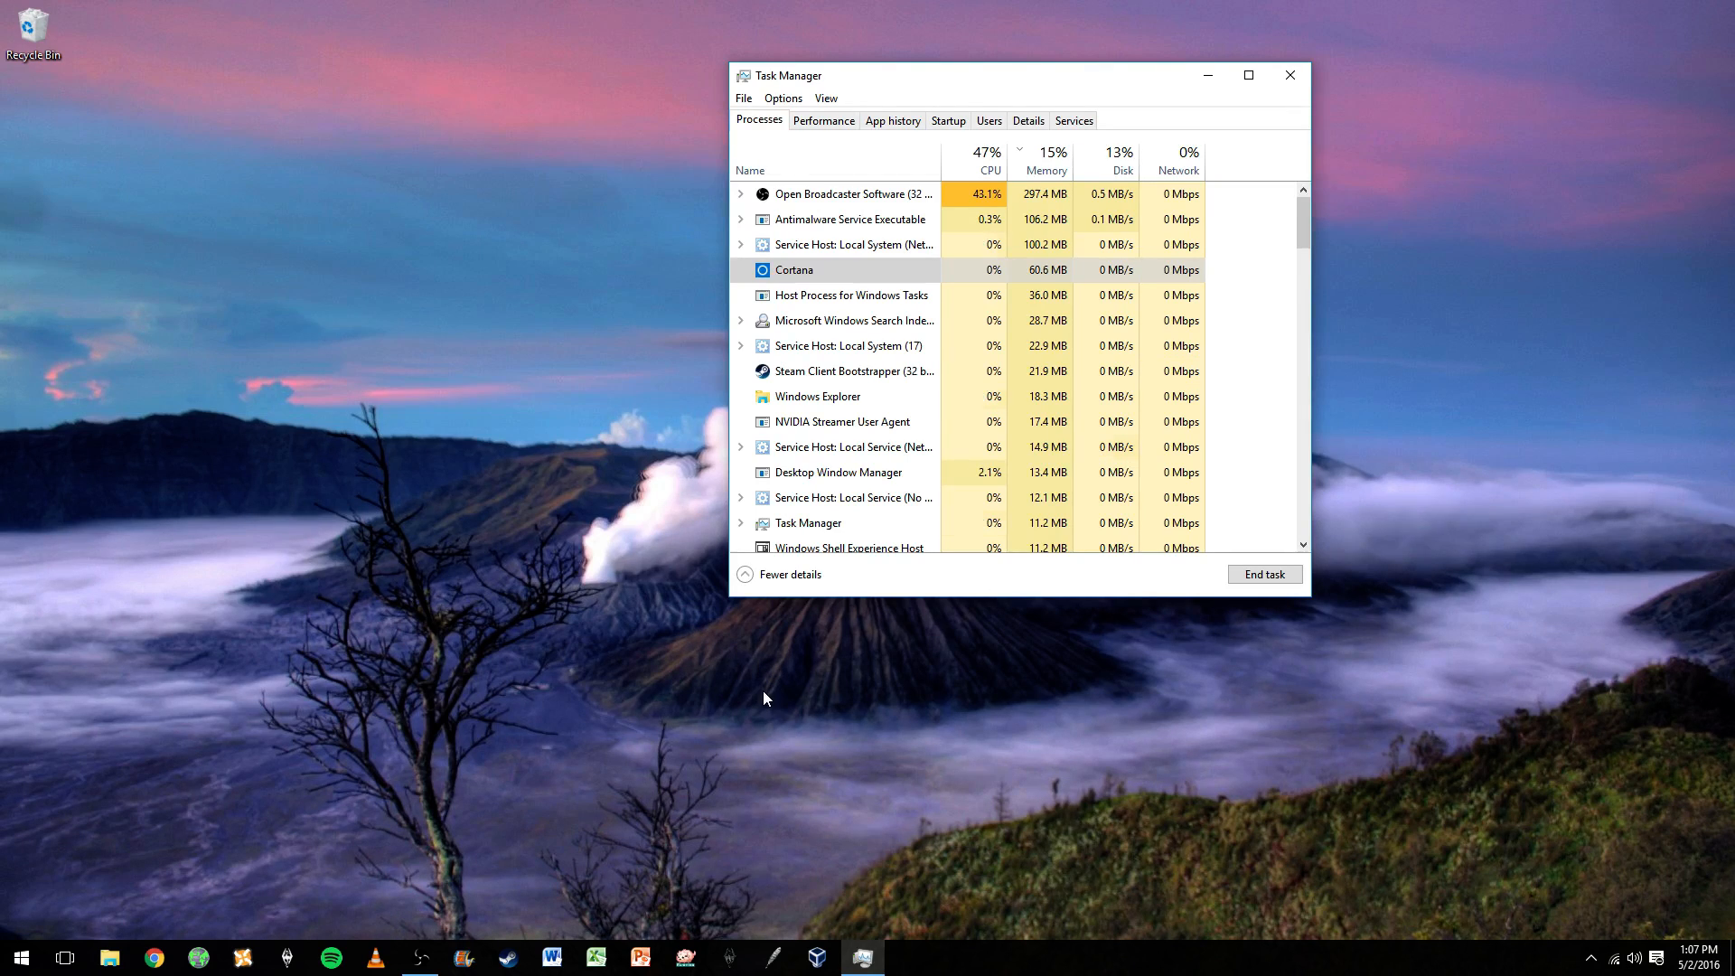
pyautogui.moveTo(748, 656)
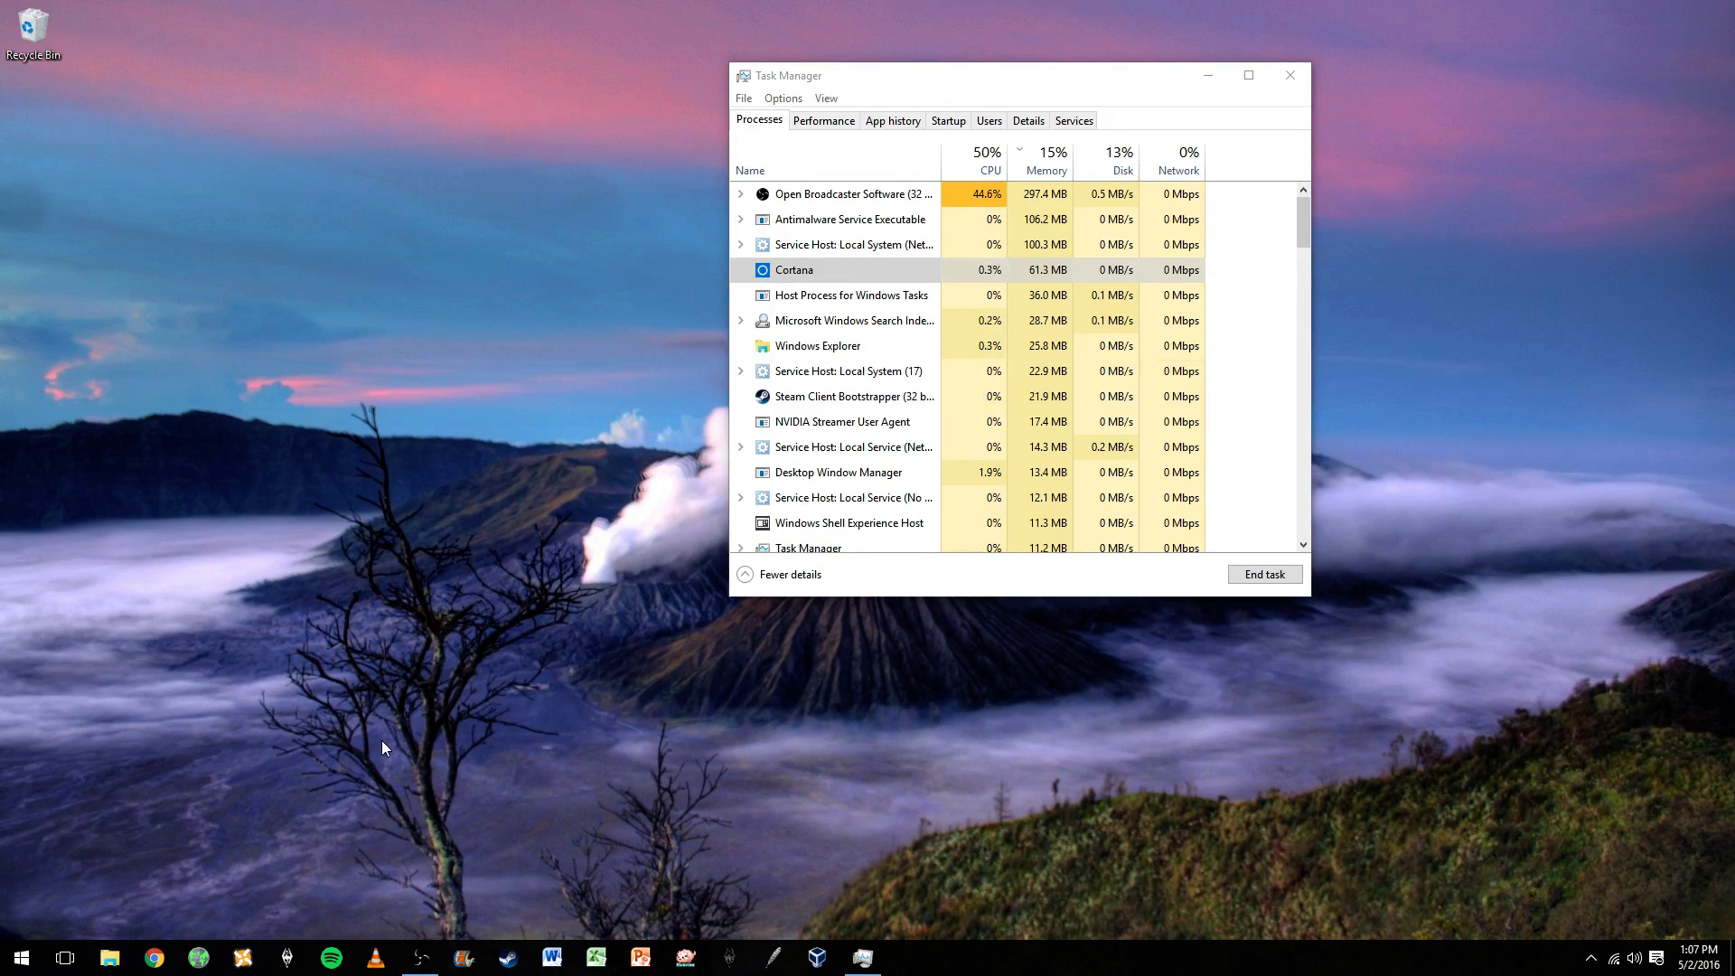
pyautogui.moveTo(534, 772)
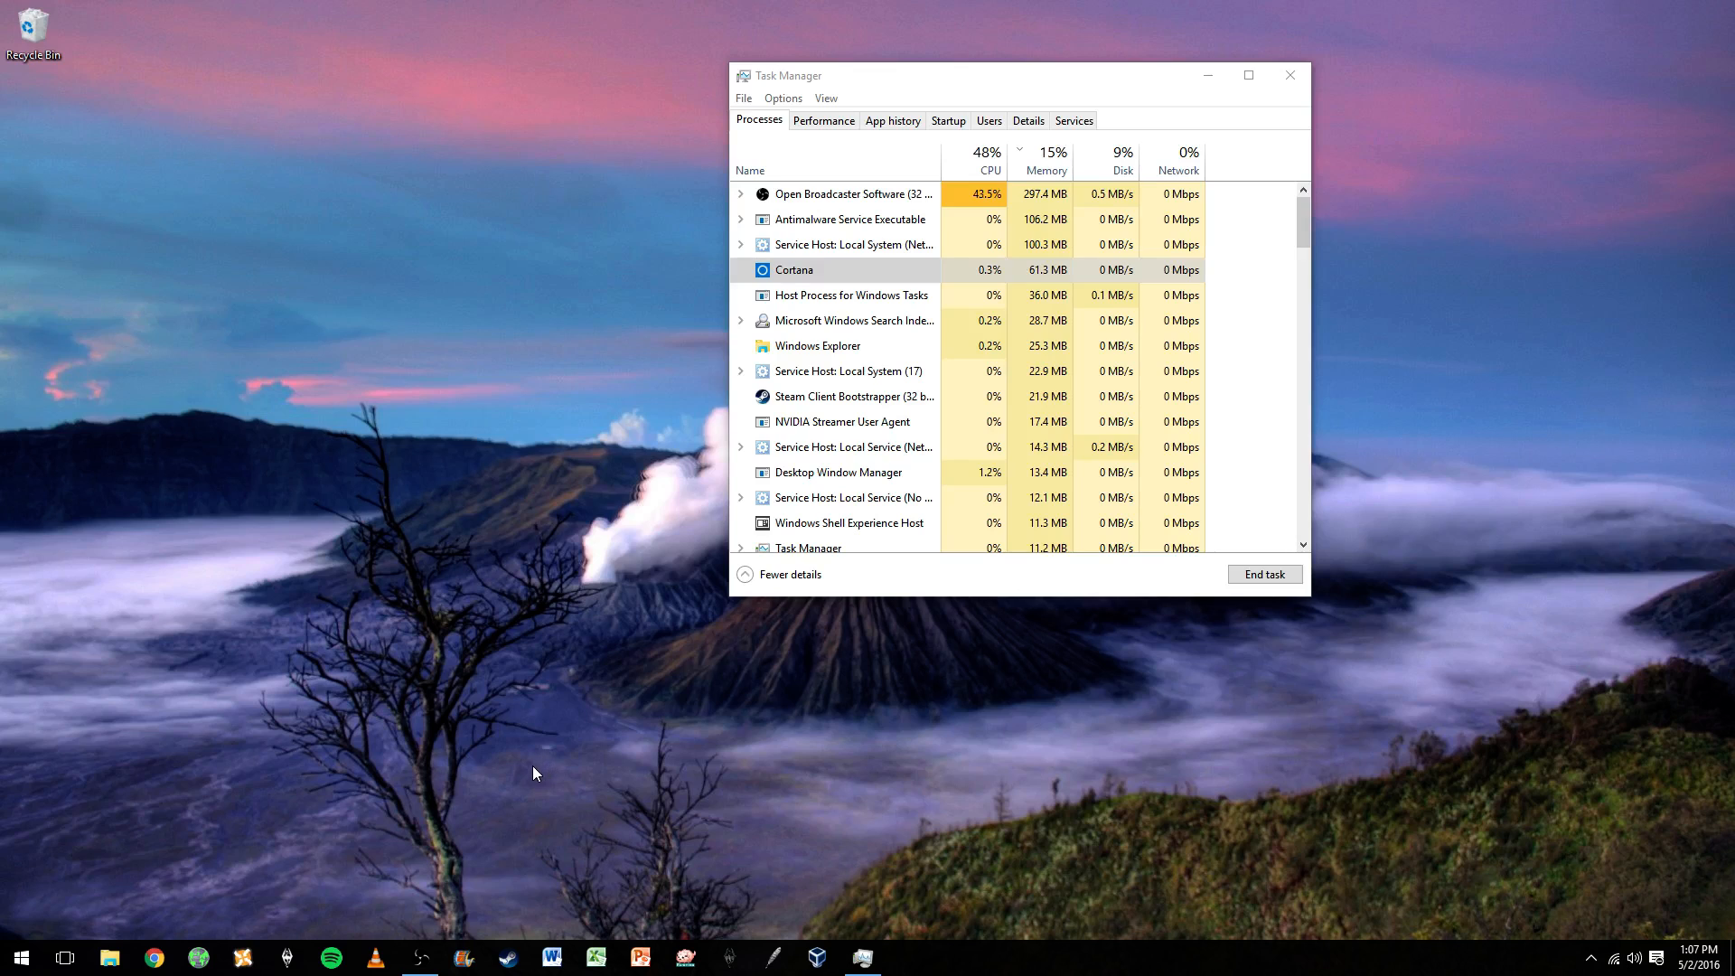
pyautogui.moveTo(349, 800)
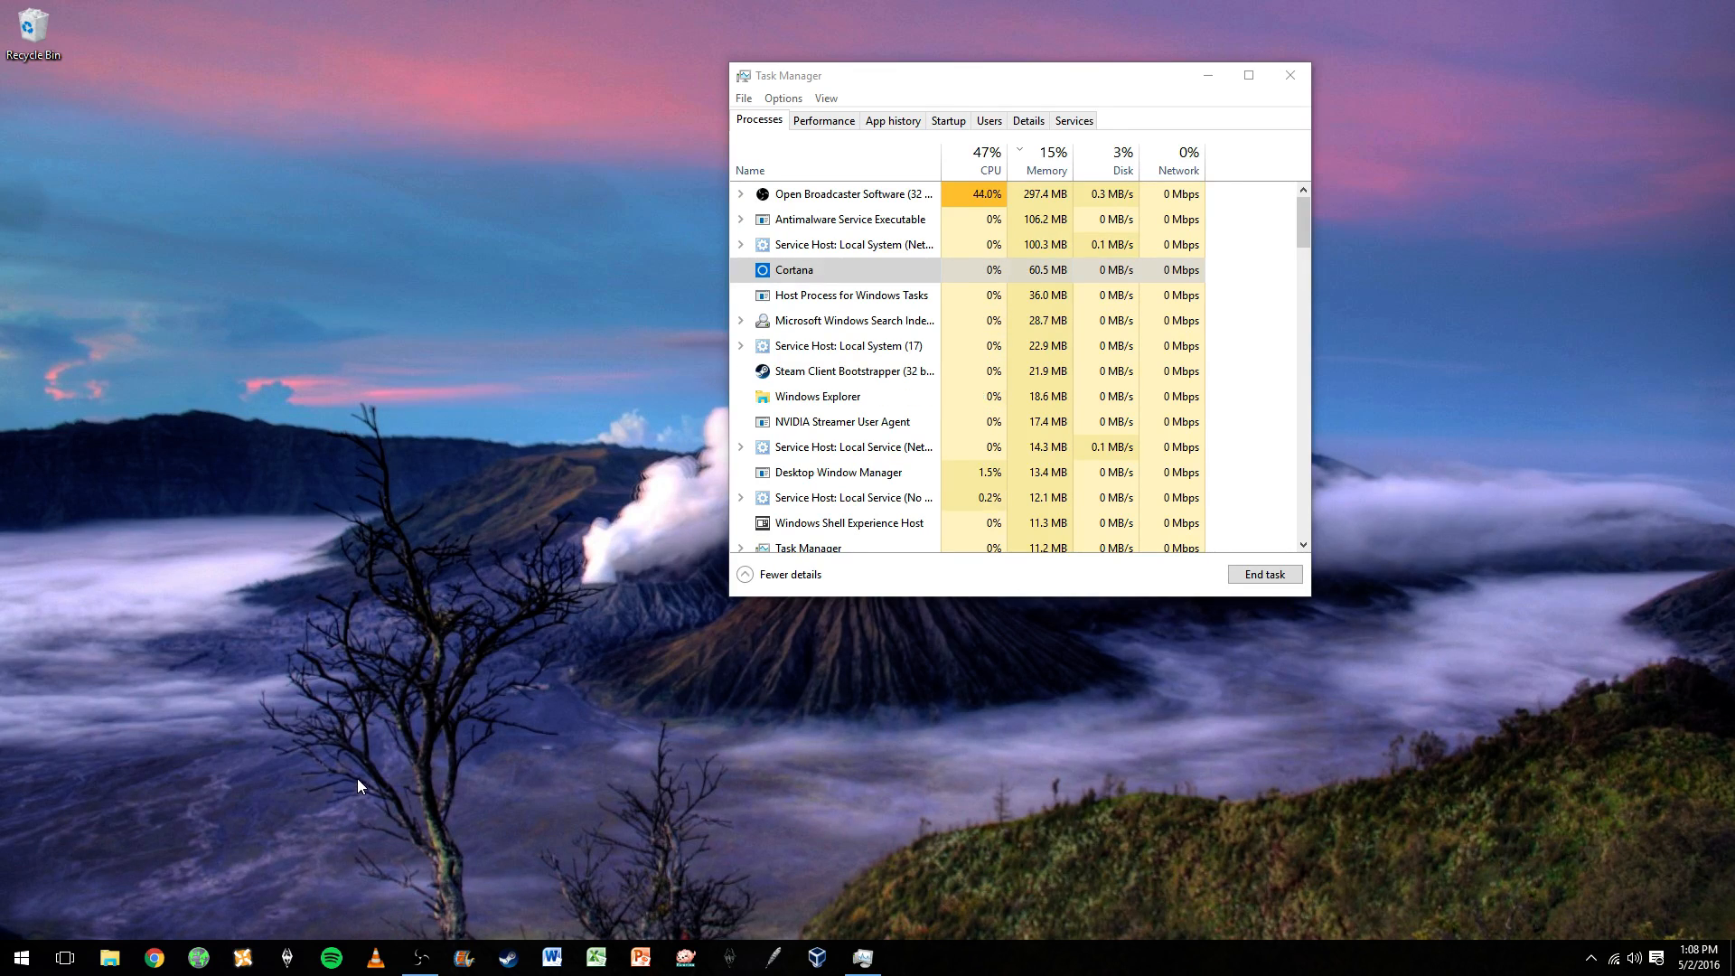
pyautogui.moveTo(155, 957)
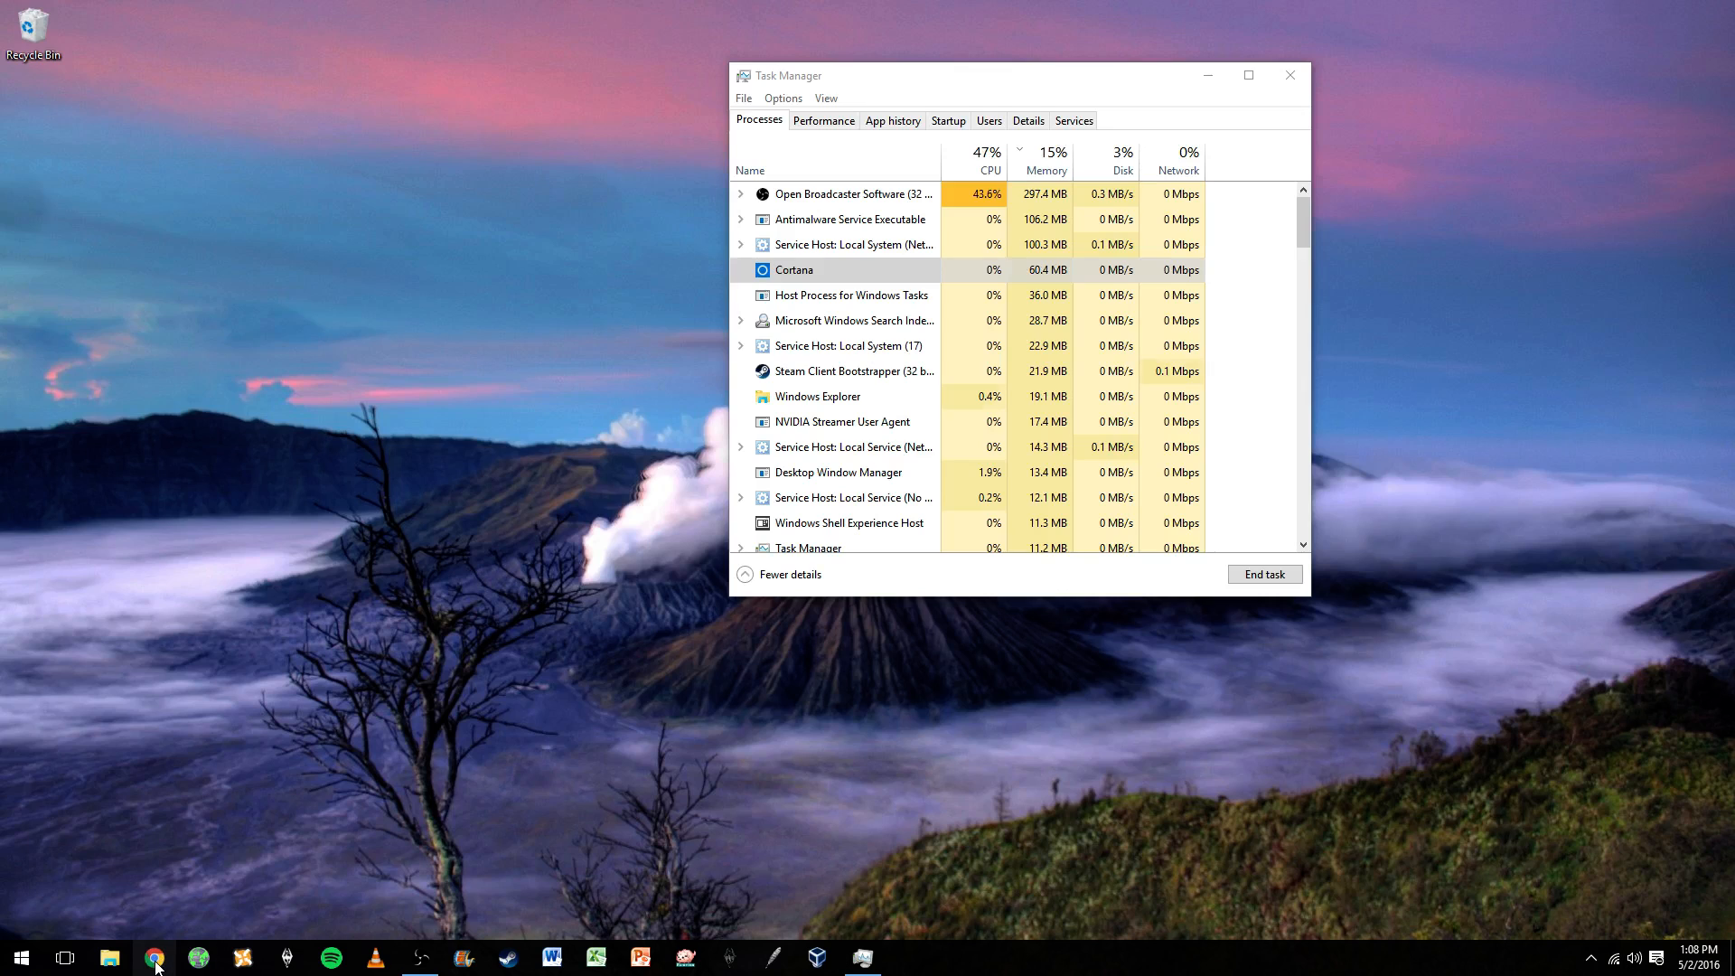
pyautogui.moveTo(522, 753)
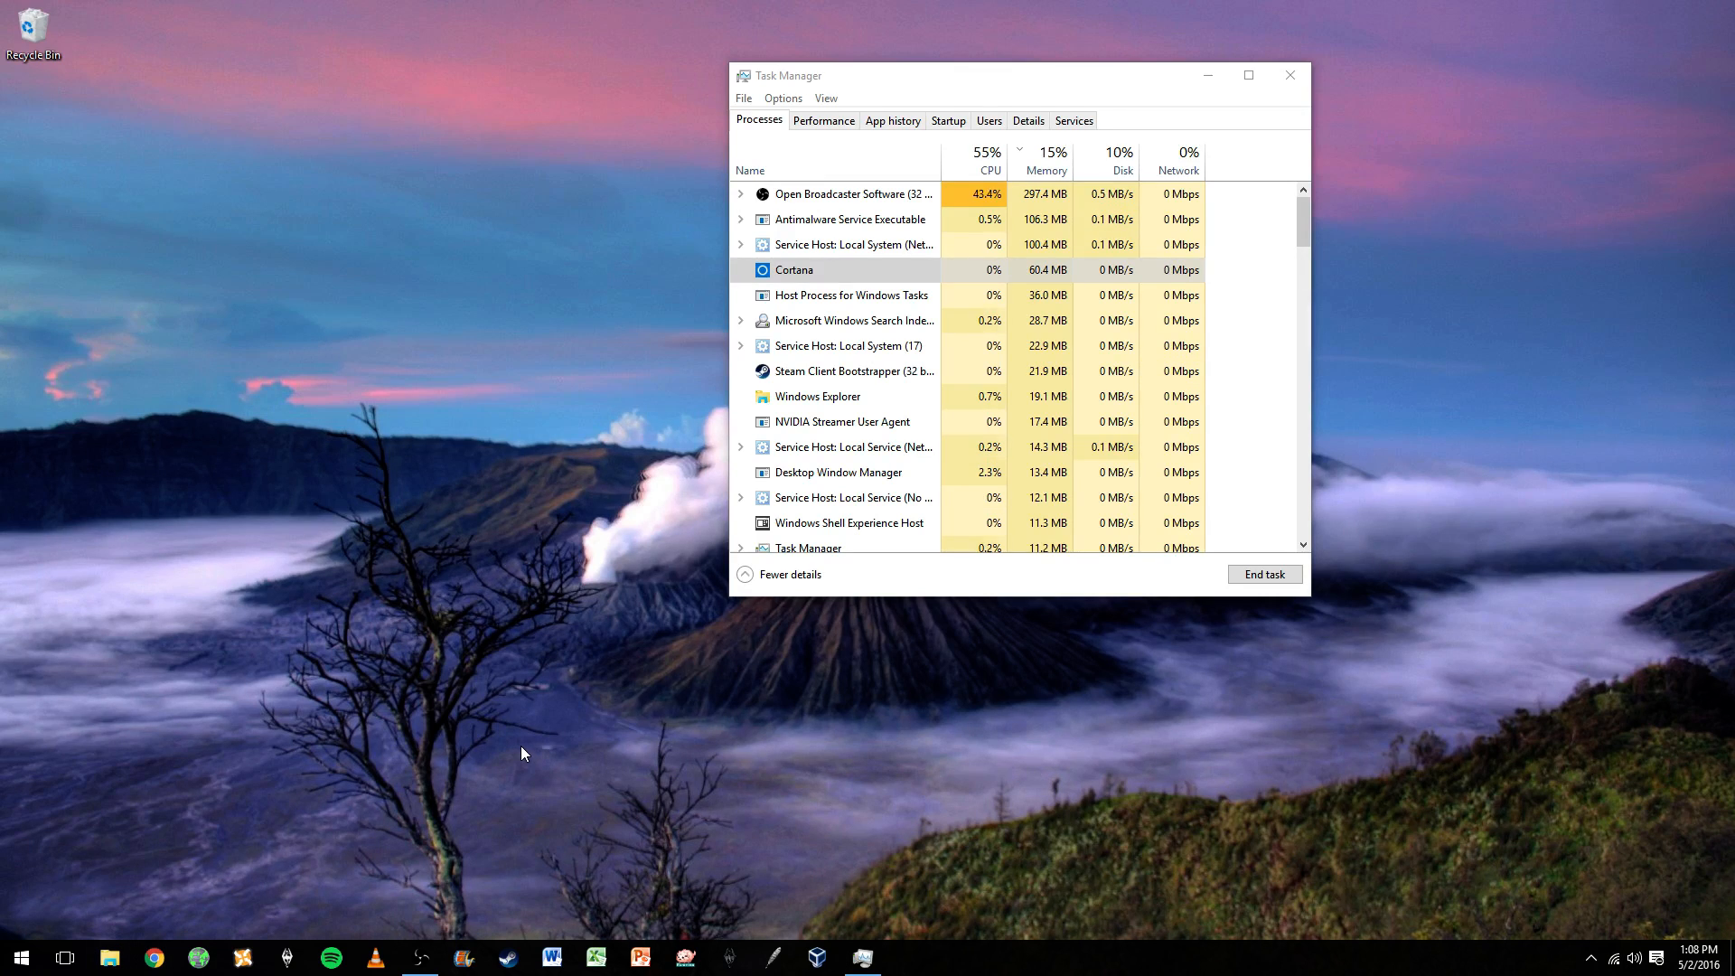
pyautogui.moveTo(401, 745)
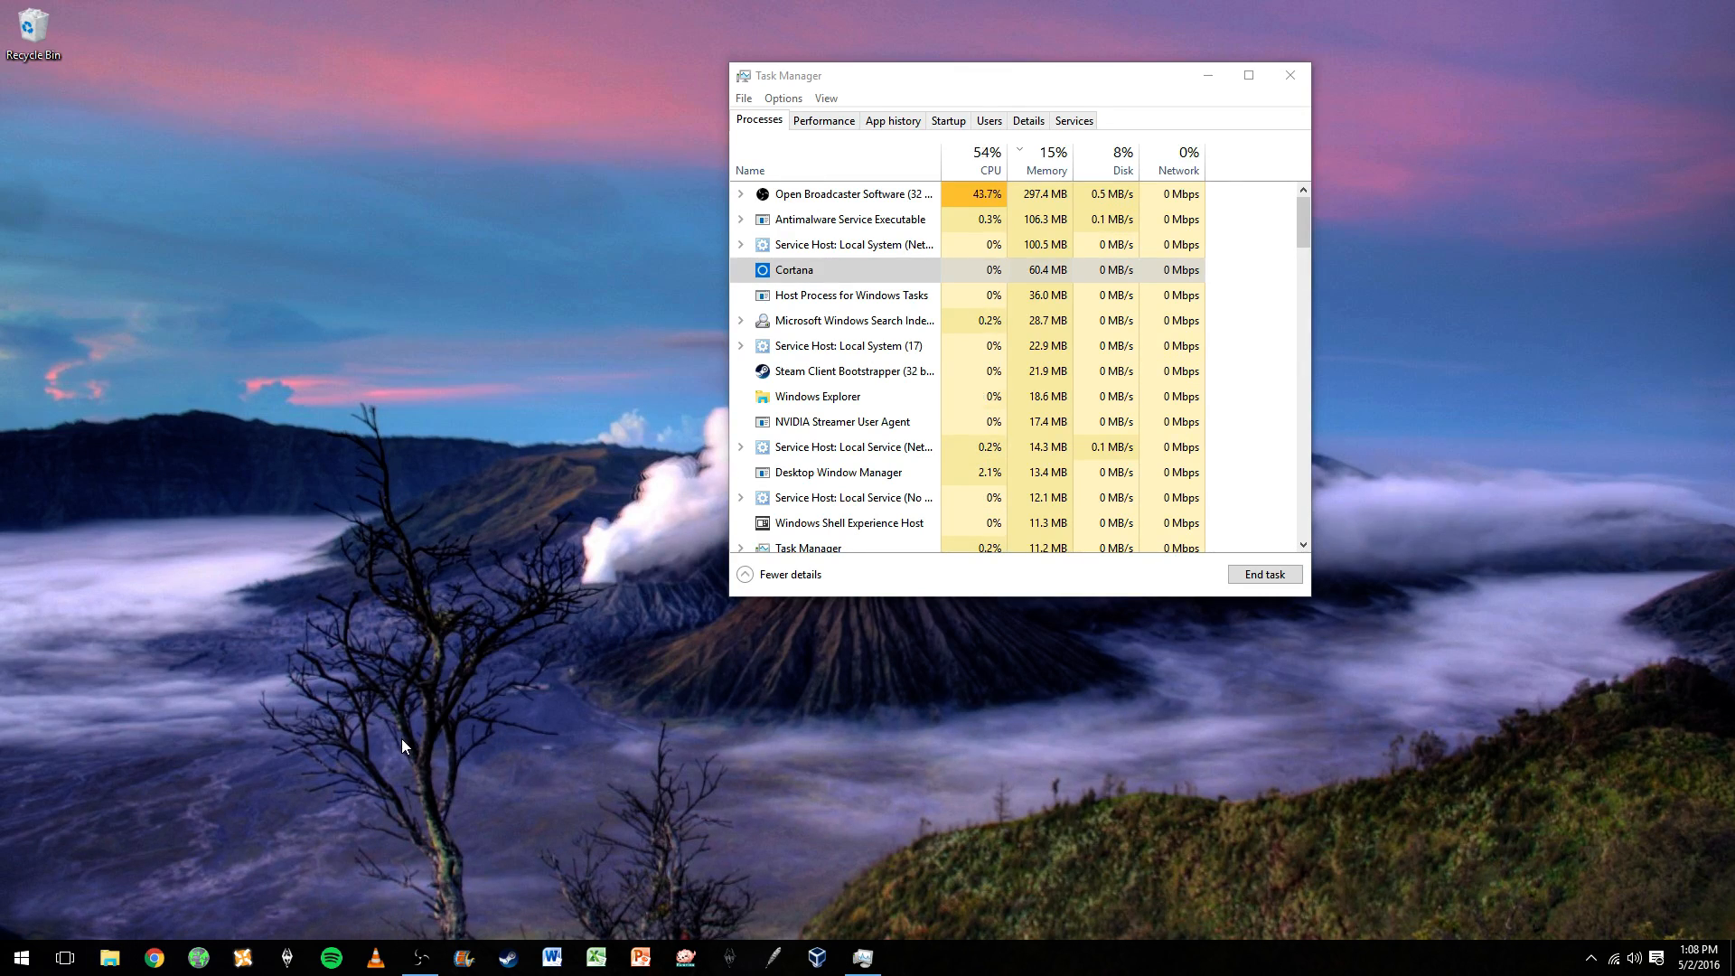
pyautogui.moveTo(640, 587)
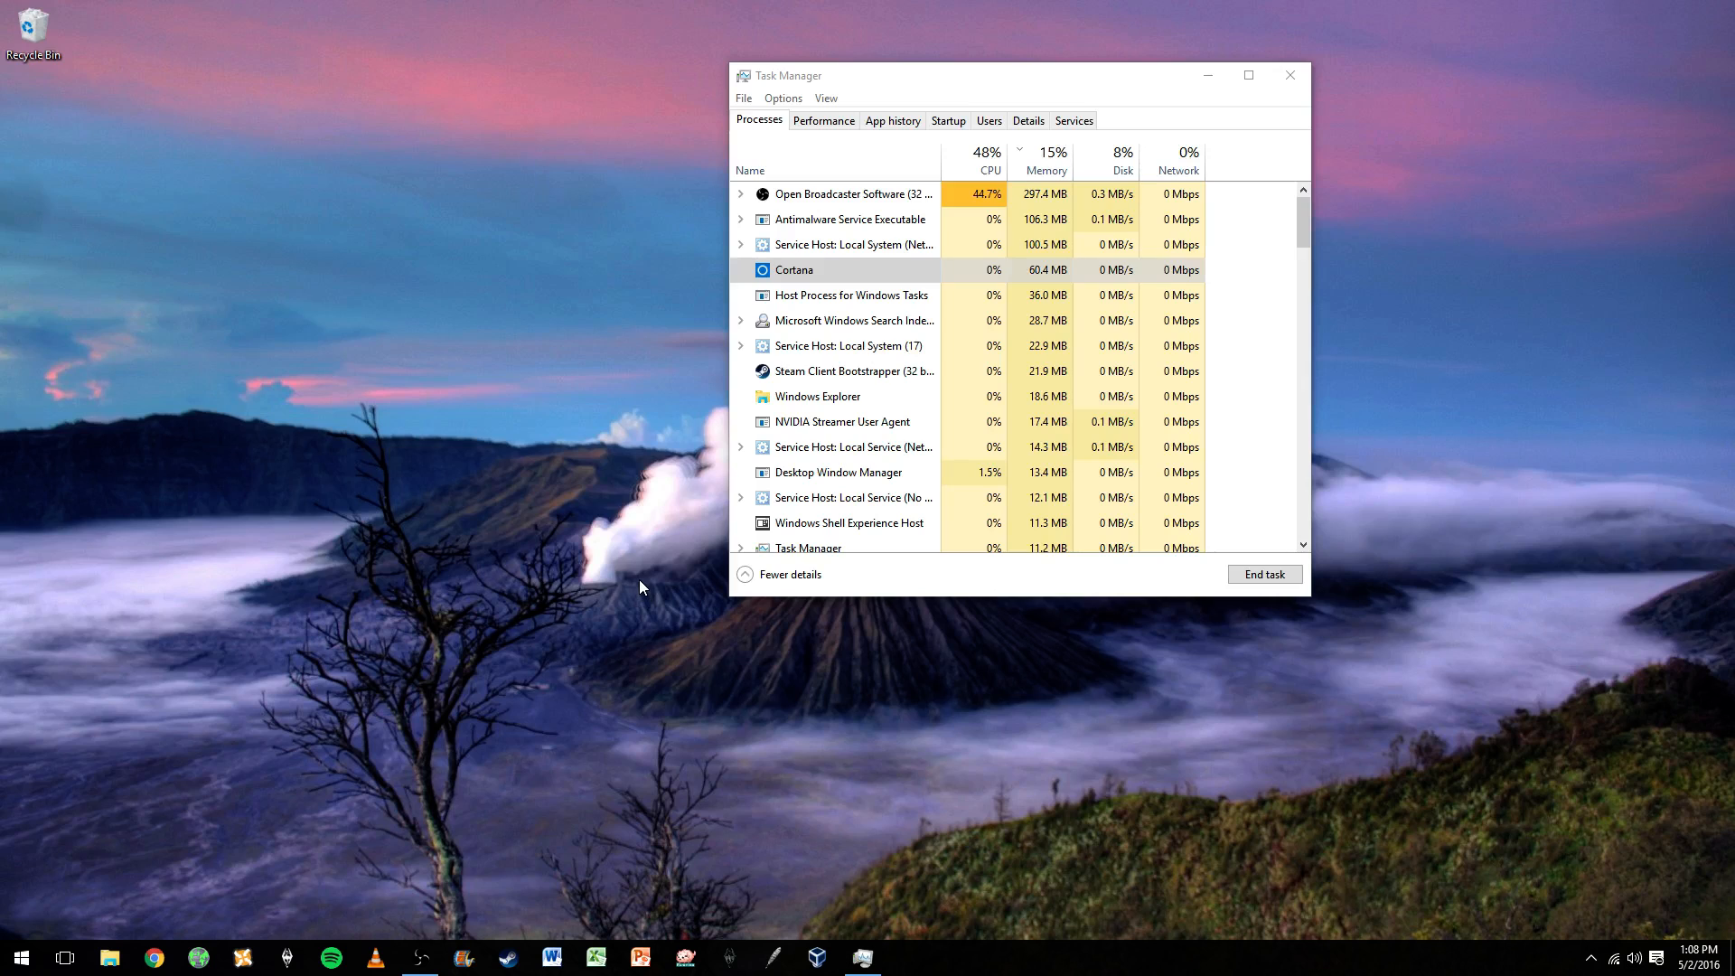
pyautogui.moveTo(624, 595)
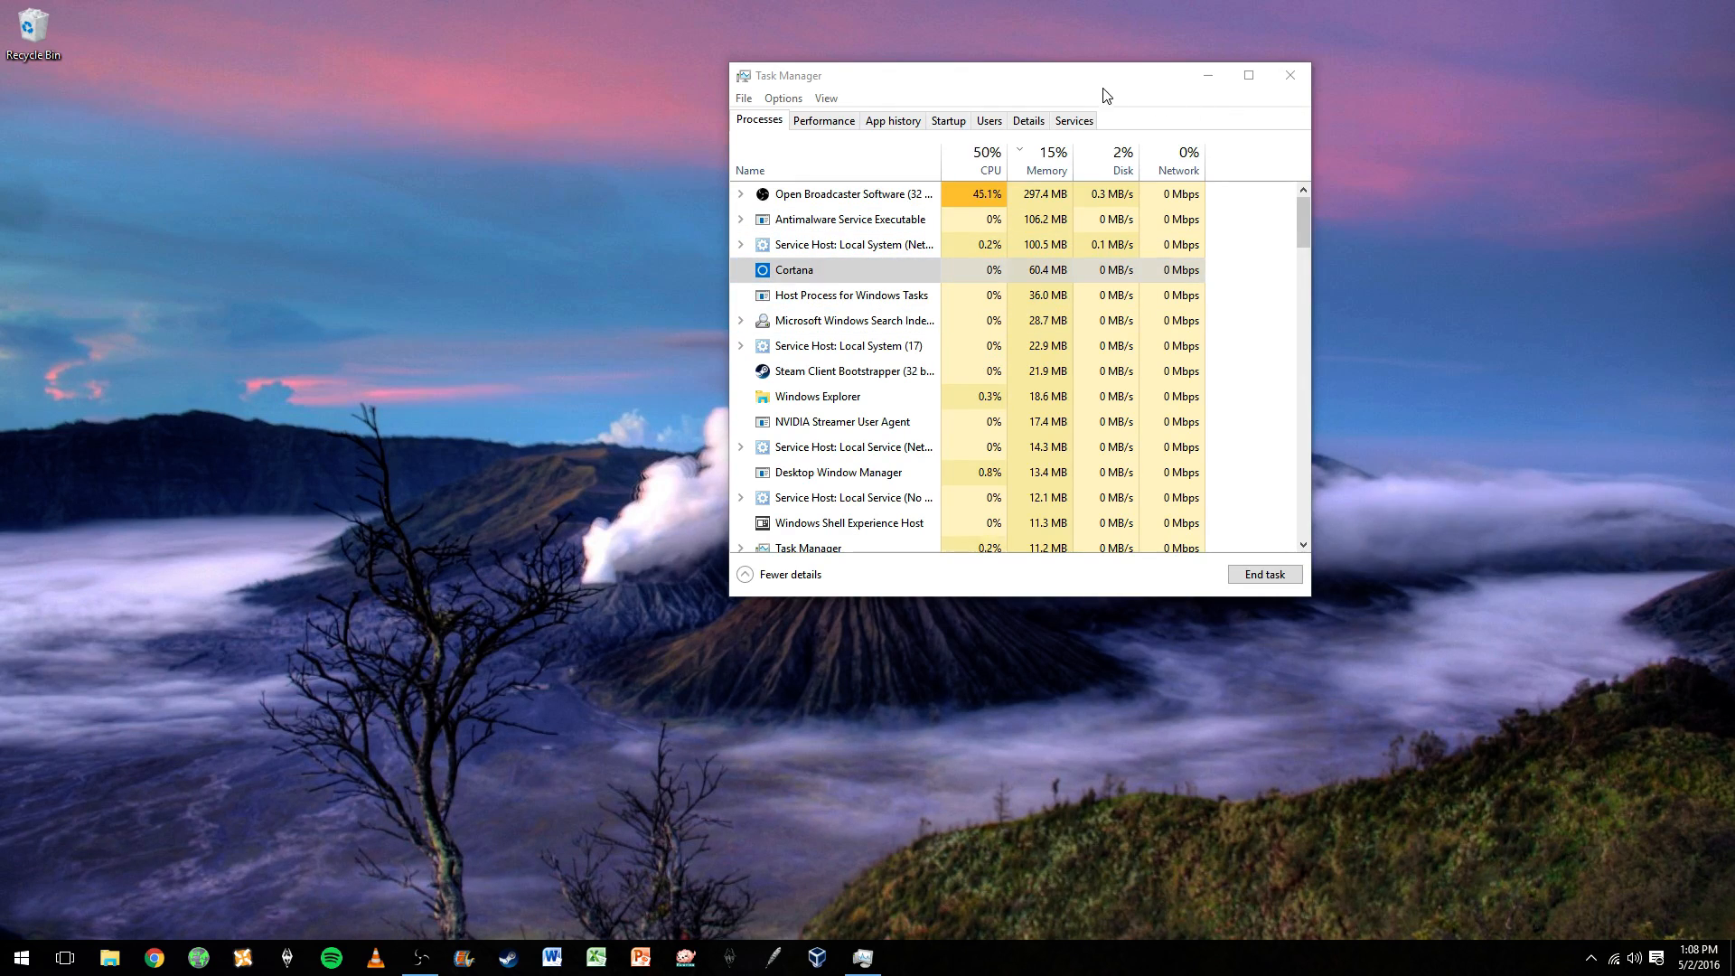
# Step: Close Task Manager, leaving just the volcano wallpaper and taskbar
pyautogui.click(1289, 74)
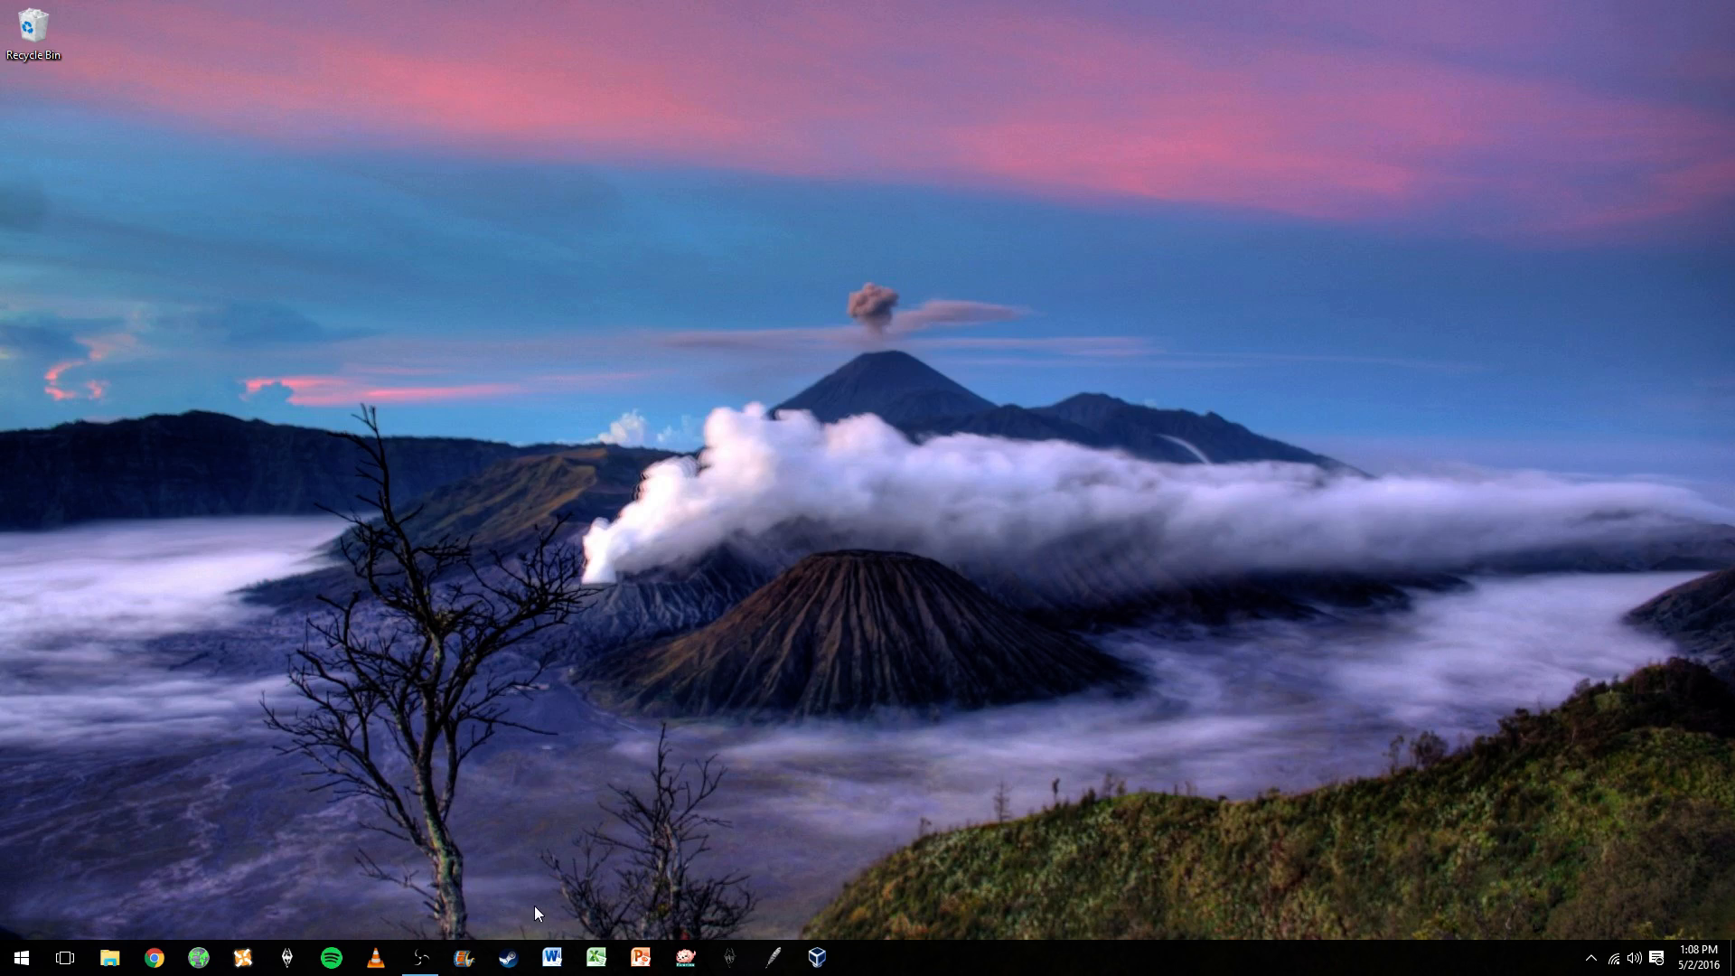
pyautogui.moveTo(513, 714)
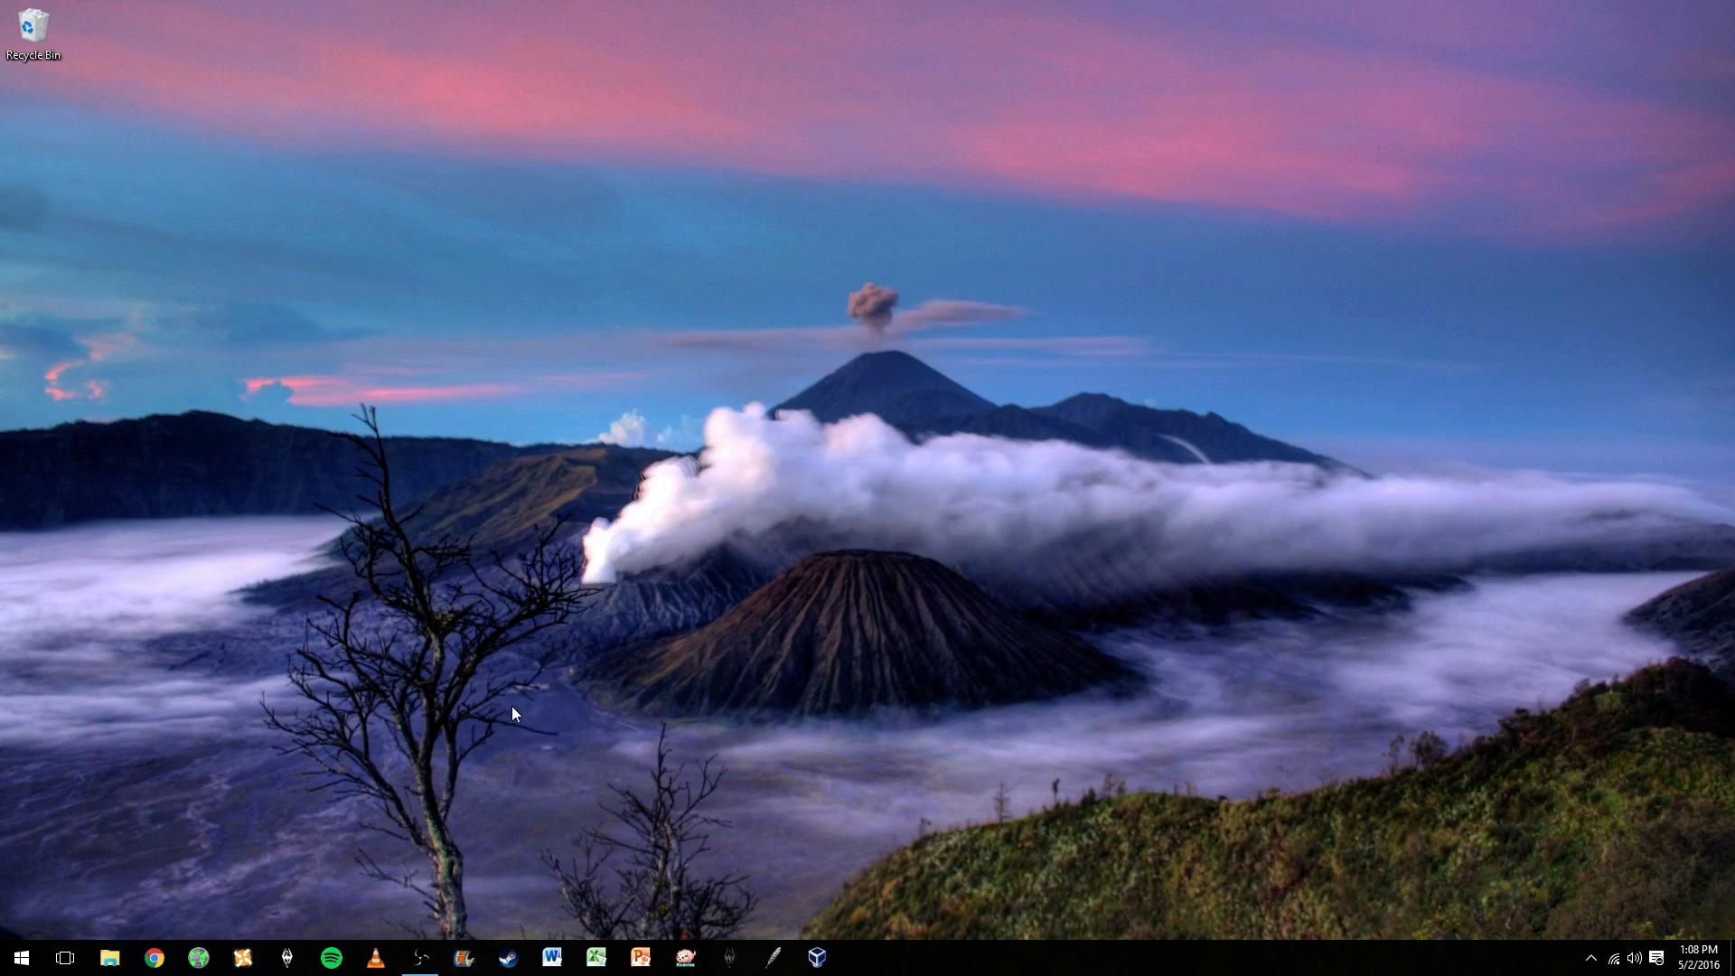
pyautogui.moveTo(935, 554)
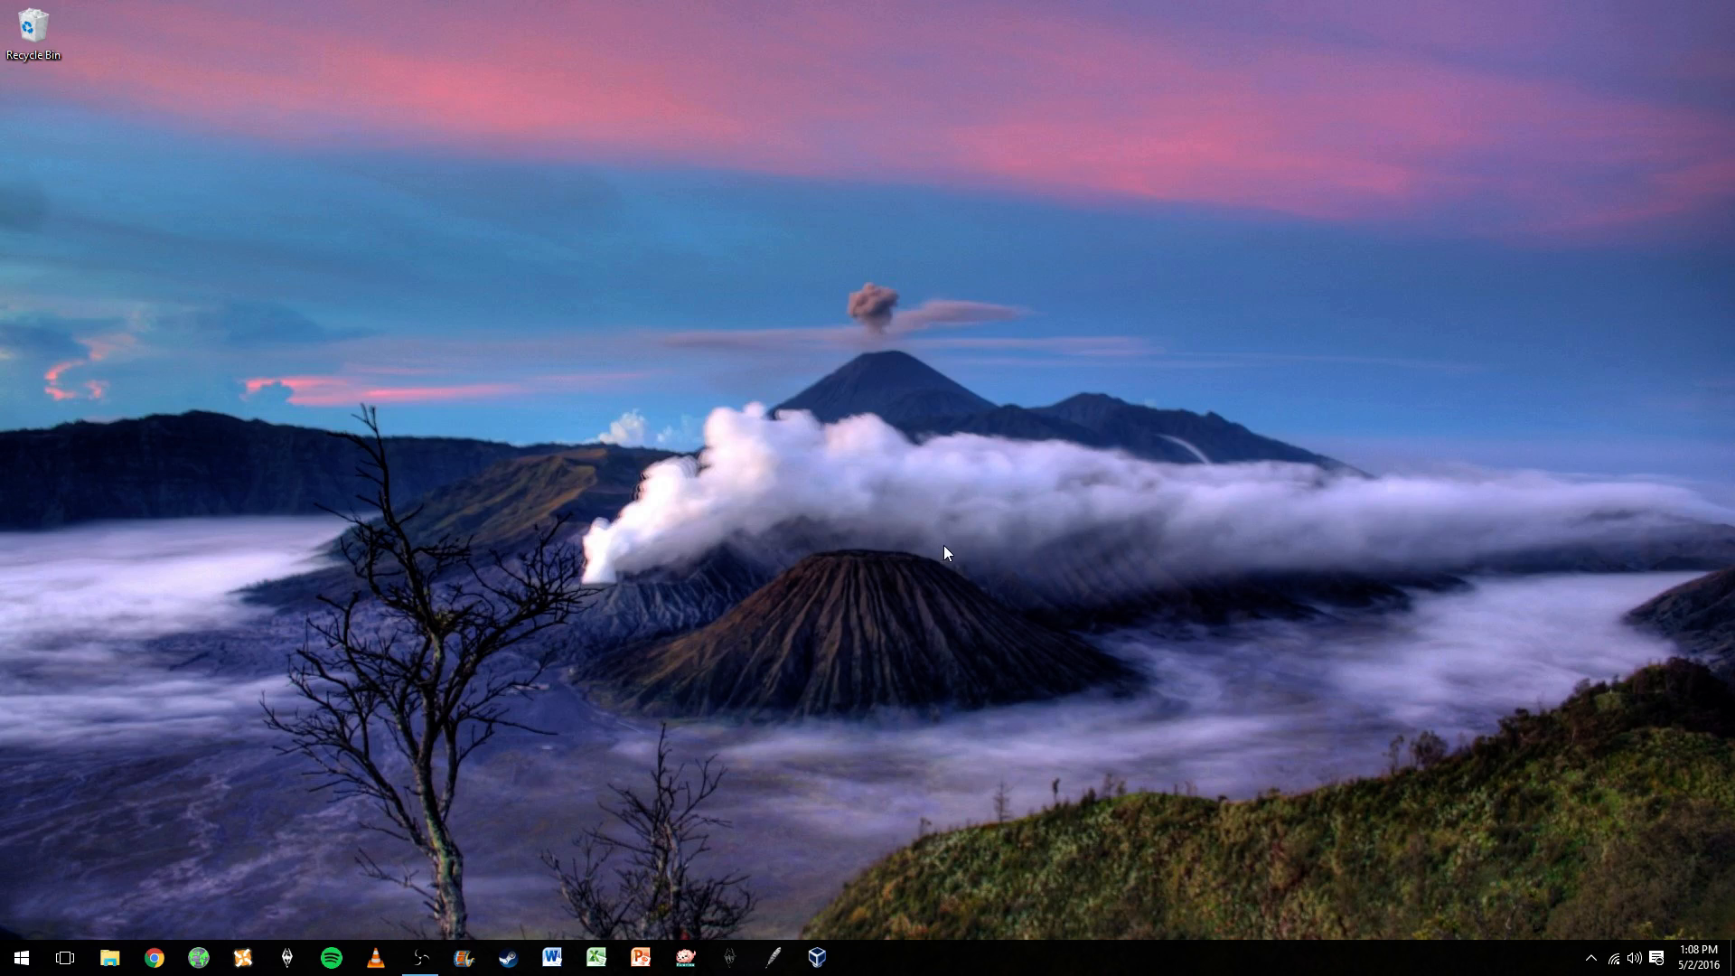
pyautogui.moveTo(853, 360)
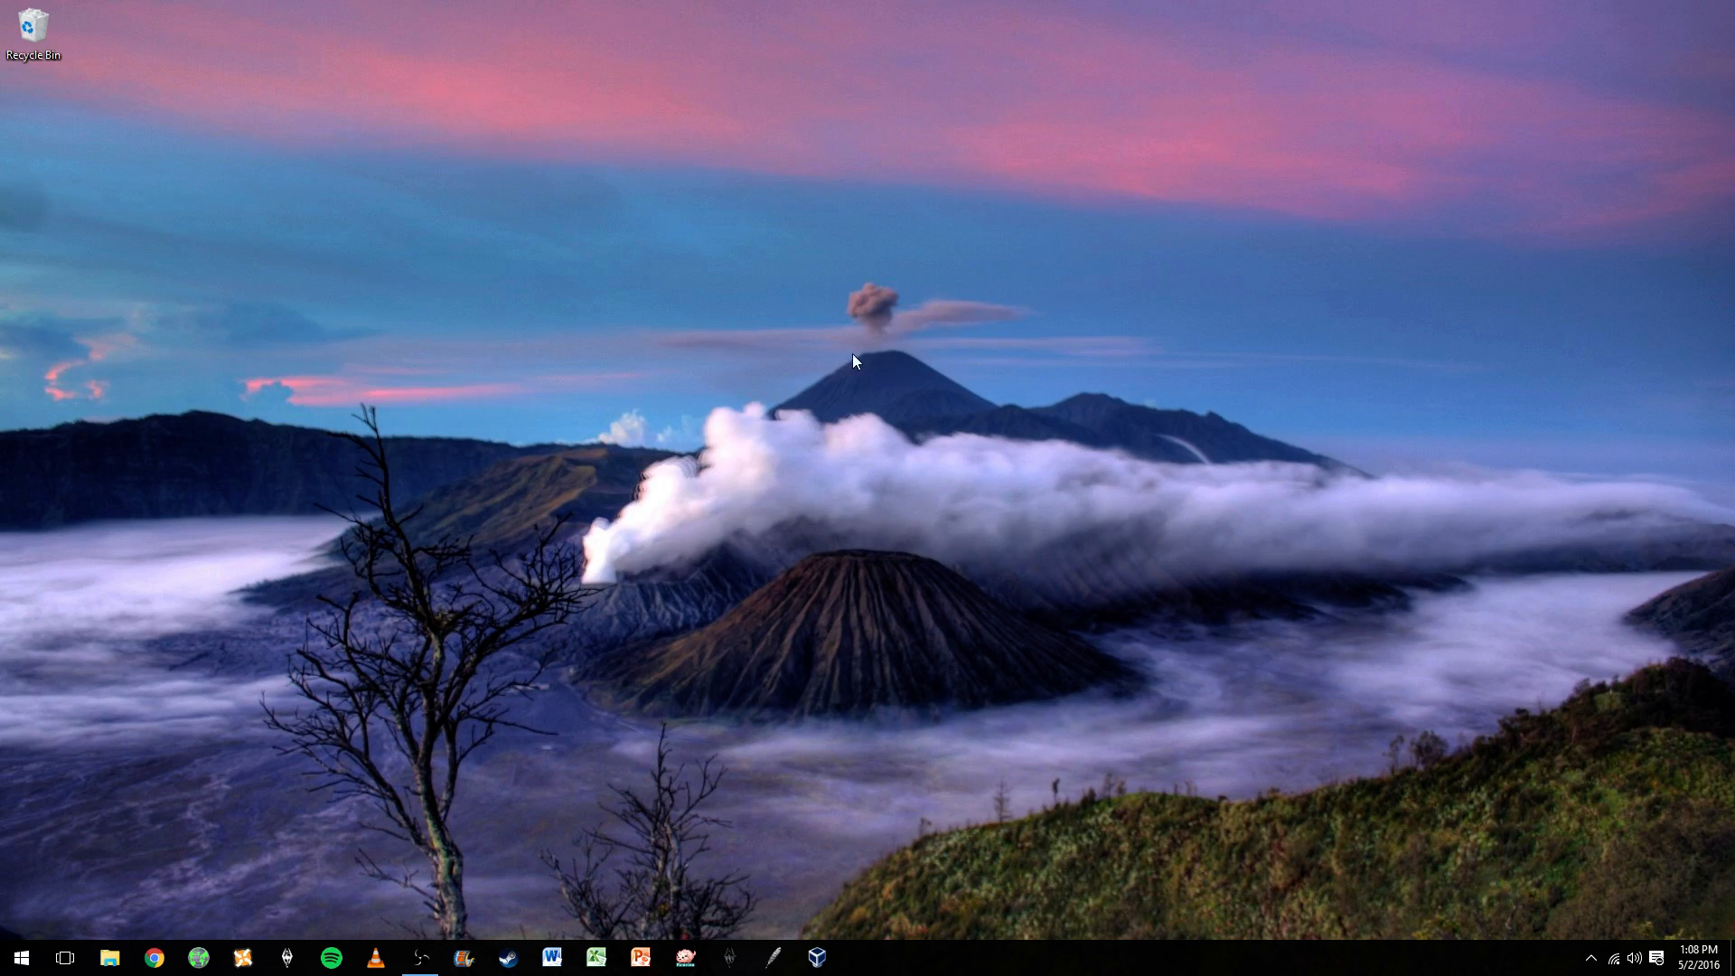
pyautogui.moveTo(897, 359)
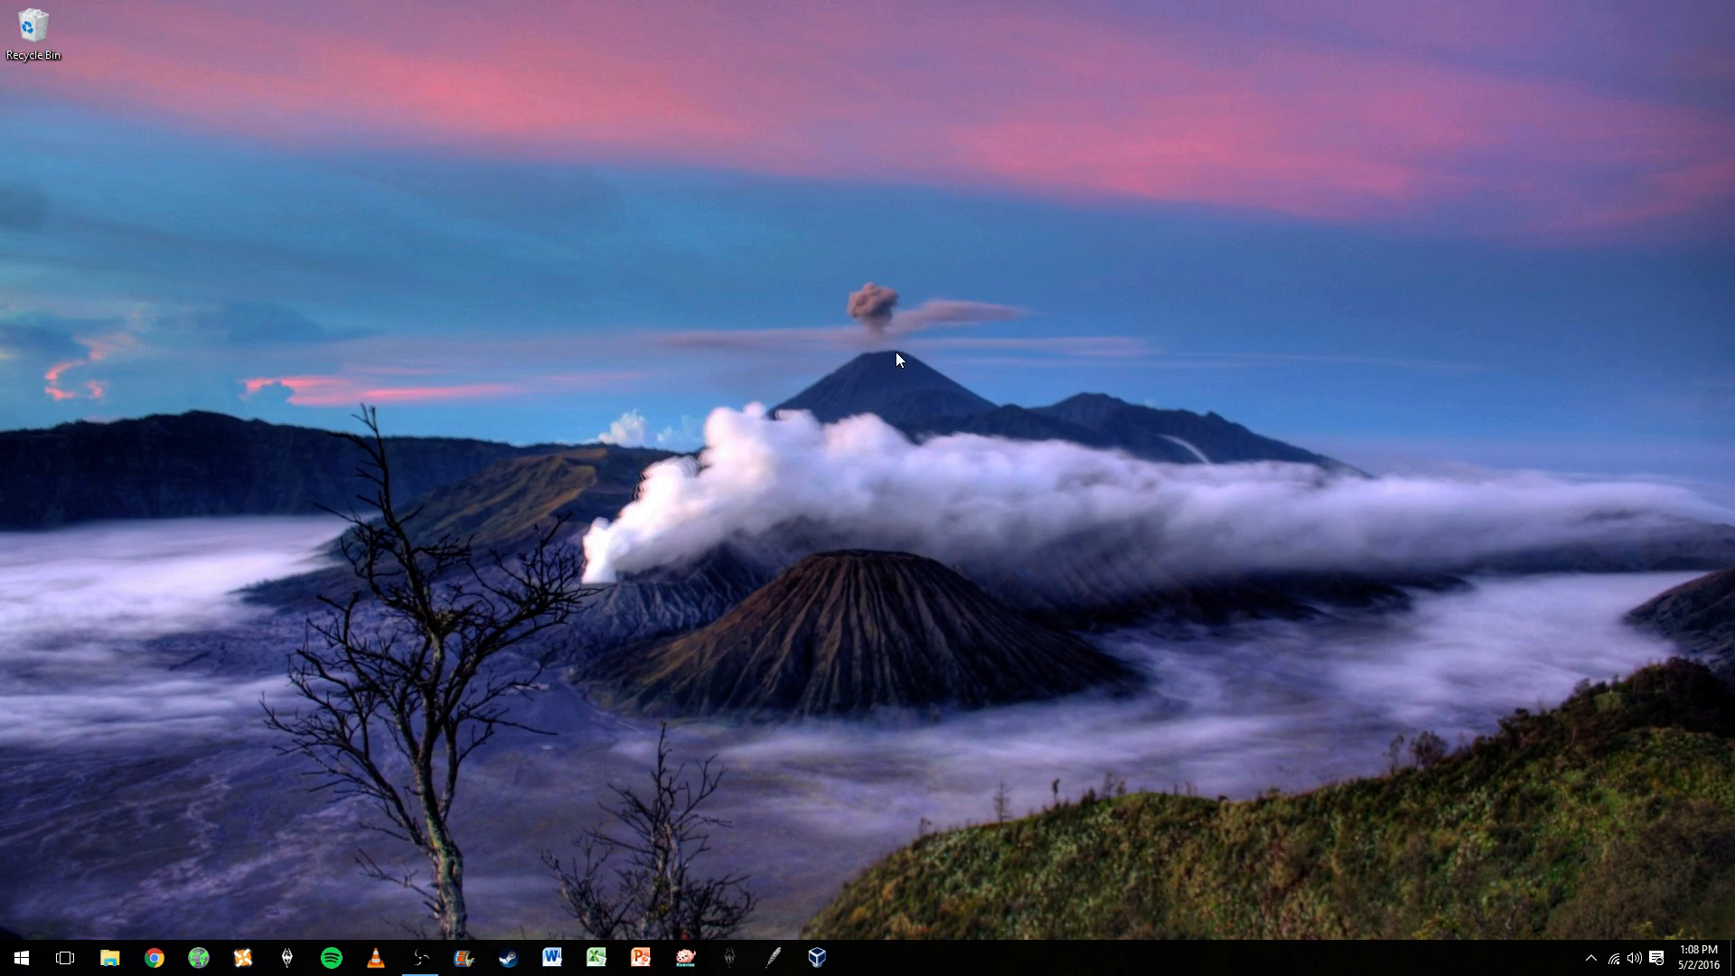
pyautogui.moveTo(874, 645)
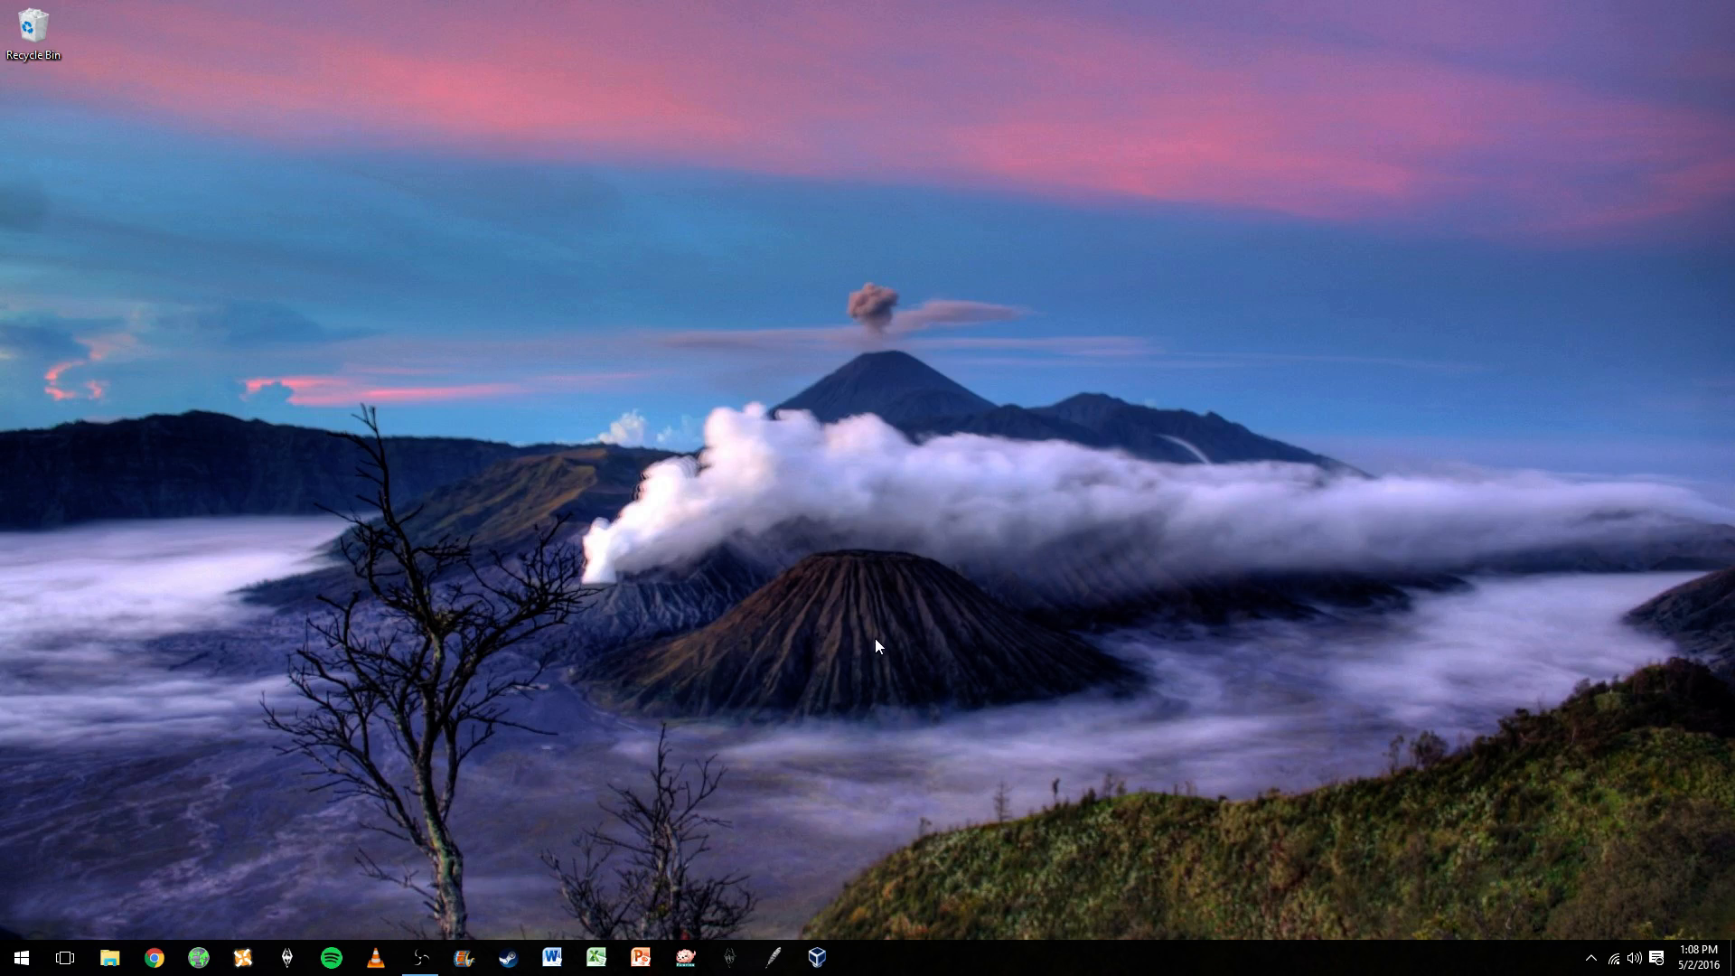
pyautogui.moveTo(1337, 469)
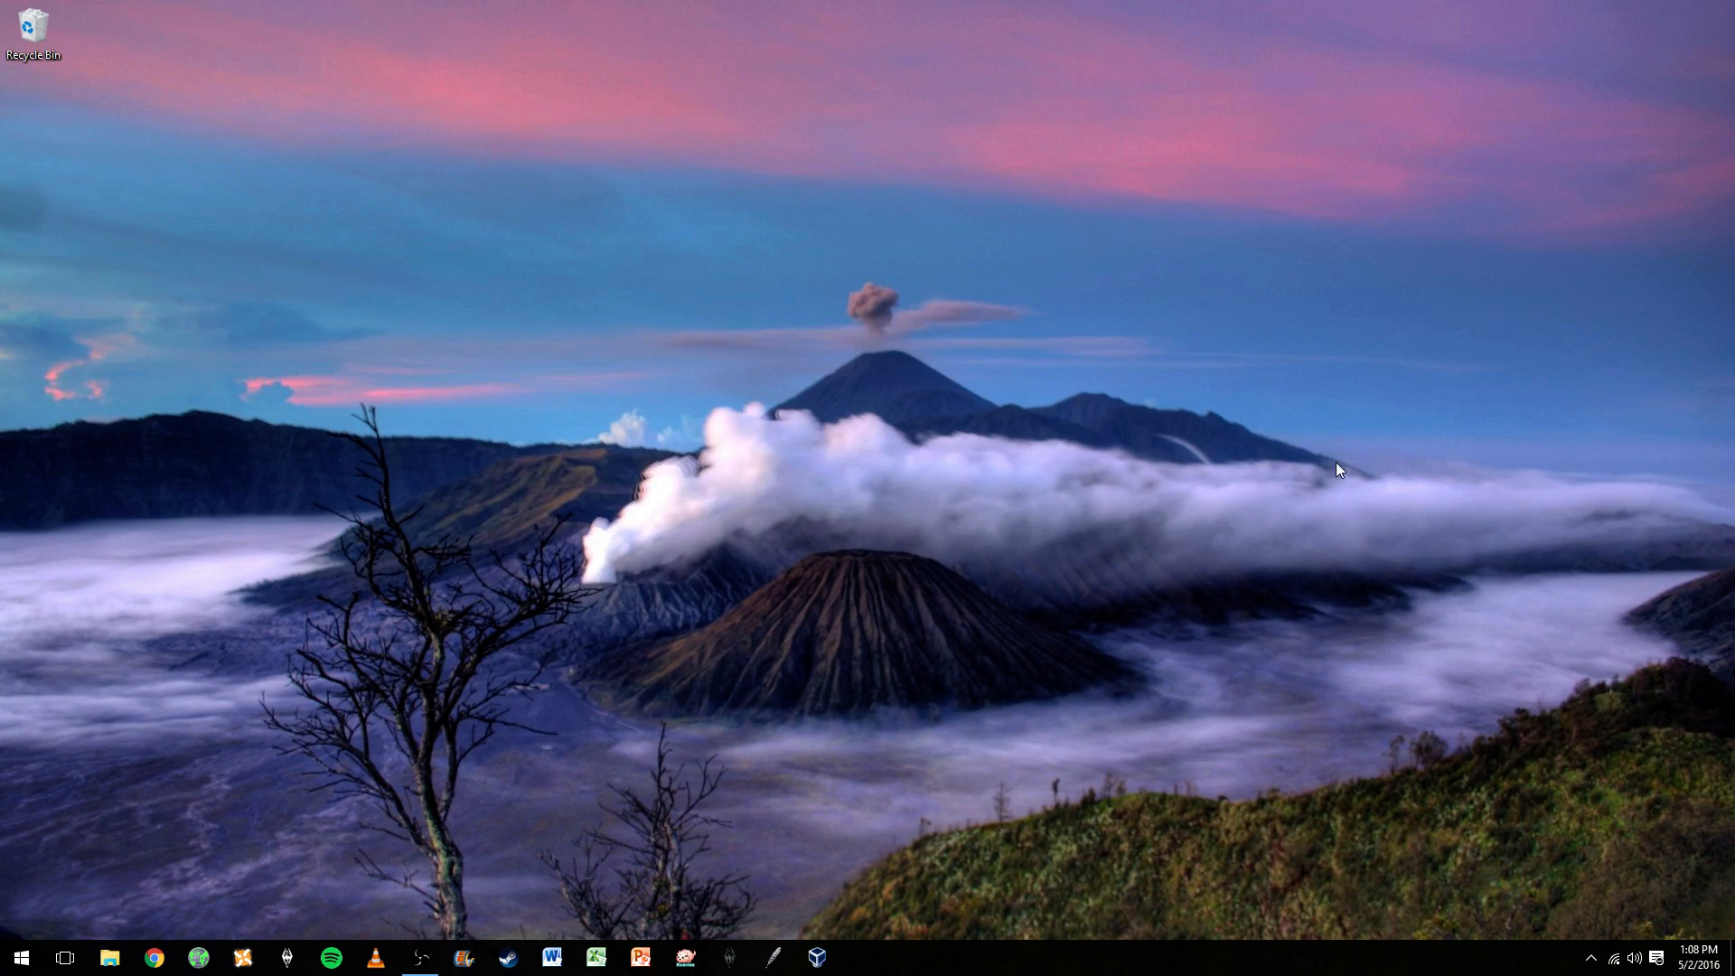
pyautogui.moveTo(1389, 438)
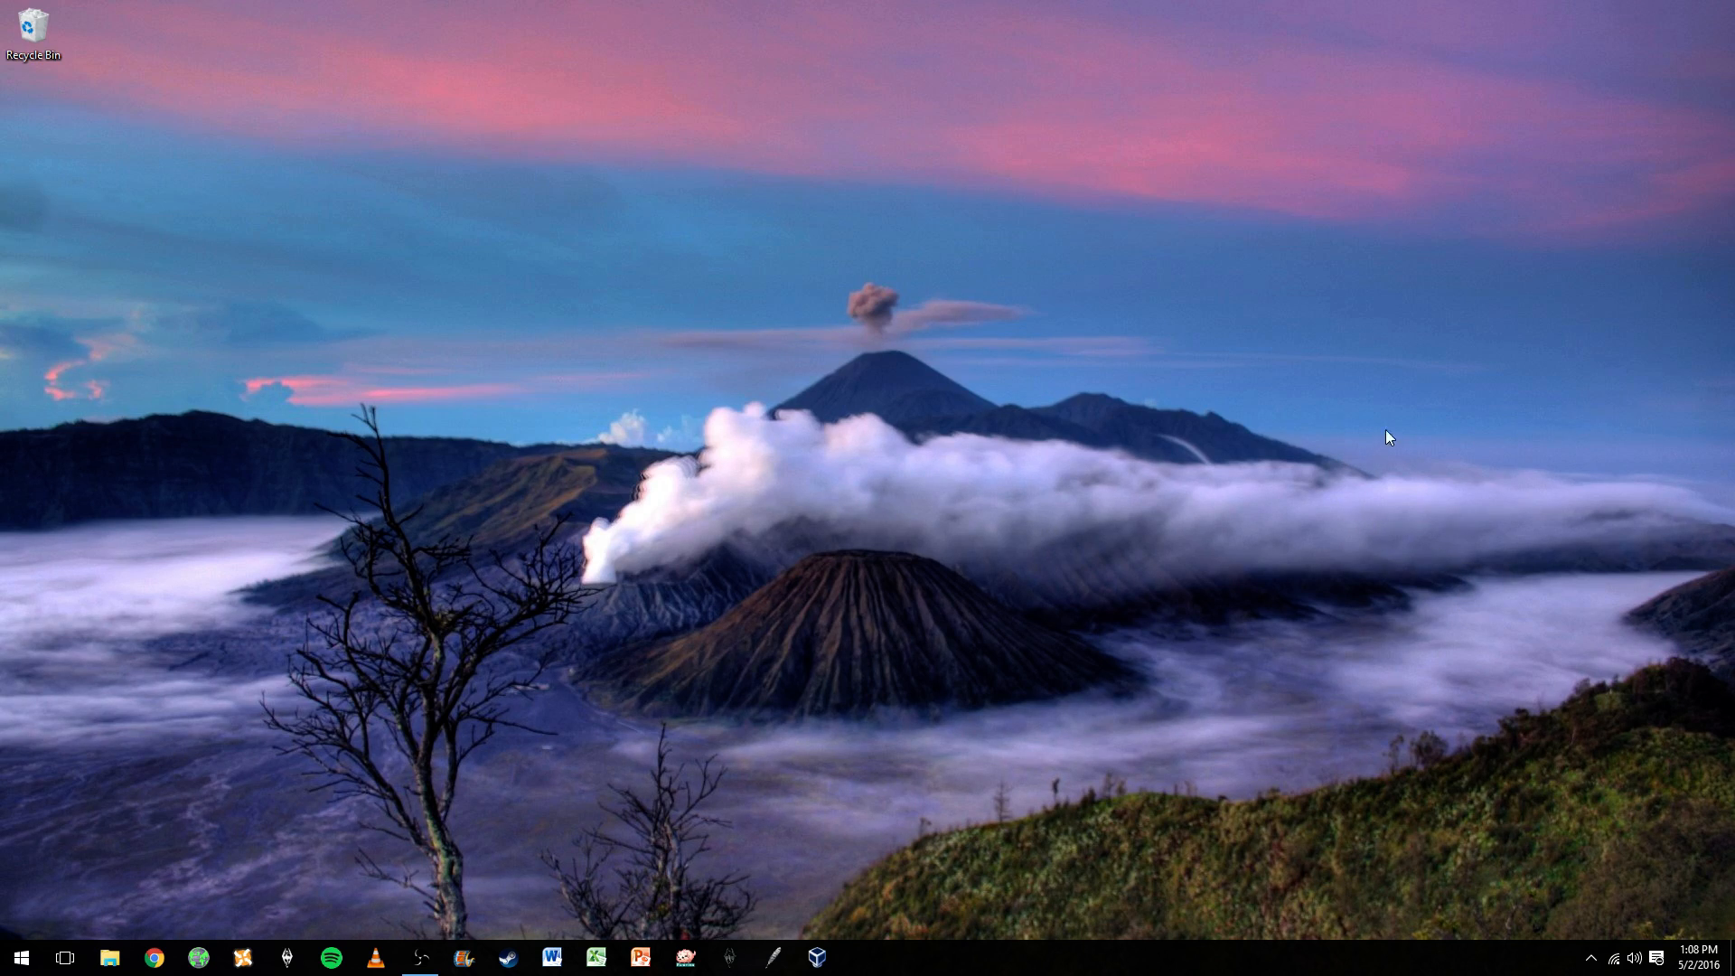
pyautogui.moveTo(697, 243)
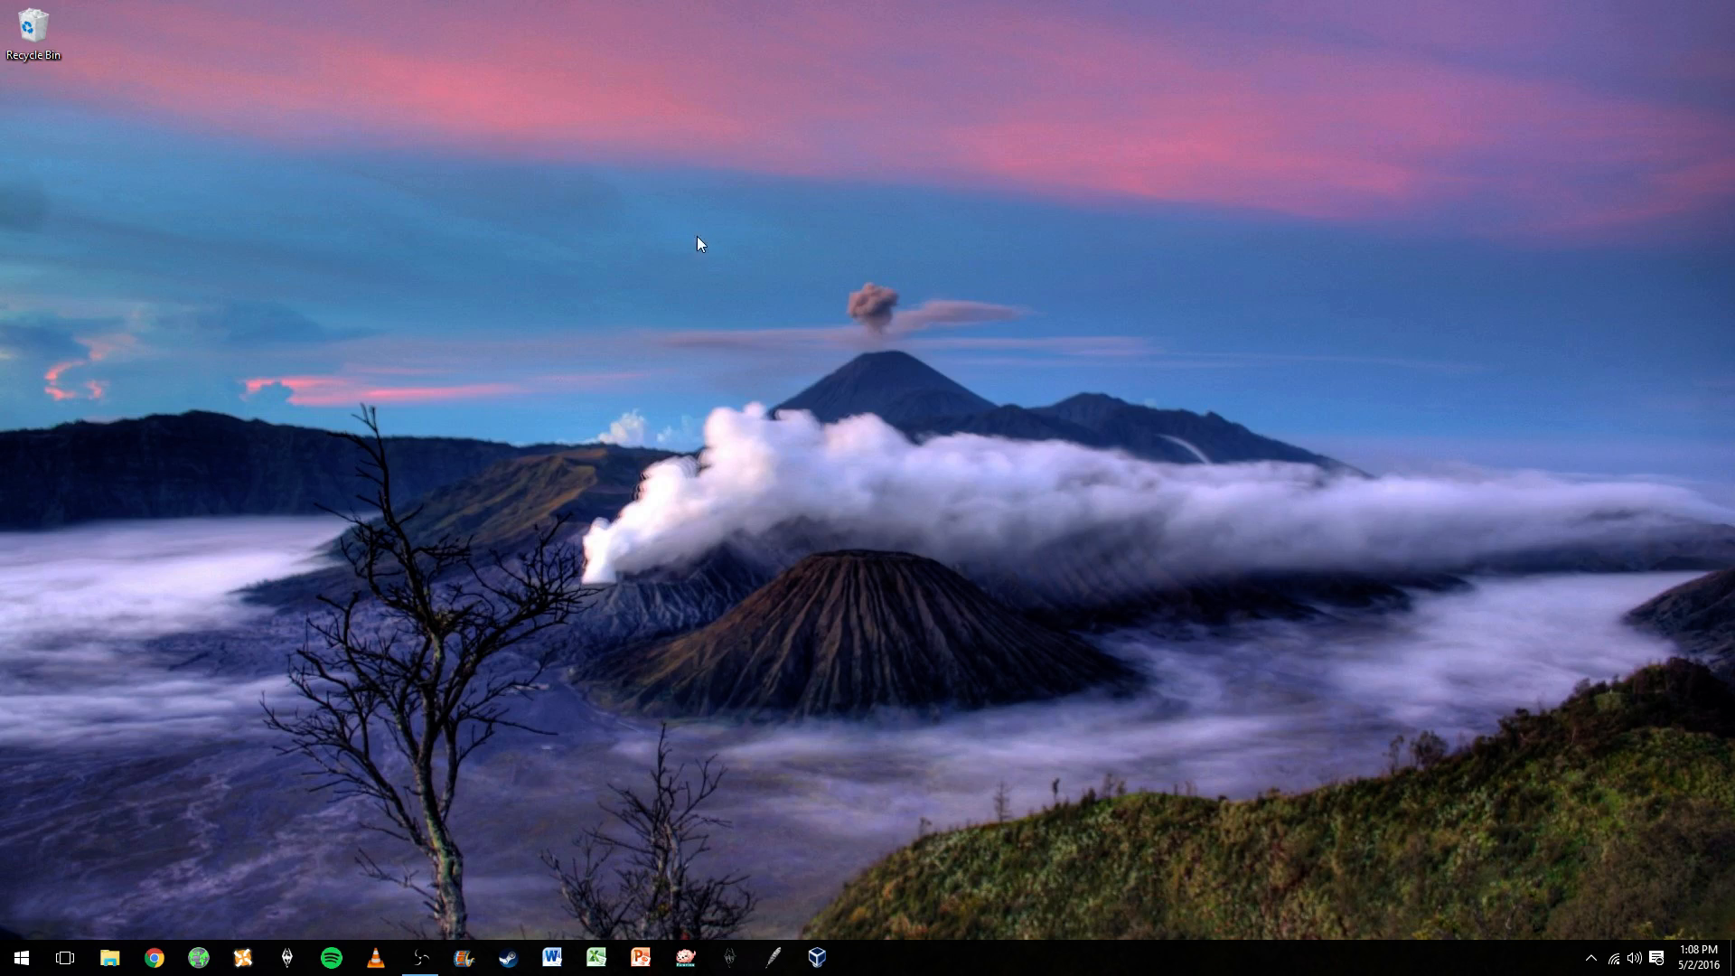
pyautogui.moveTo(1104, 286)
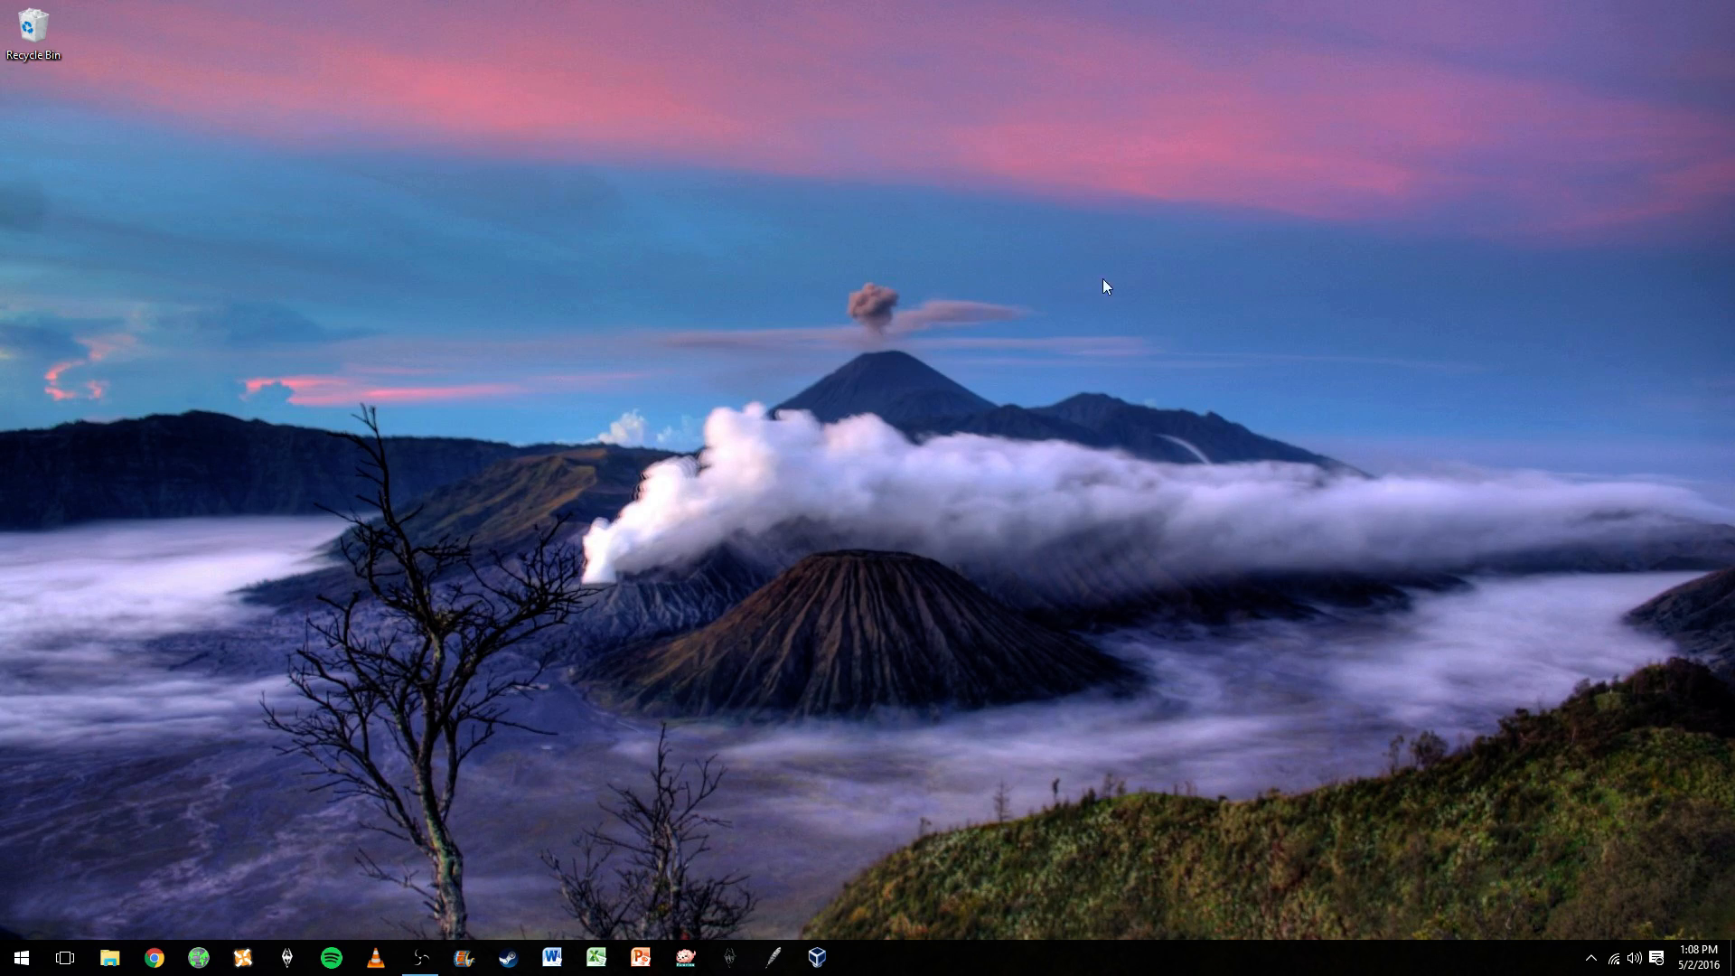